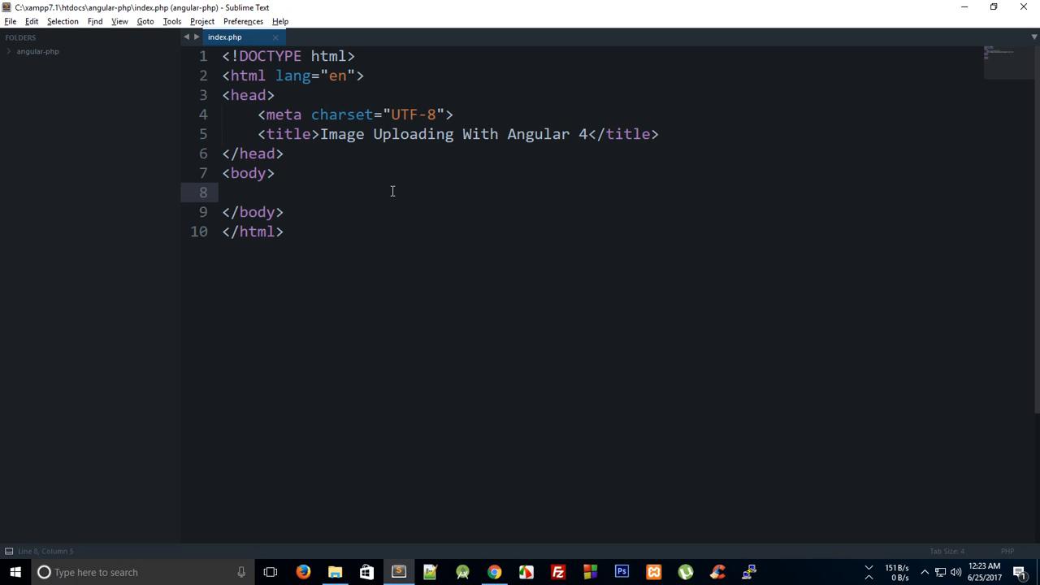
Place the cursor inside the empty body of index.php ready for editing.
{"action": "left_click", "coordinate": [335, 572]}
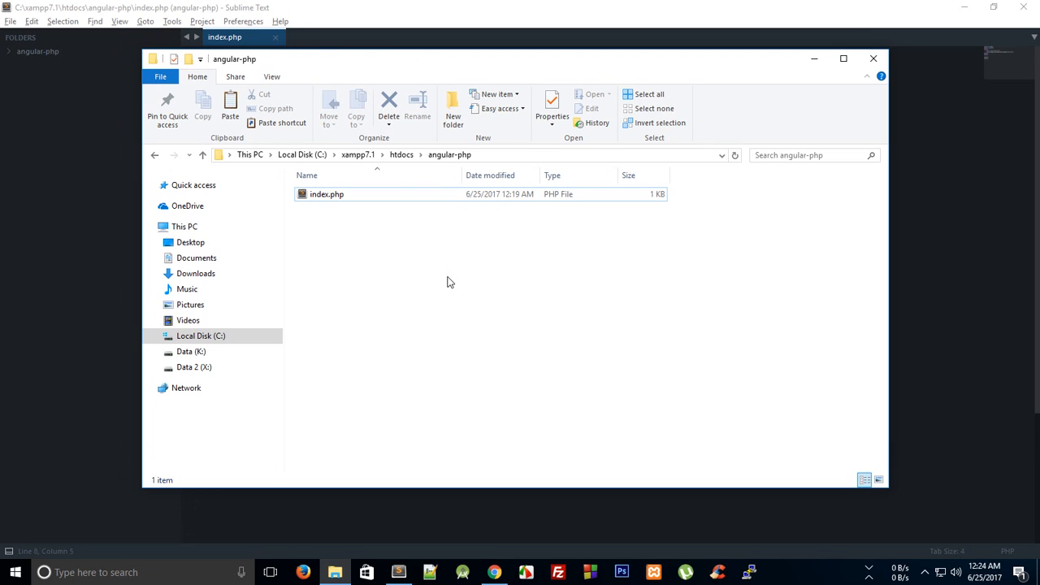
From the angular-php folder's command window, run ng new uploadimages to scaffold the project.
{"action": "right_click", "coordinate": [449, 283]}
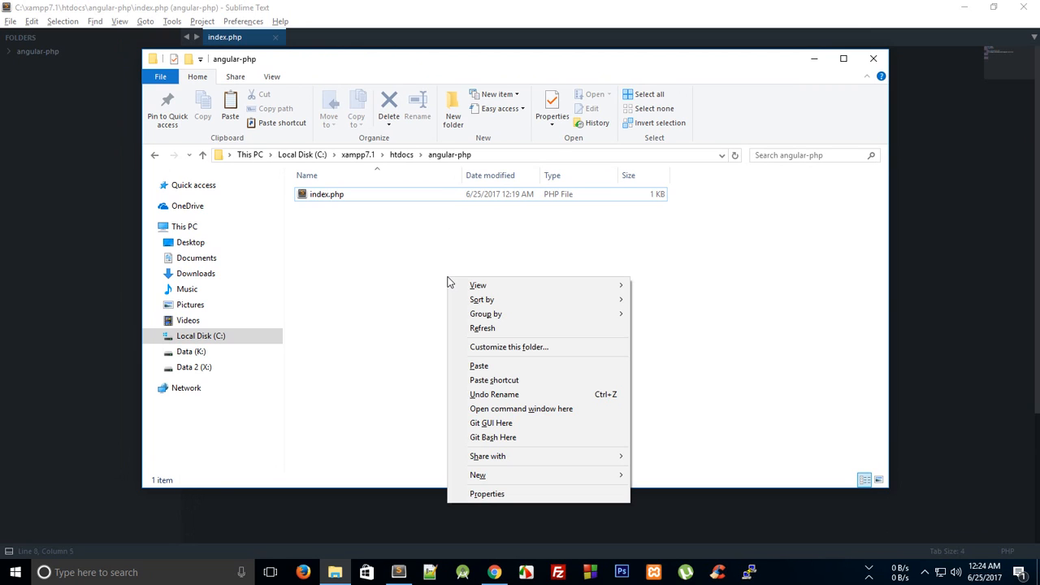
{"action": "mouse_move", "coordinate": [559, 452]}
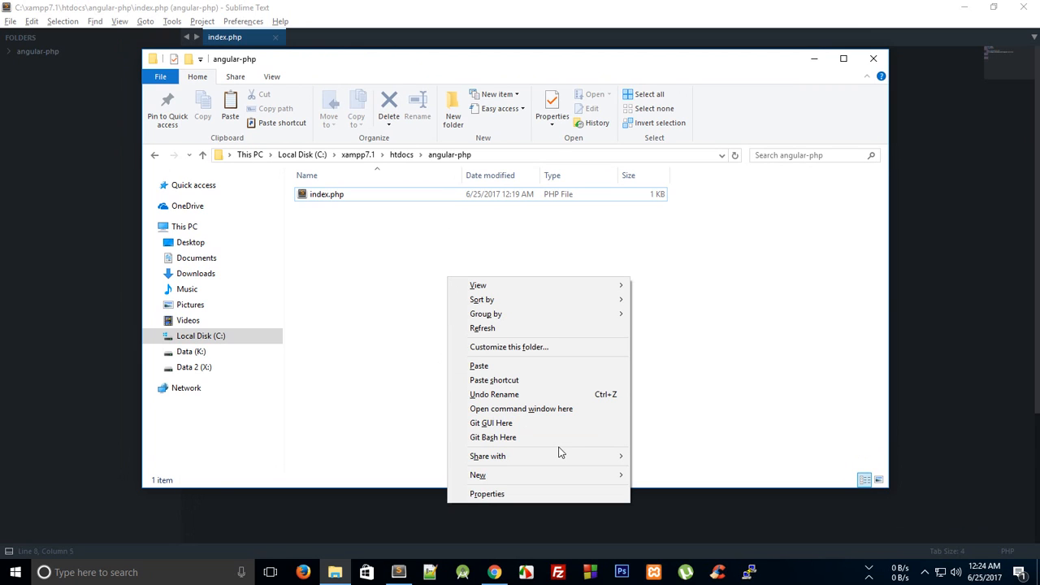
{"action": "left_click", "coordinate": [520, 409]}
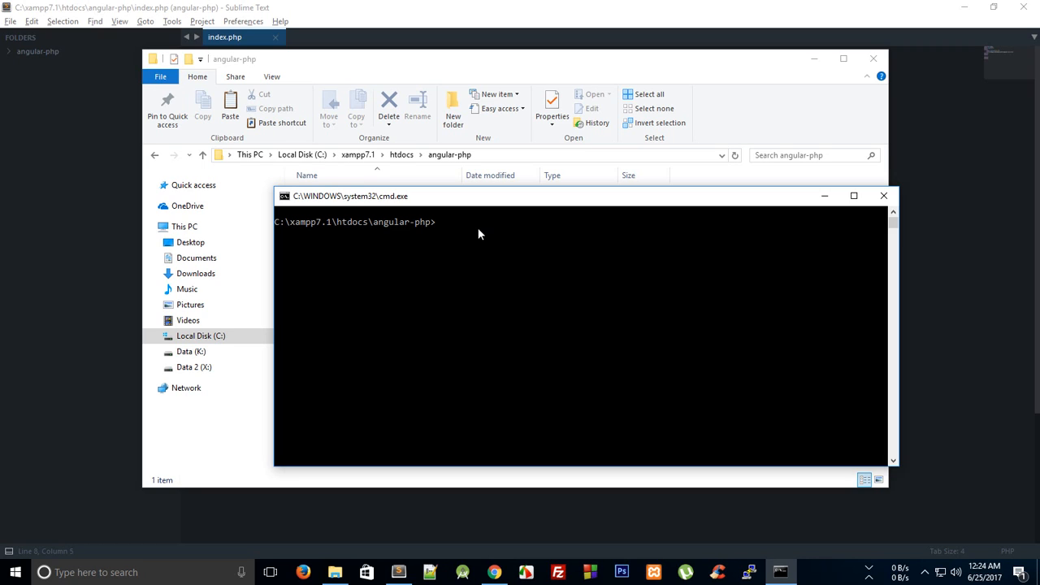
{"action": "type", "text": "ng new uploadimages"}
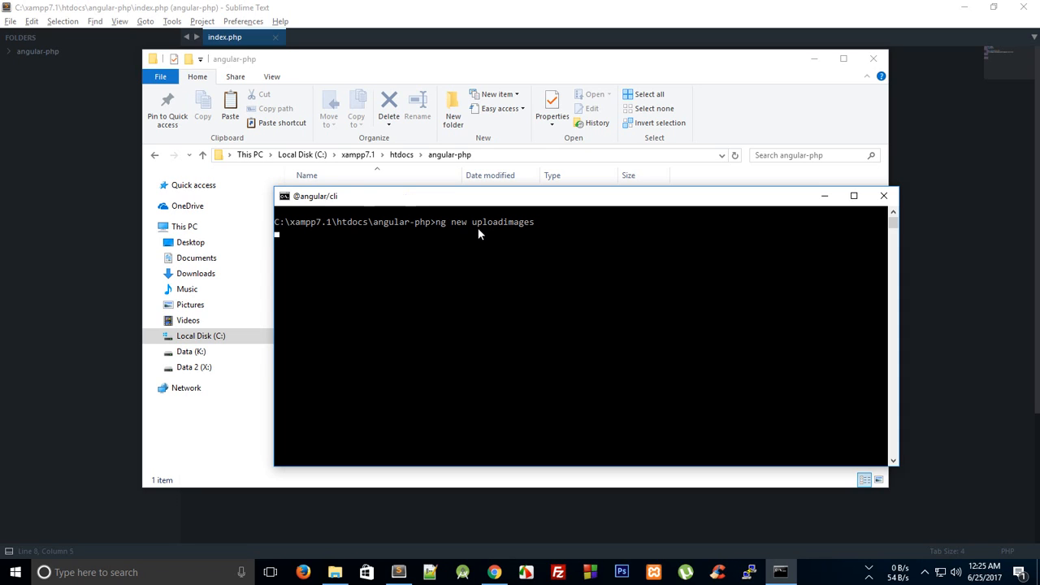
{"action": "mouse_move", "coordinate": [452, 207]}
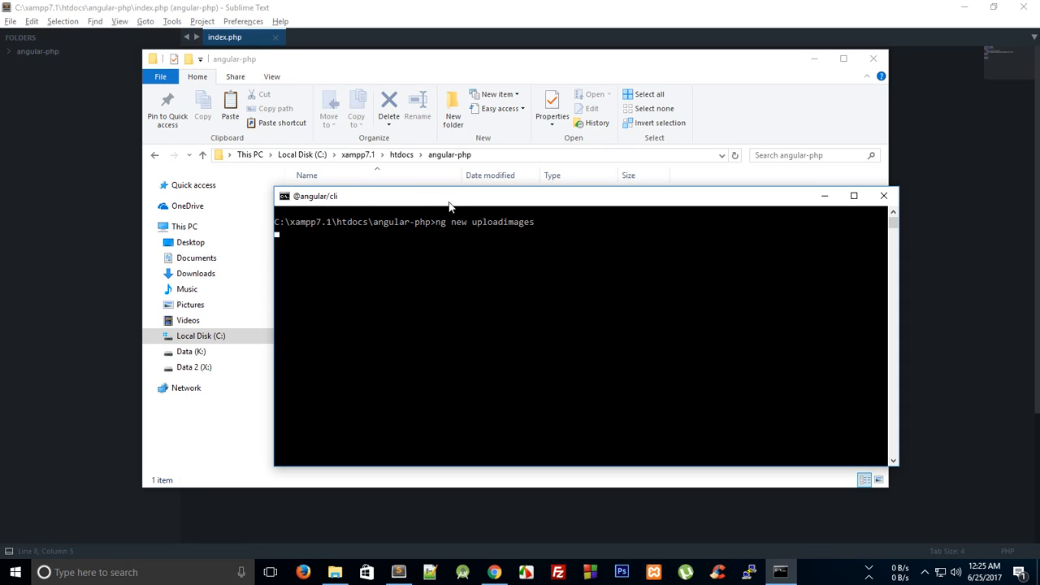
{"action": "key", "text": "enter"}
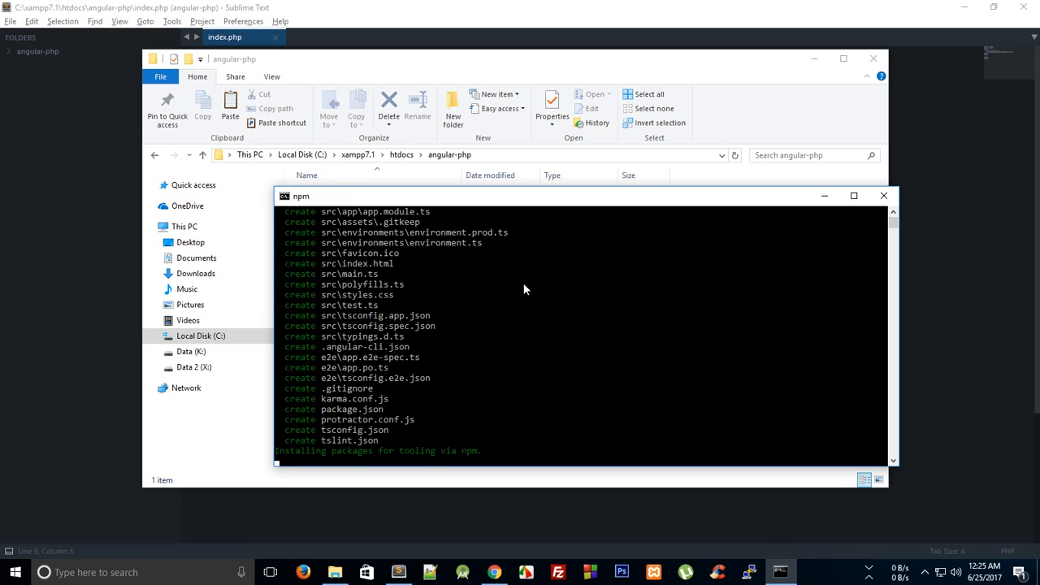
{"action": "type", "text": "ng new uploadimages"}
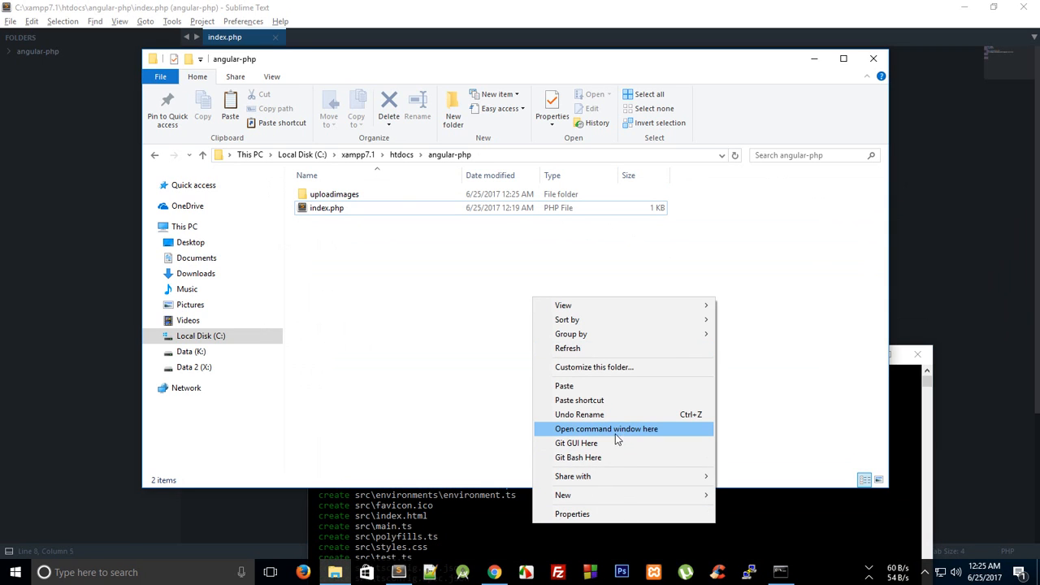
Let npm finish installing packages for uploadimages and close the spare command window.
{"action": "left_click", "coordinate": [604, 429]}
{"action": "type", "text": "npm install @angular"}
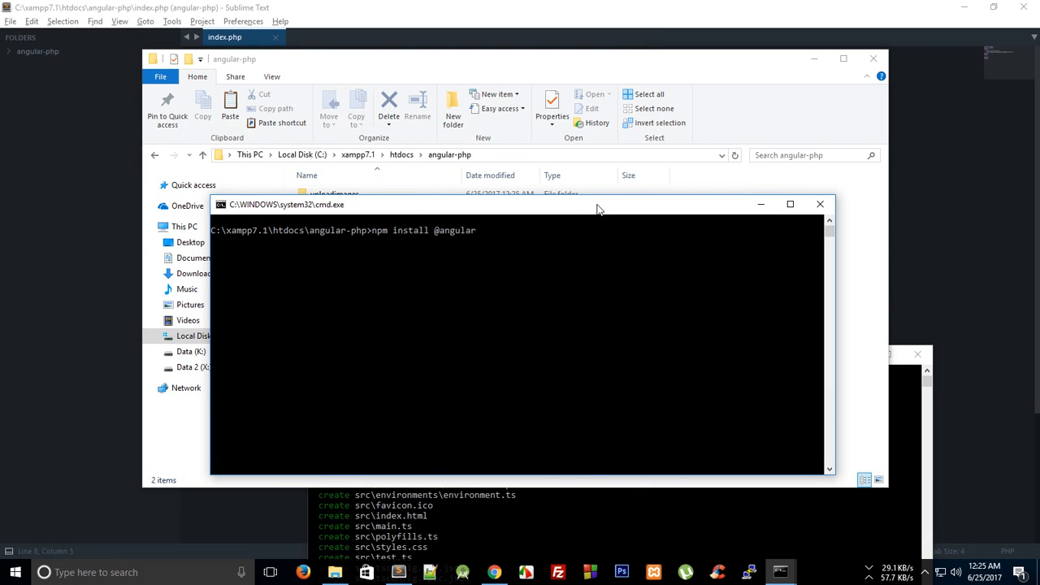
{"action": "type", "text": "/cli"}
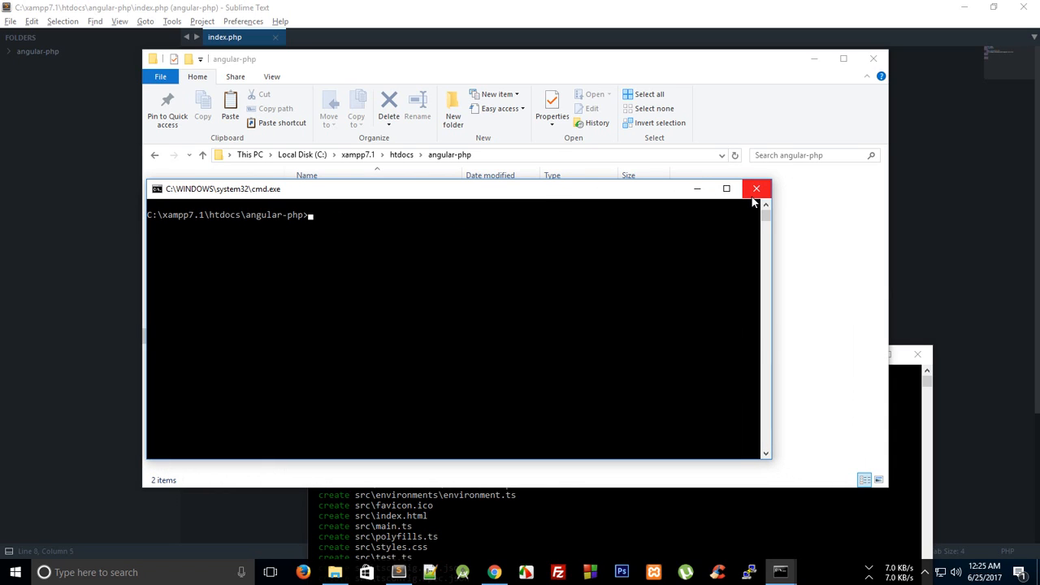
{"action": "mouse_move", "coordinate": [757, 188]}
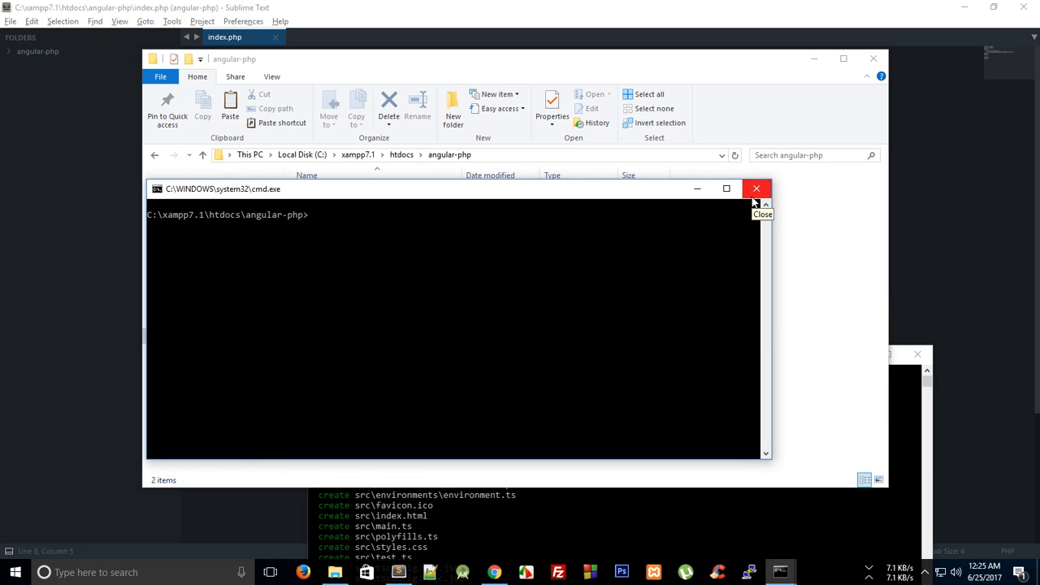
{"action": "mouse_move", "coordinate": [757, 189]}
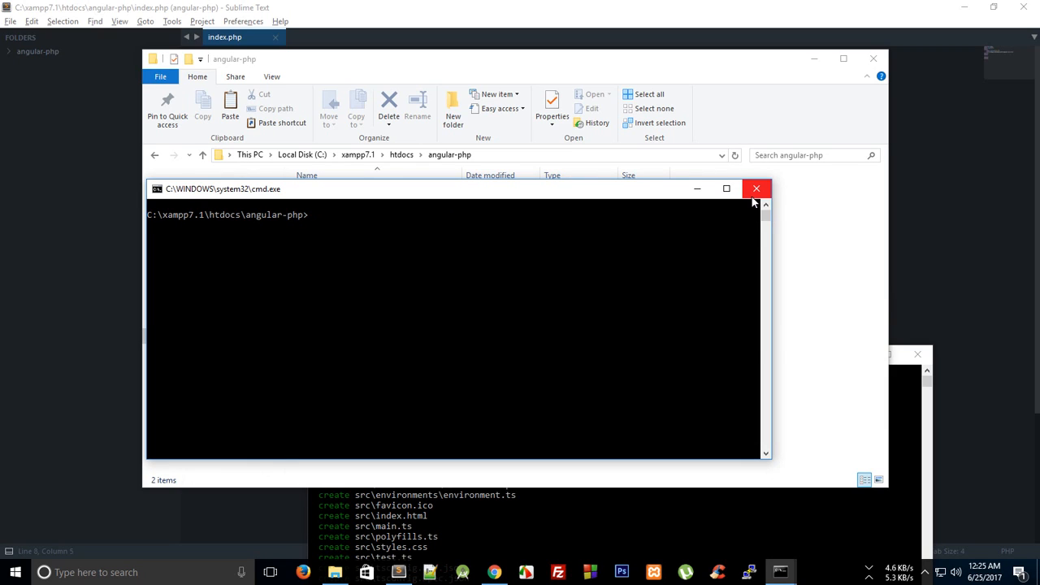
{"action": "left_click", "coordinate": [755, 189]}
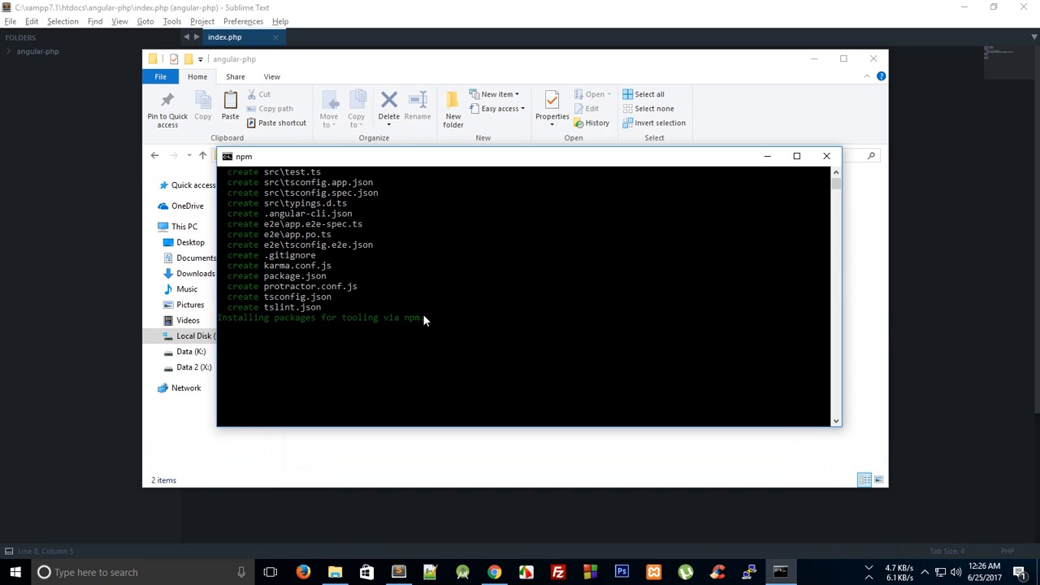
{"action": "mouse_move", "coordinate": [488, 293]}
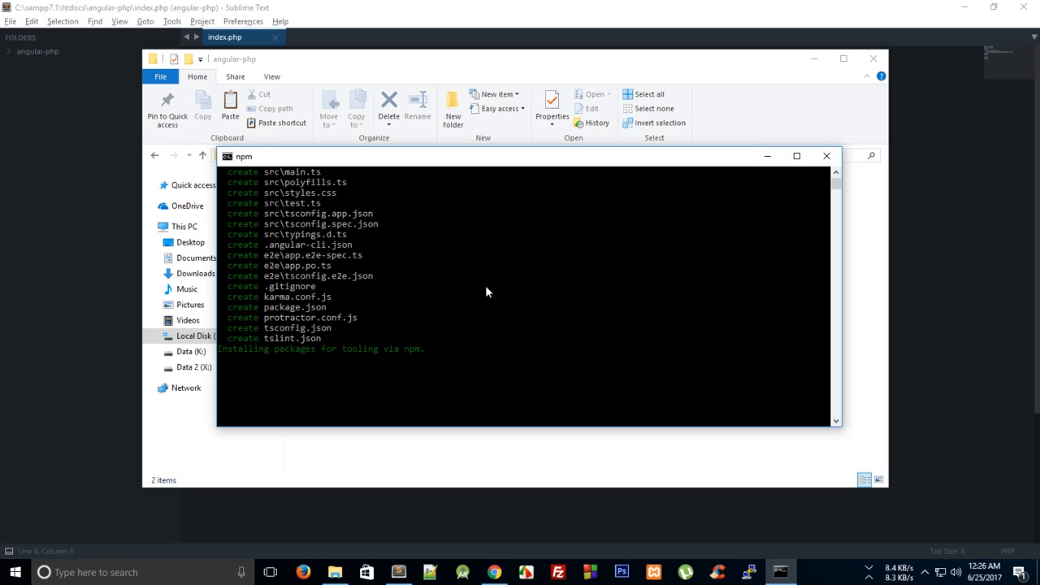
{"action": "left_click", "coordinate": [868, 572]}
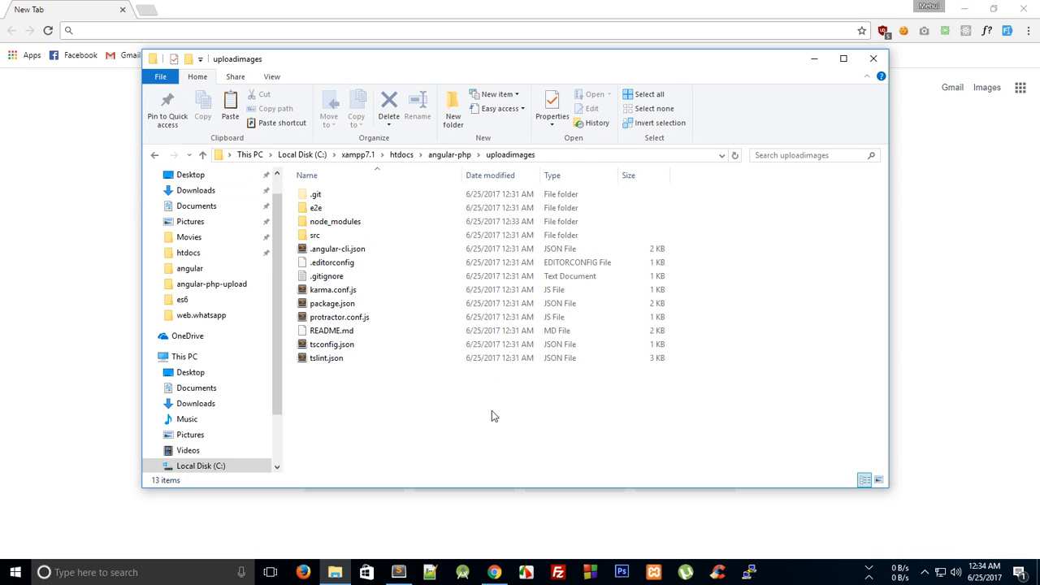
{"action": "mouse_move", "coordinate": [832, 490]}
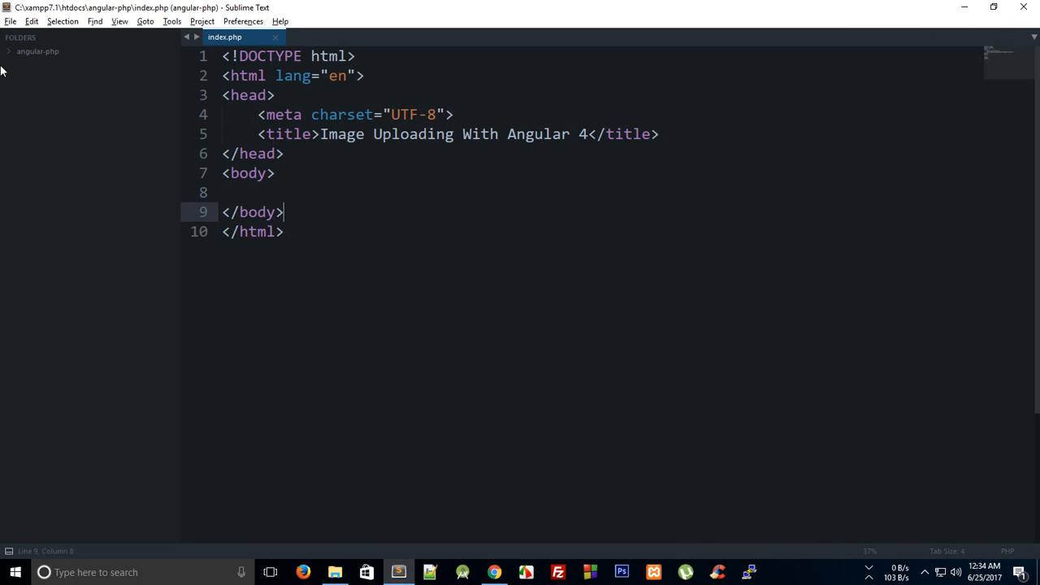
Expand angular-php > uploadimages > src in the sidebar and delete the old index.php.
{"action": "left_click", "coordinate": [37, 50]}
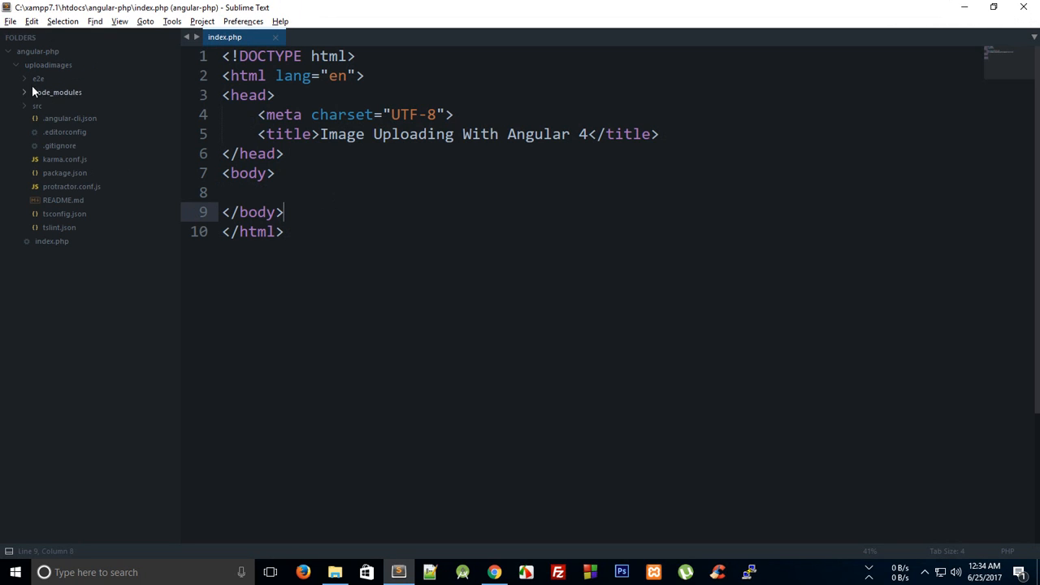
{"action": "mouse_move", "coordinate": [126, 150]}
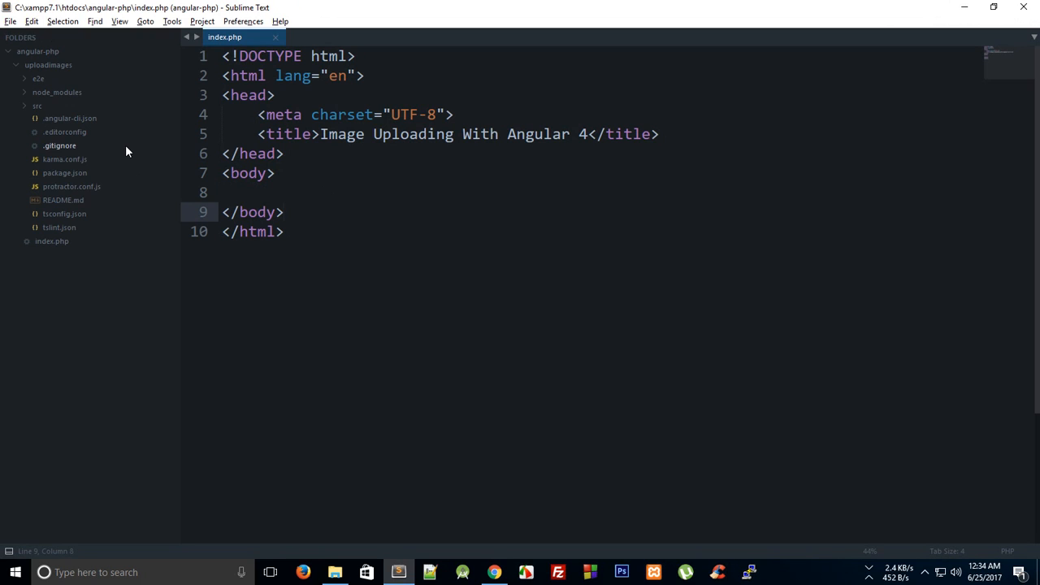
{"action": "left_click", "coordinate": [38, 105]}
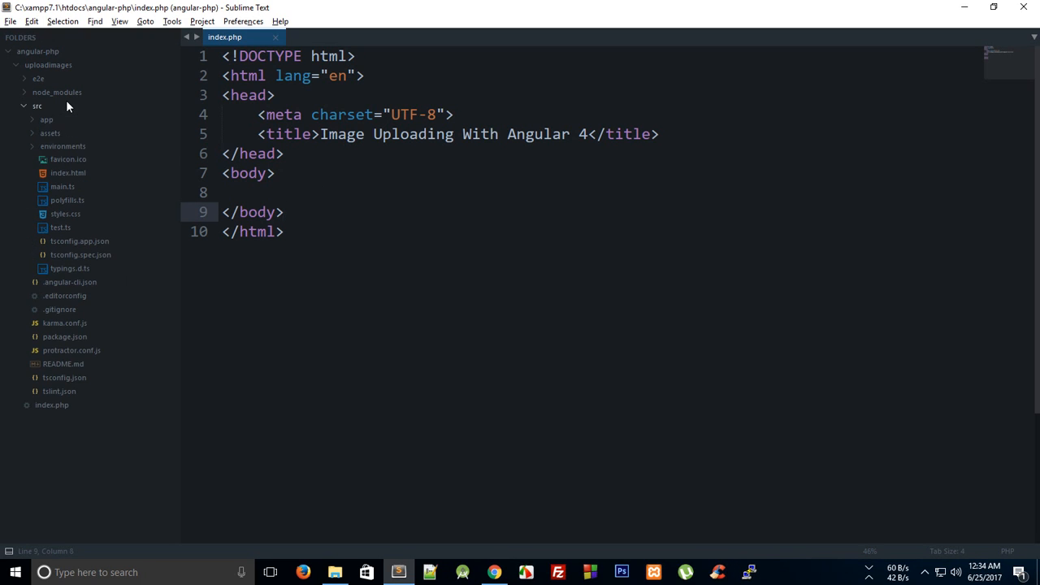
{"action": "mouse_move", "coordinate": [374, 354]}
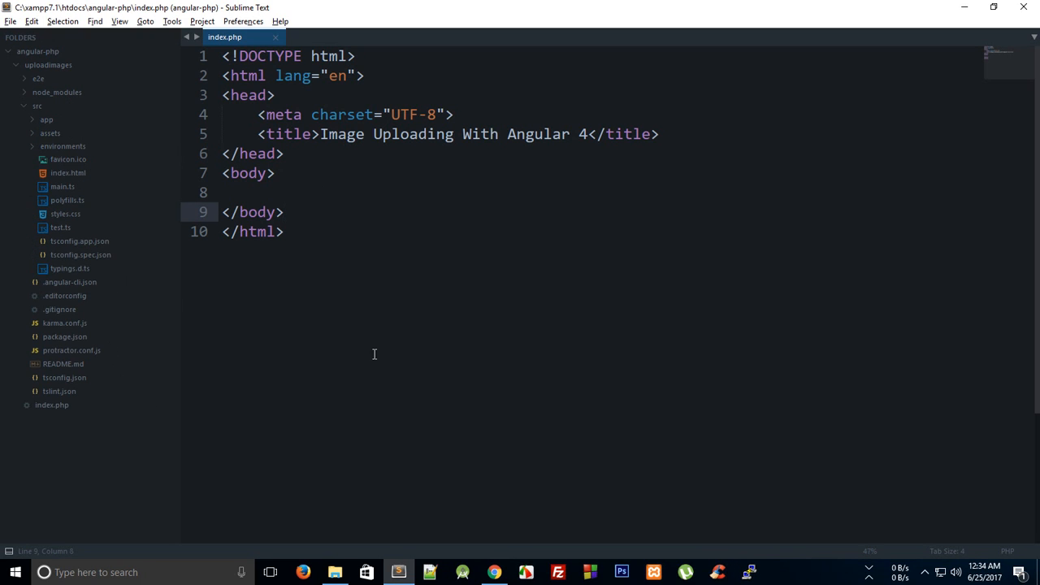
{"action": "right_click", "coordinate": [52, 405]}
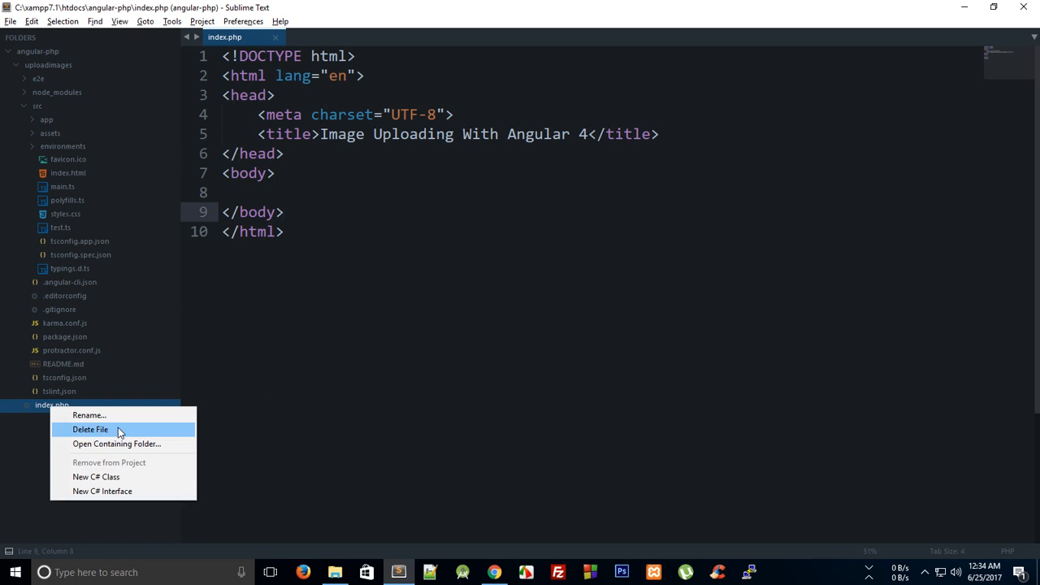
{"action": "left_click", "coordinate": [91, 429]}
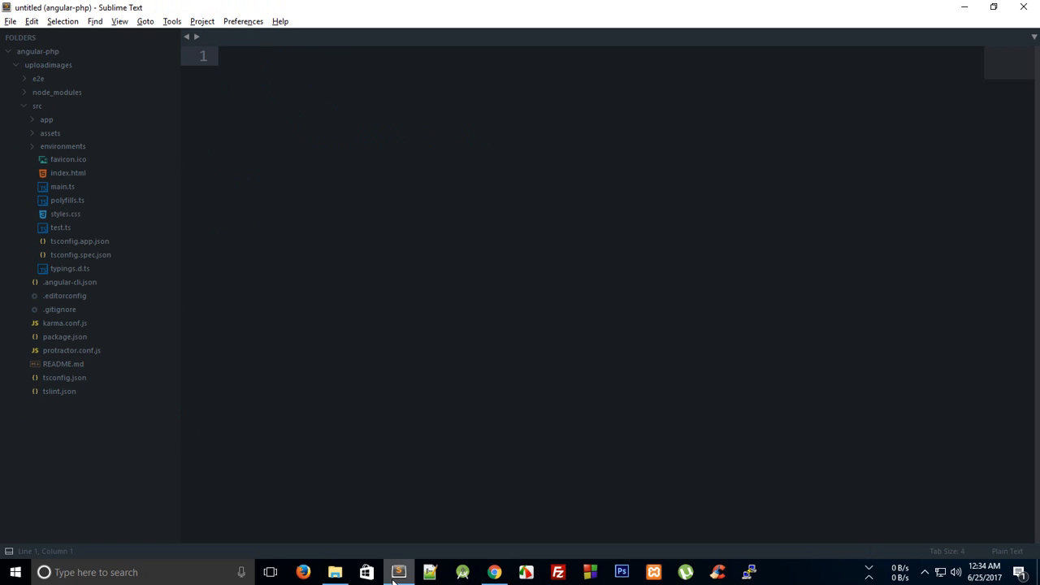
Run ng serve in the uploadimages command window and expand the app folder in the editor.
{"action": "left_click", "coordinate": [335, 572]}
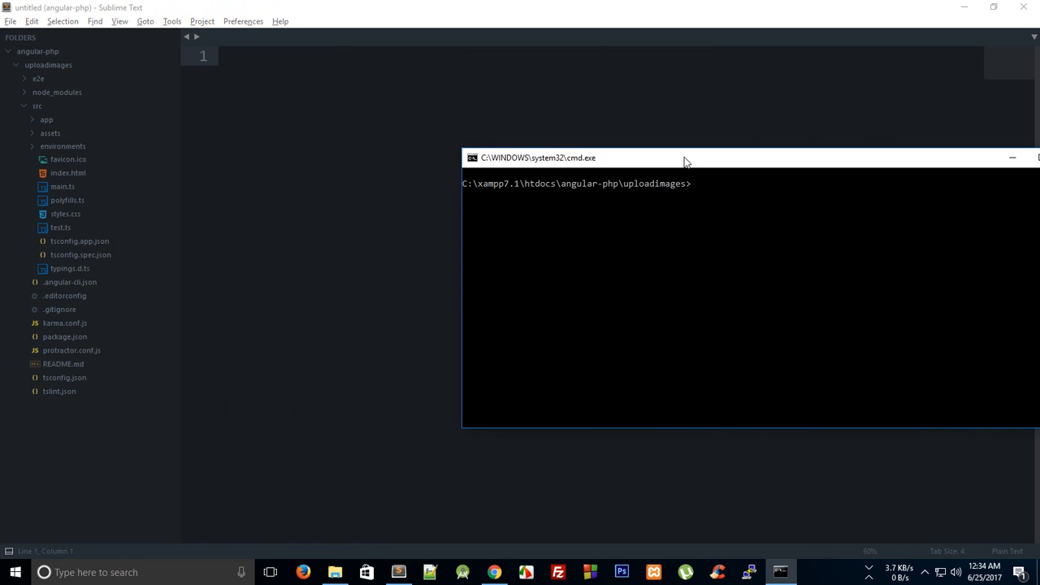
{"action": "type", "text": "ng serve"}
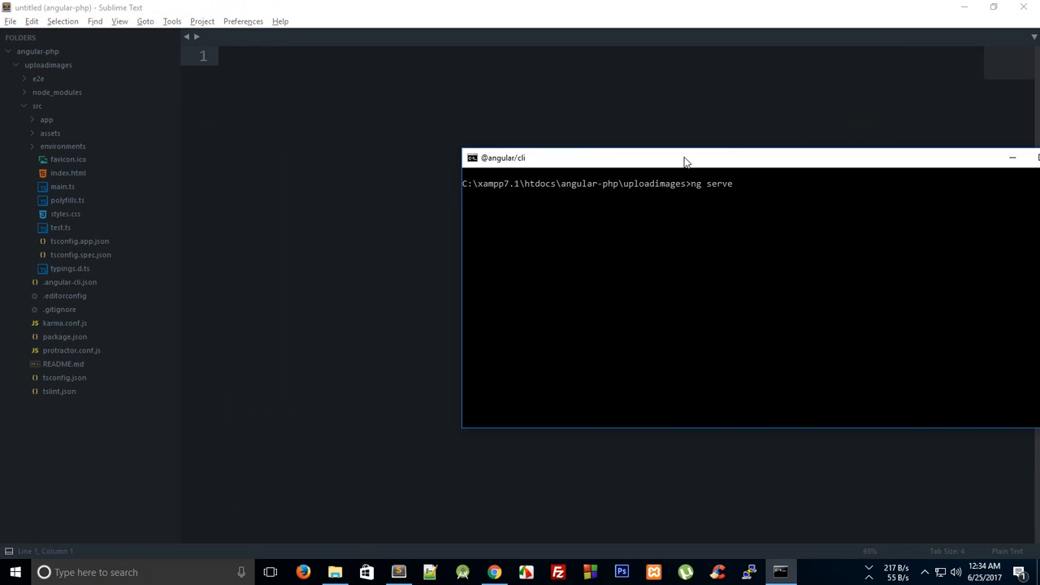
{"action": "key", "text": "enter"}
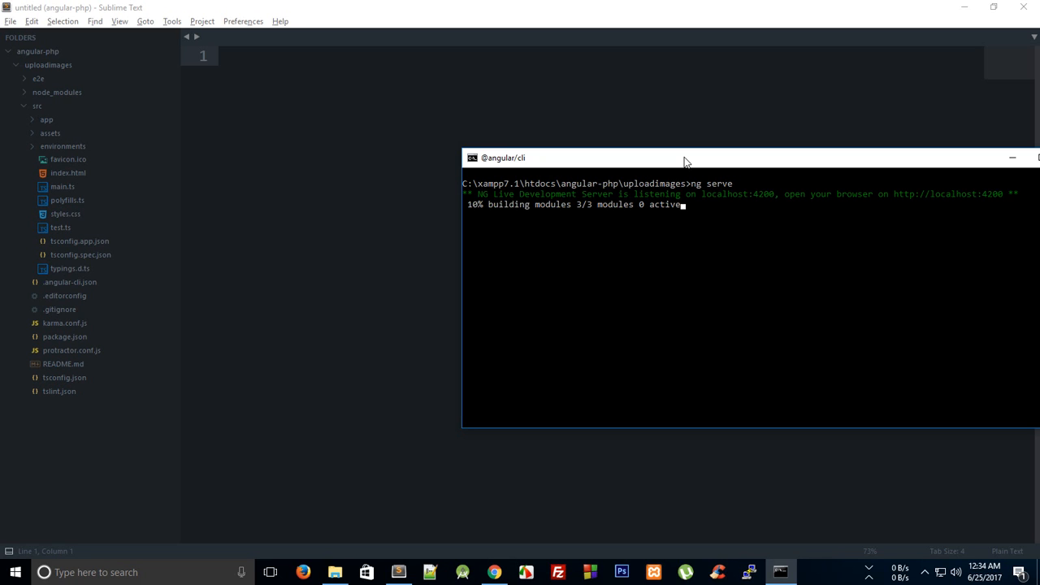
{"action": "left_click", "coordinate": [45, 120]}
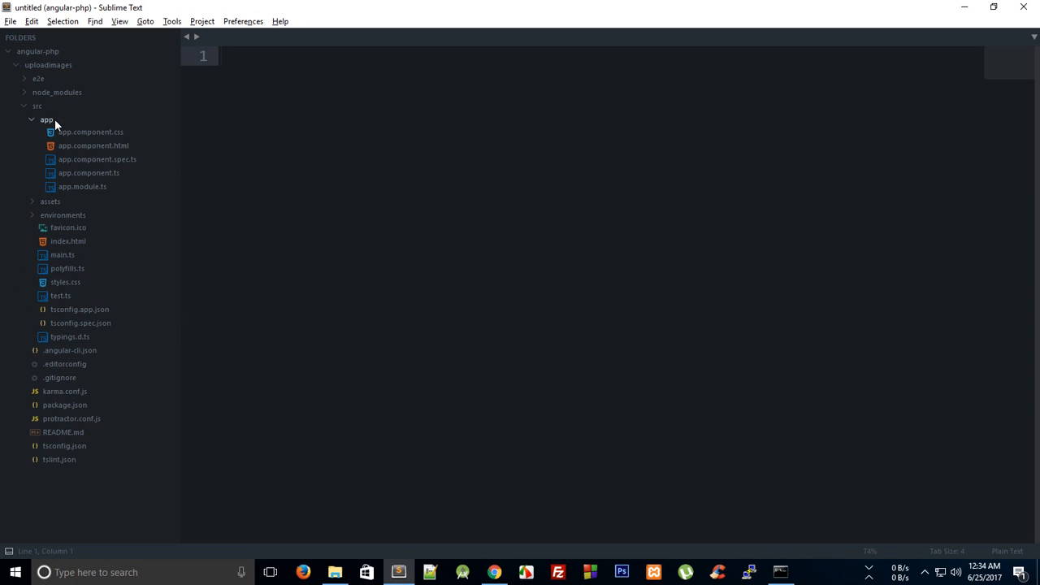
Open app.component.html for editing and load the app at localhost:4200 in the browser.
{"action": "left_click", "coordinate": [45, 120]}
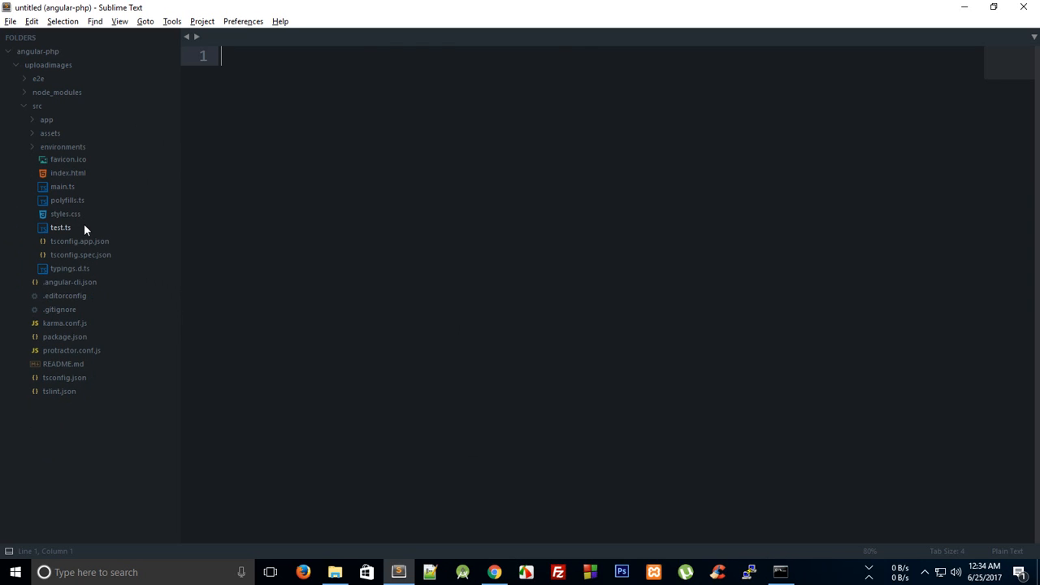
{"action": "double_click", "coordinate": [62, 186]}
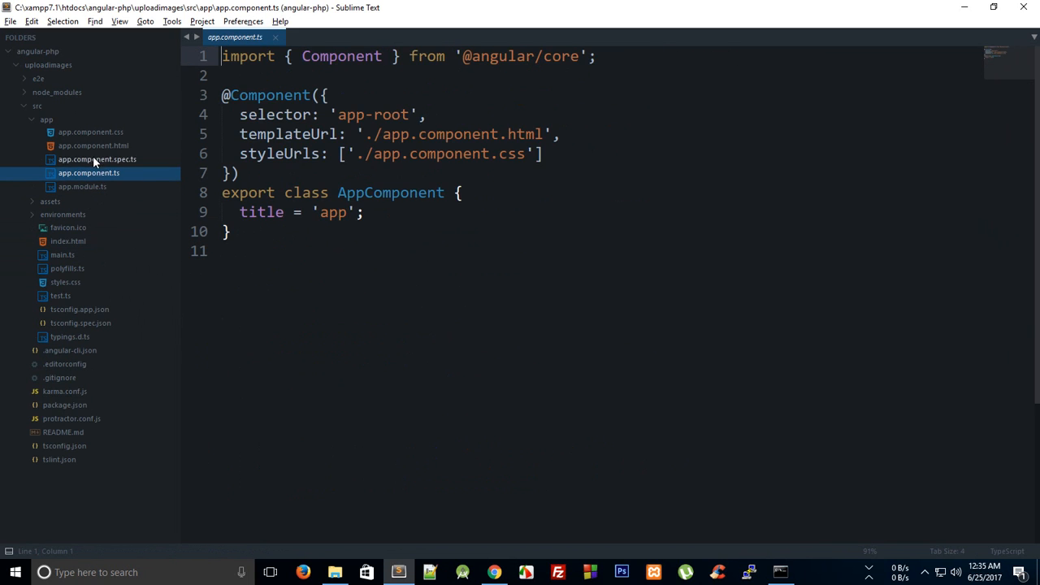
{"action": "left_click", "coordinate": [93, 146]}
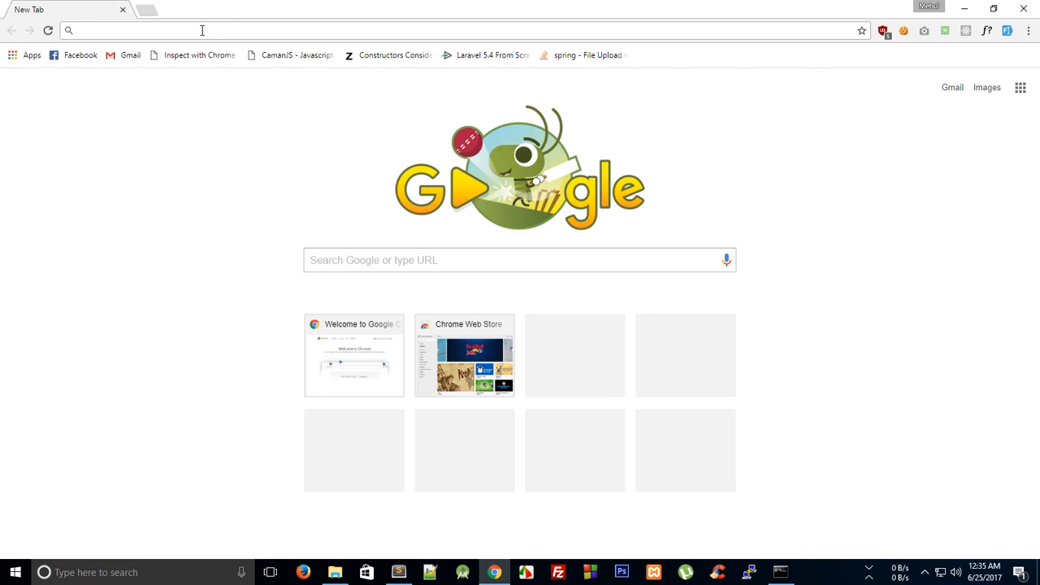
{"action": "type", "text": "localhost:"}
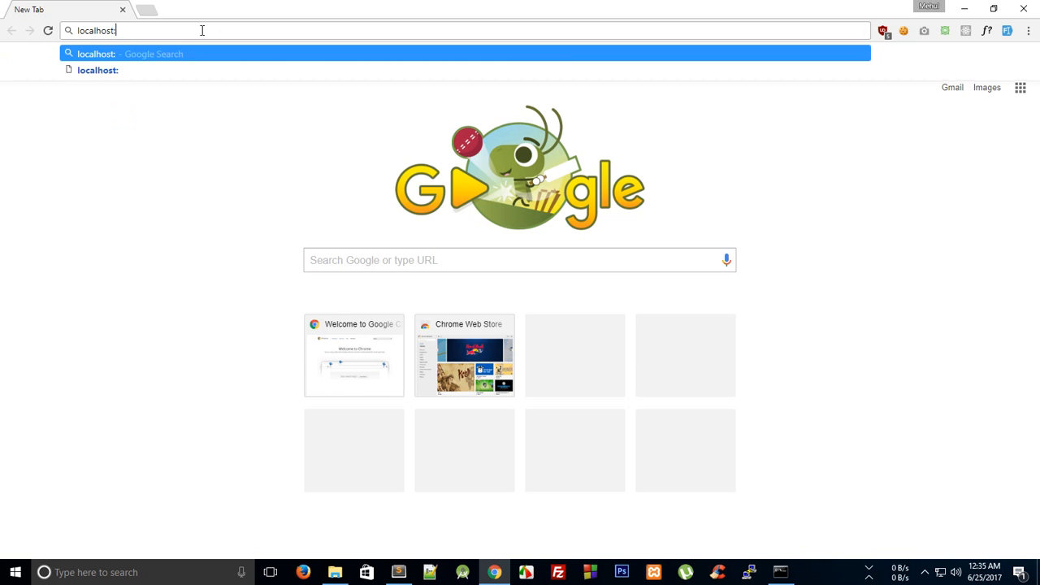
{"action": "type", "text": ":43"}
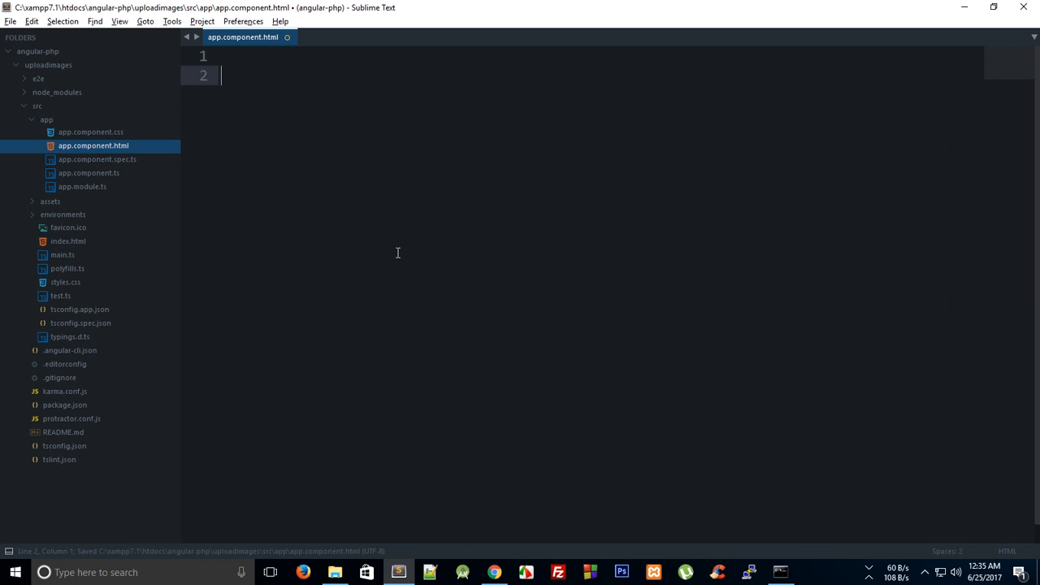
{"action": "key", "text": "enter"}
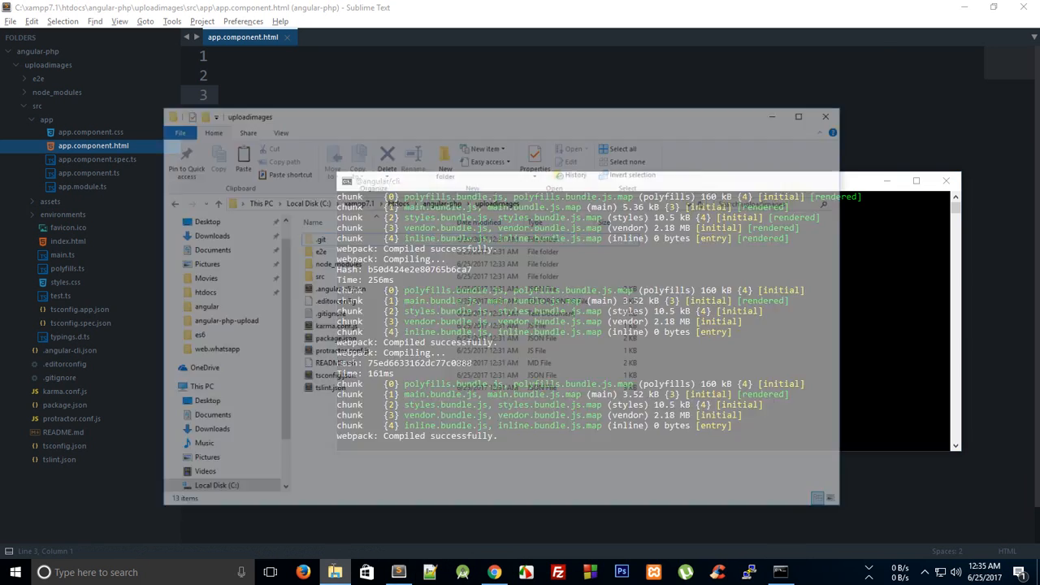
From a command window in uploadimages, run ng generate component fileuploader.
{"action": "right_click", "coordinate": [504, 366]}
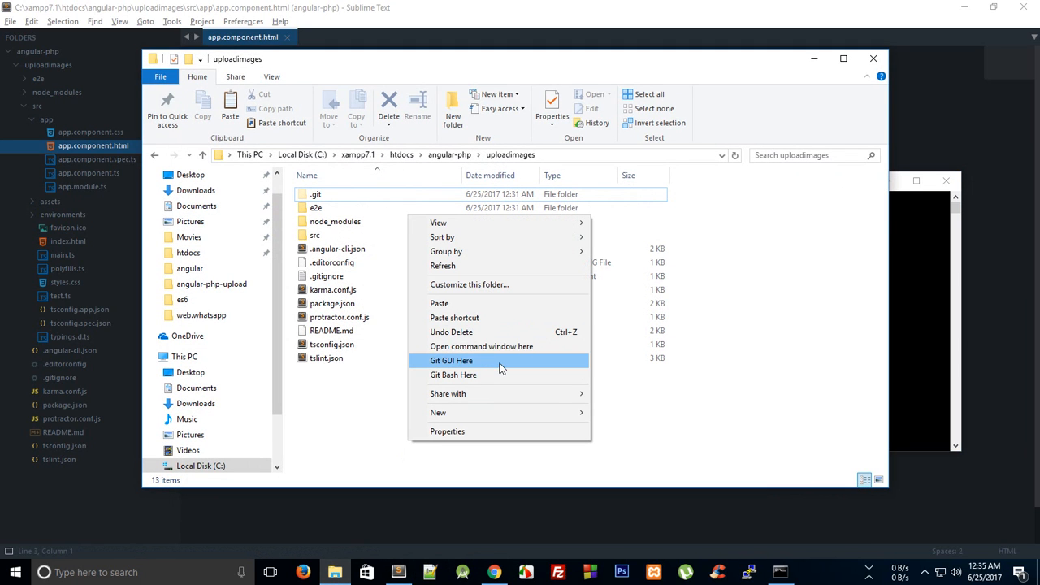
{"action": "left_click", "coordinate": [480, 346]}
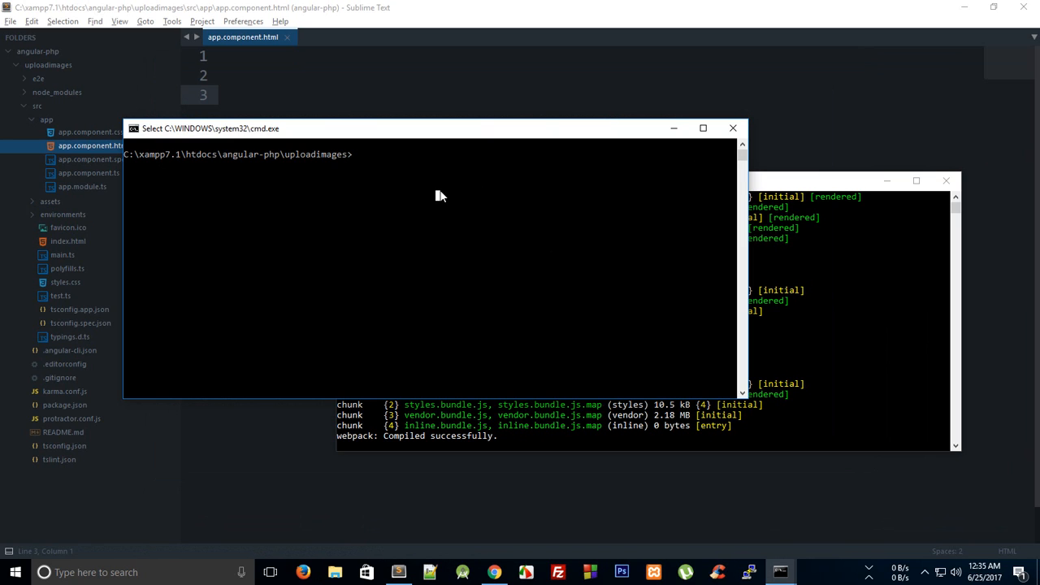
{"action": "type", "text": "ng generate co"}
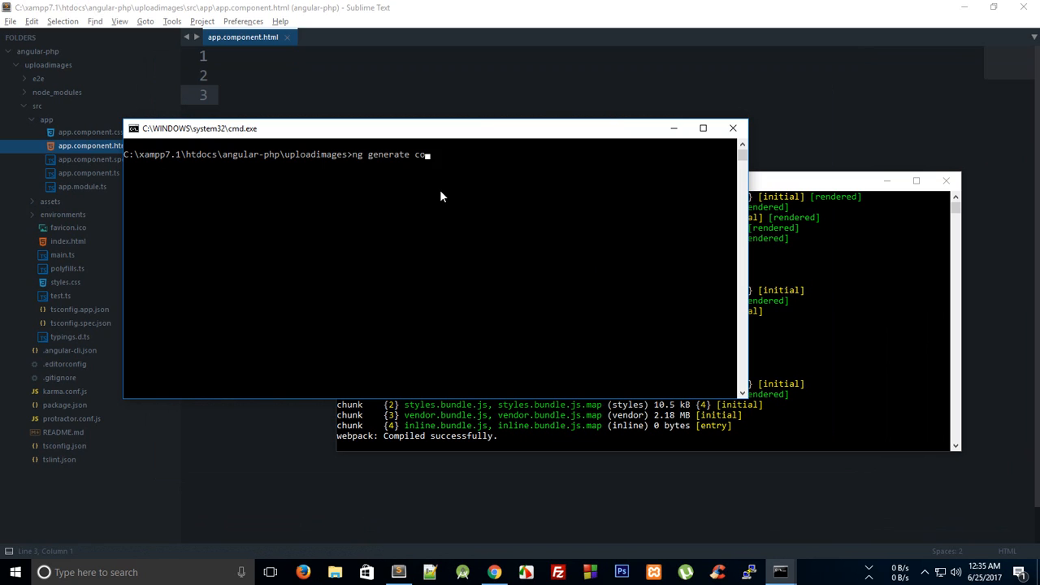
{"action": "type", "text": "mponent"}
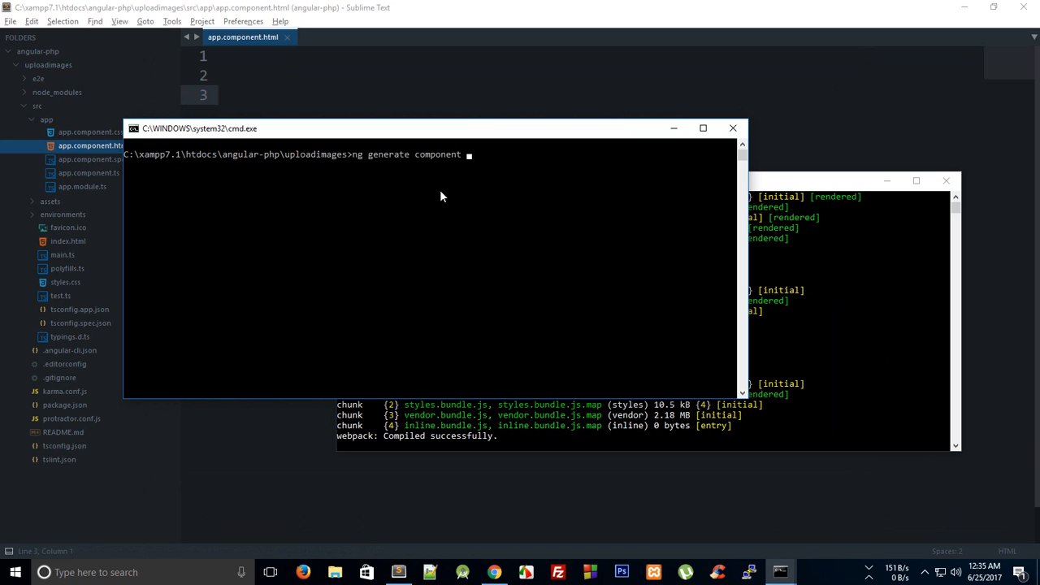
{"action": "type", "text": "fil"}
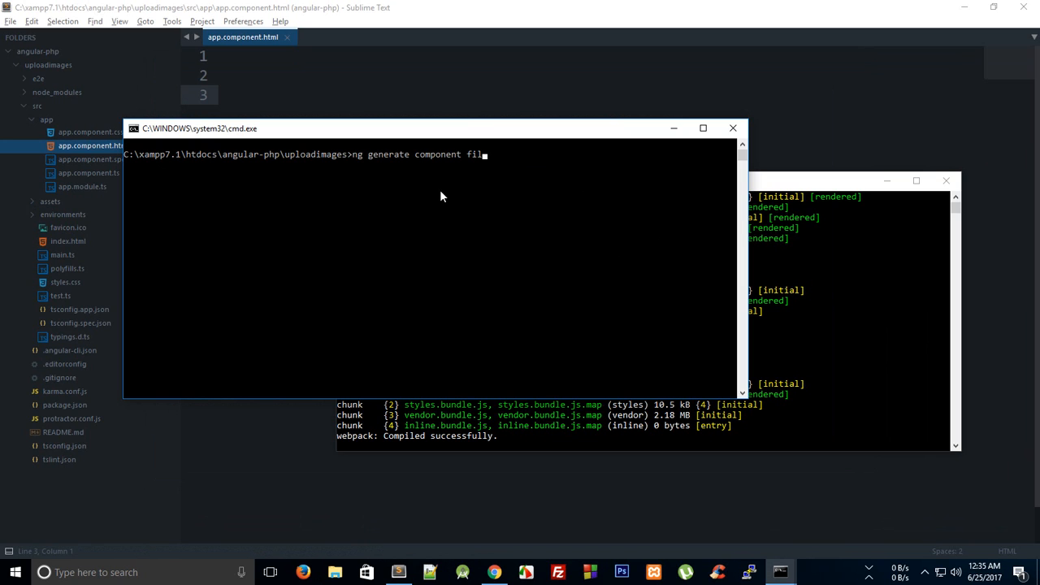
{"action": "type", "text": "eupload"}
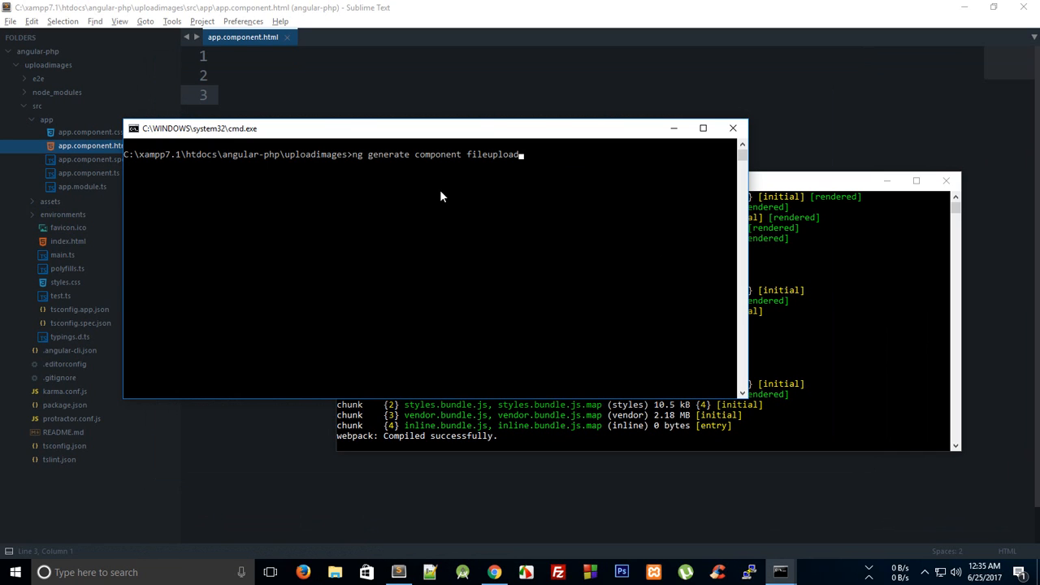
{"action": "type", "text": "er"}
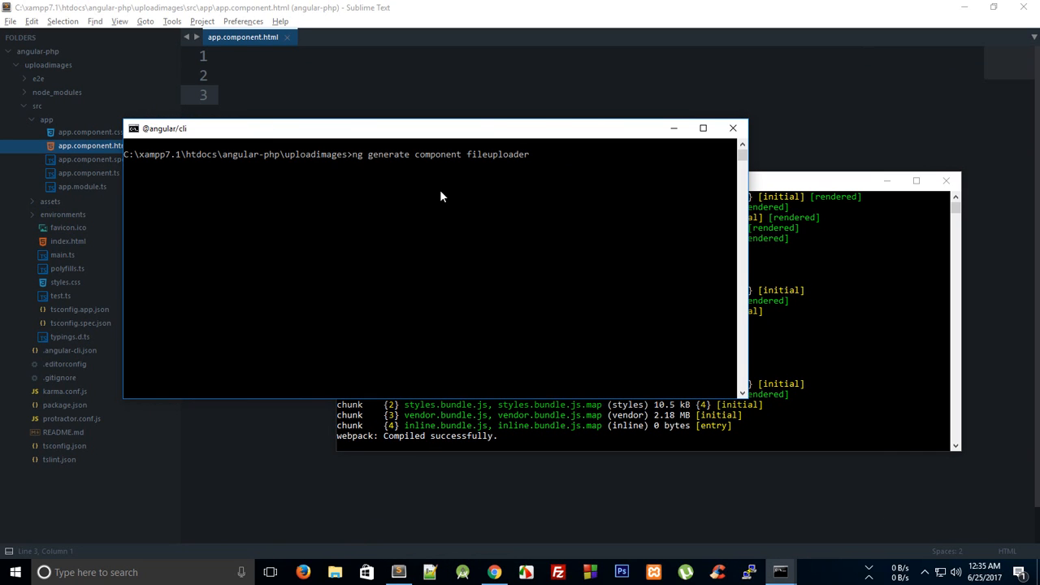
{"action": "key", "text": "enter"}
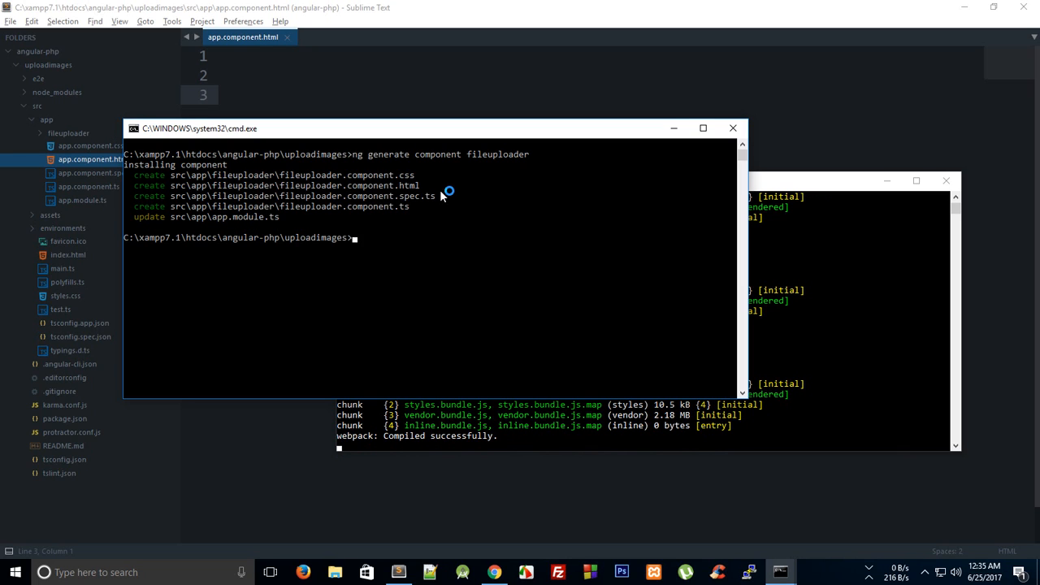
Generate the header and gallery components with ng generate component.
{"action": "type", "text": "ng generate component"}
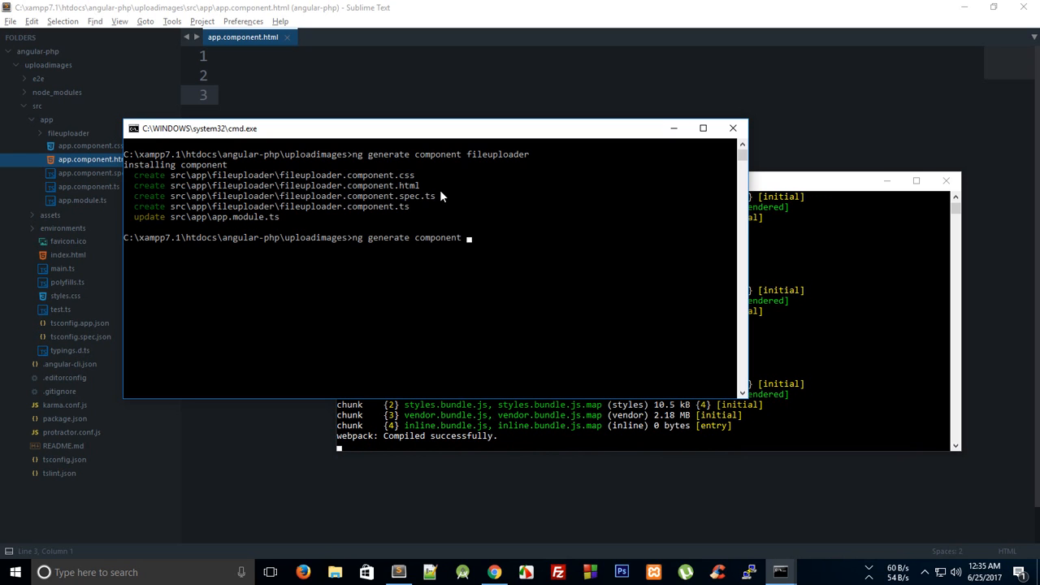
{"action": "type", "text": "header"}
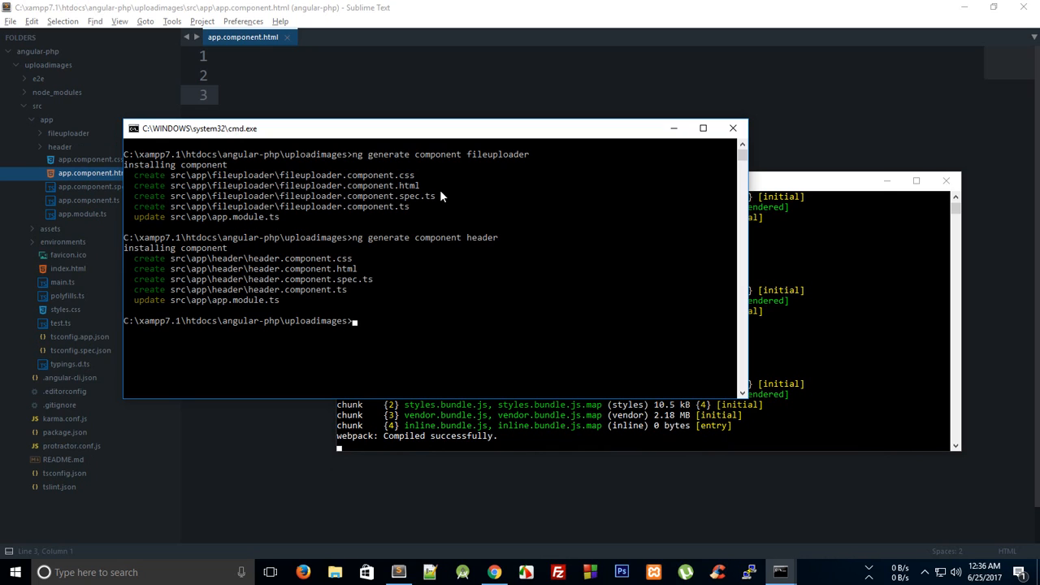
{"action": "type", "text": "ng generate"}
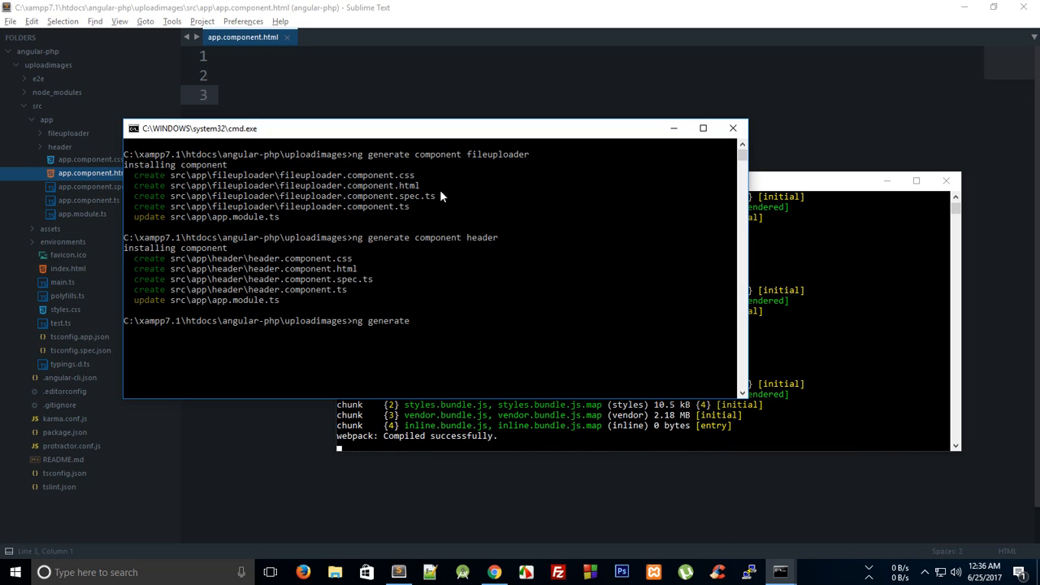
{"action": "type", "text": "component"}
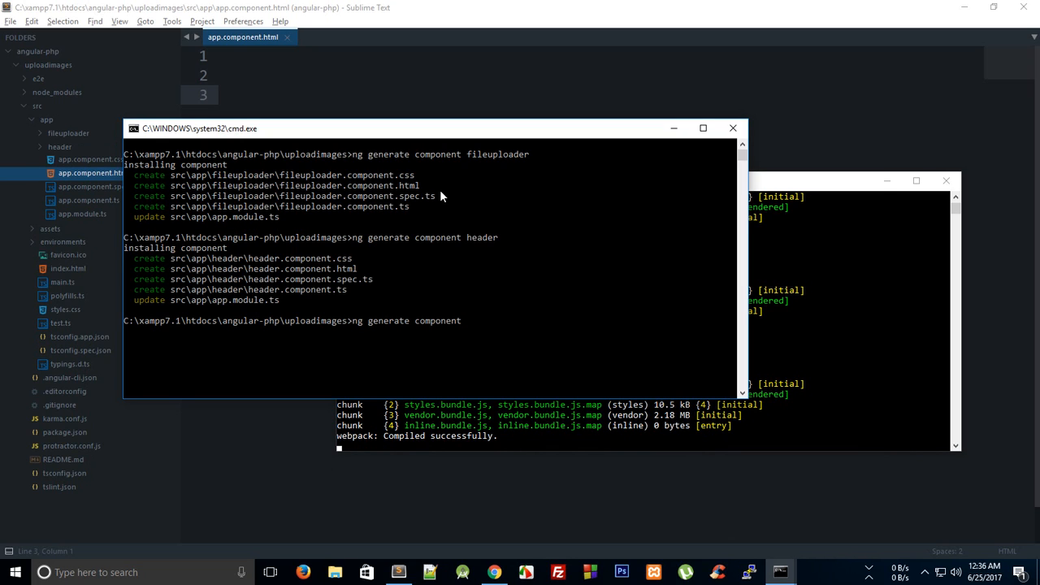
{"action": "type", "text": "gallery"}
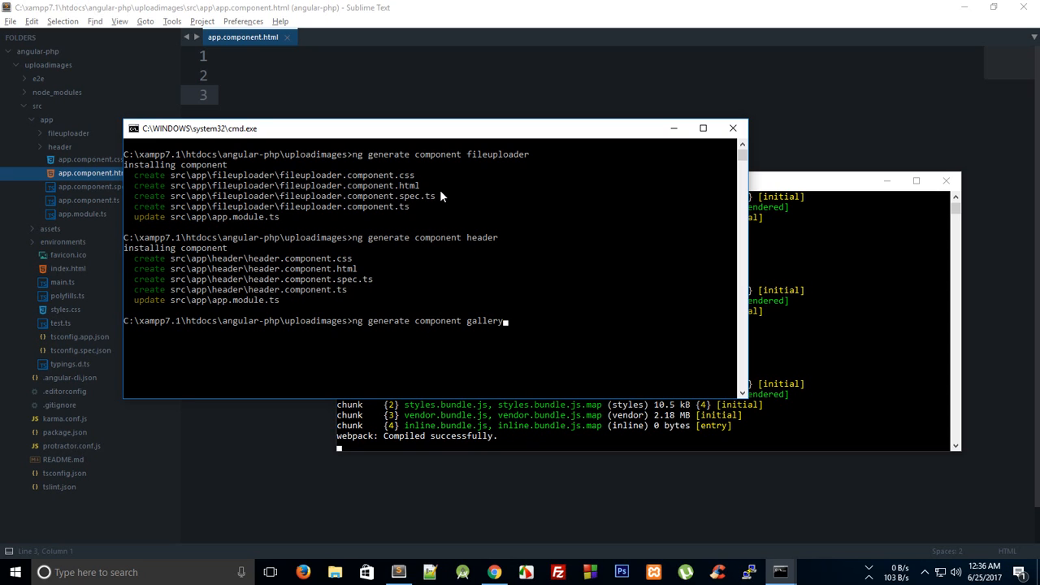
{"action": "key", "text": "enter"}
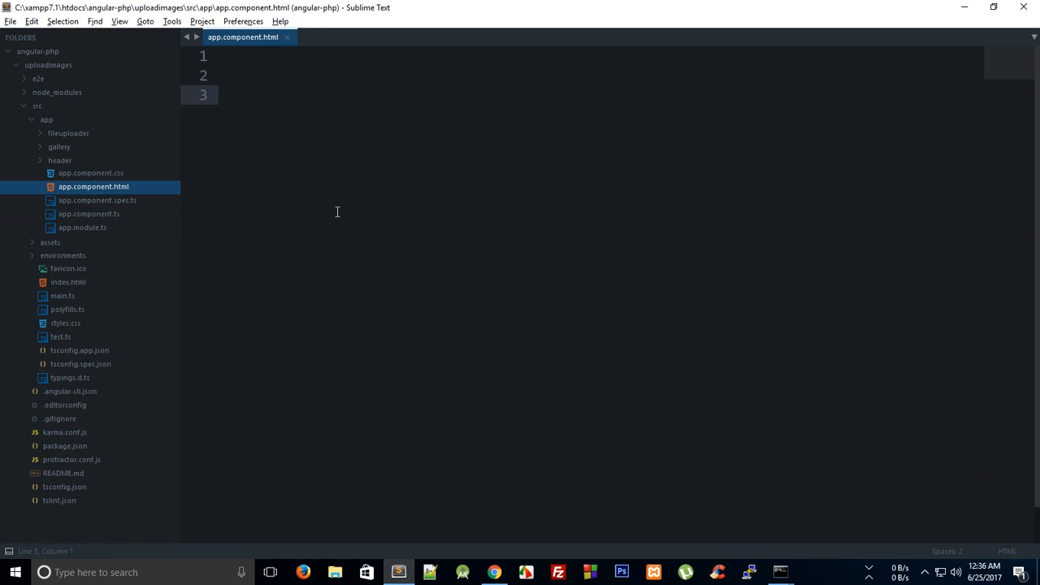
{"action": "mouse_move", "coordinate": [302, 117]}
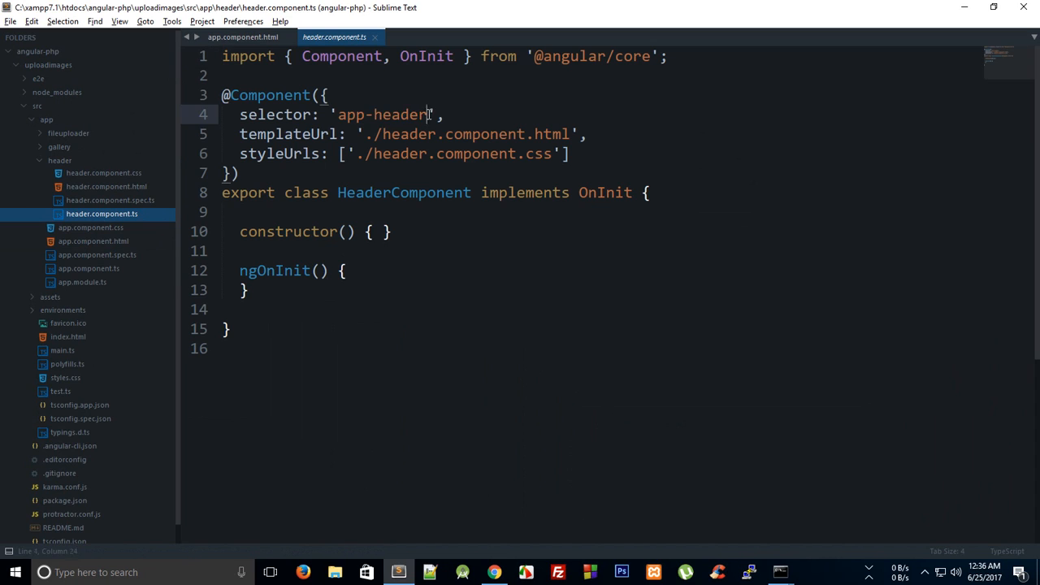
Fill app.component.html with app-header, app-fileuploader and app-gallery tags and check the page shows each works message.
{"action": "left_click", "coordinate": [93, 241]}
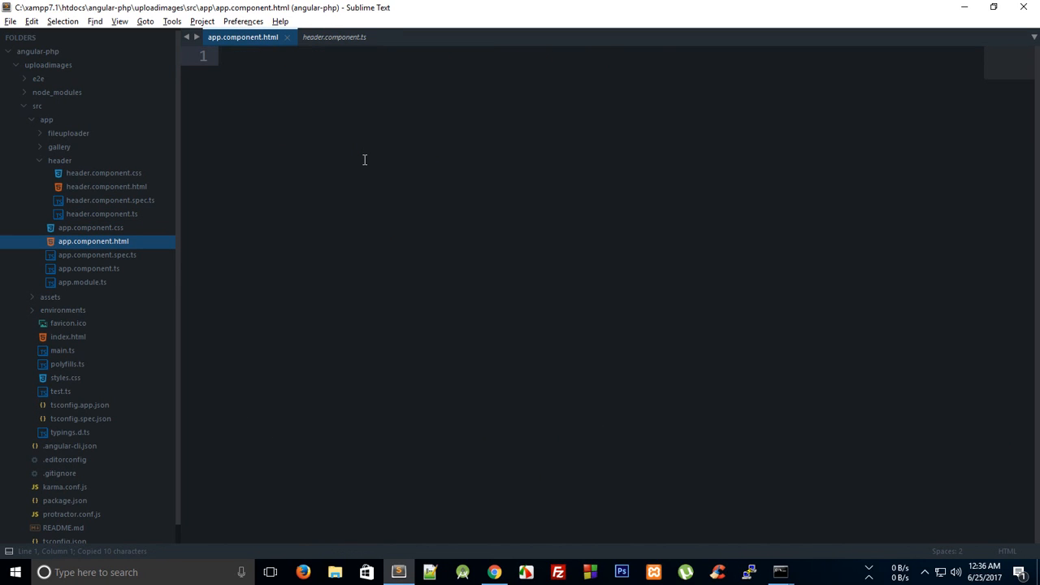
{"action": "type", "text": "<app-header></app-header>"}
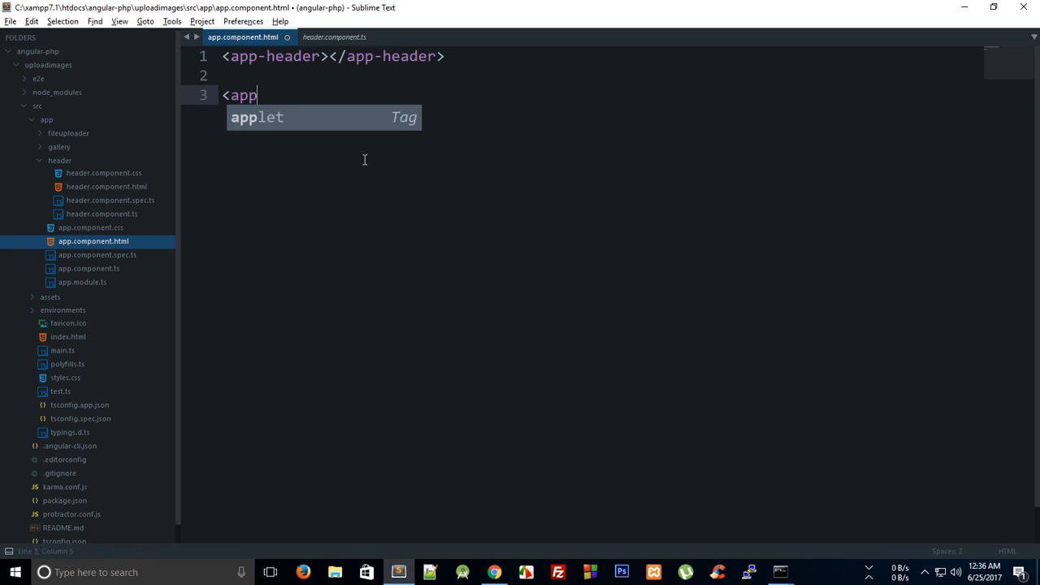
{"action": "type", "text": "-"}
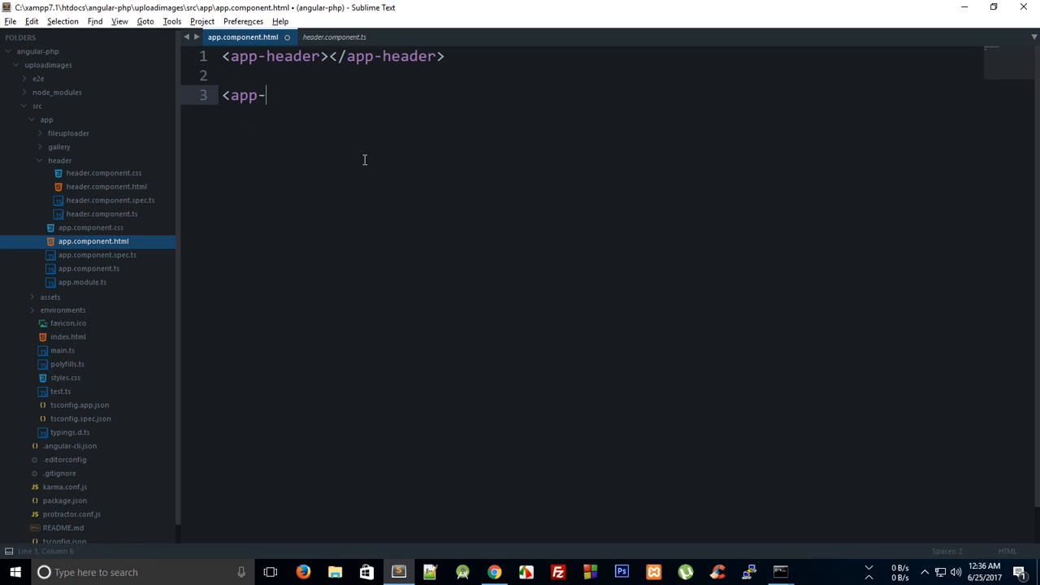
{"action": "type", "text": "file"}
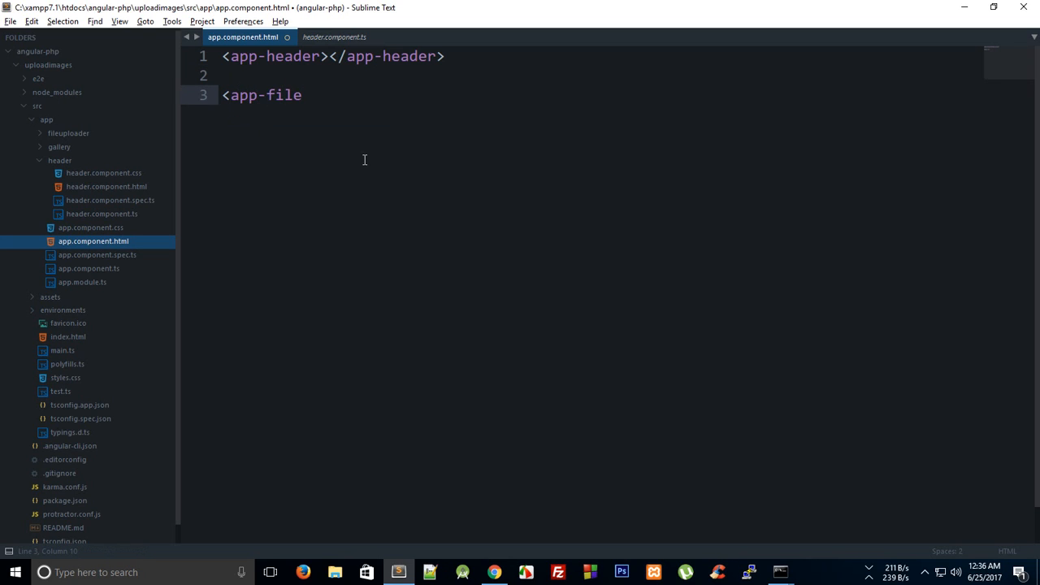
{"action": "left_click", "coordinate": [68, 133]}
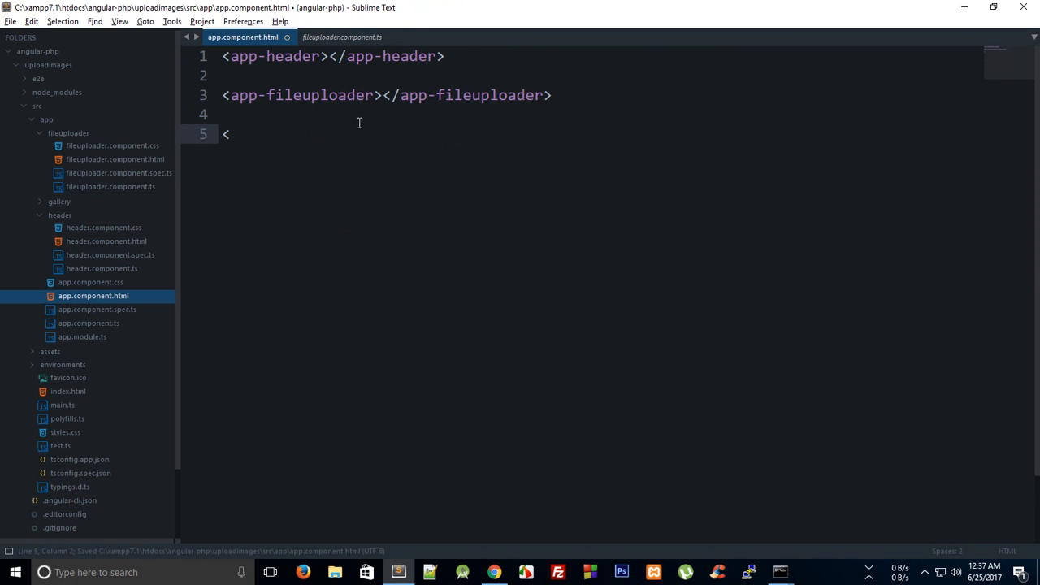
{"action": "type", "text": "app-gallery></app-gallery>"}
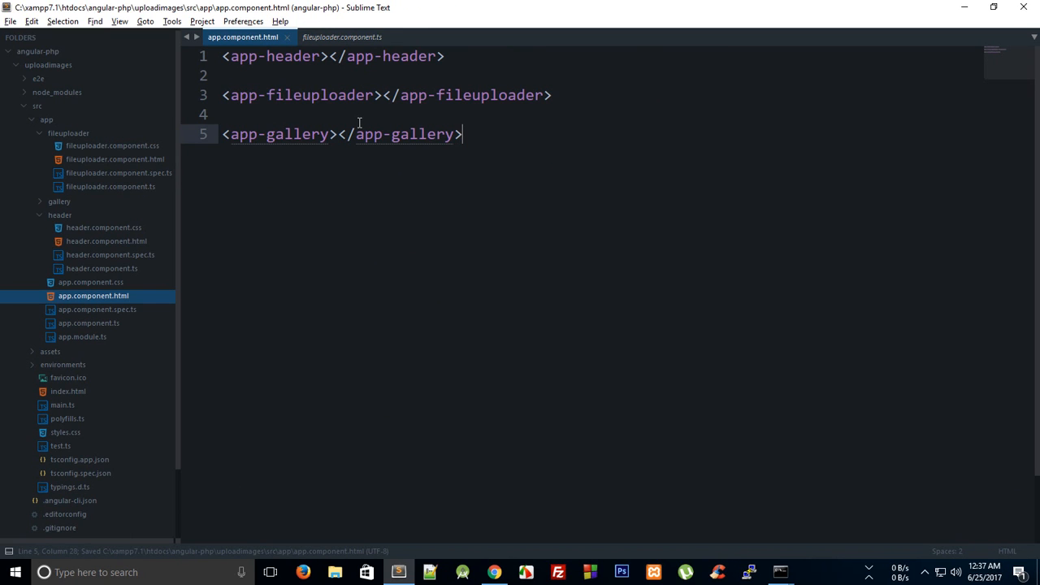
{"action": "left_click", "coordinate": [228, 114]}
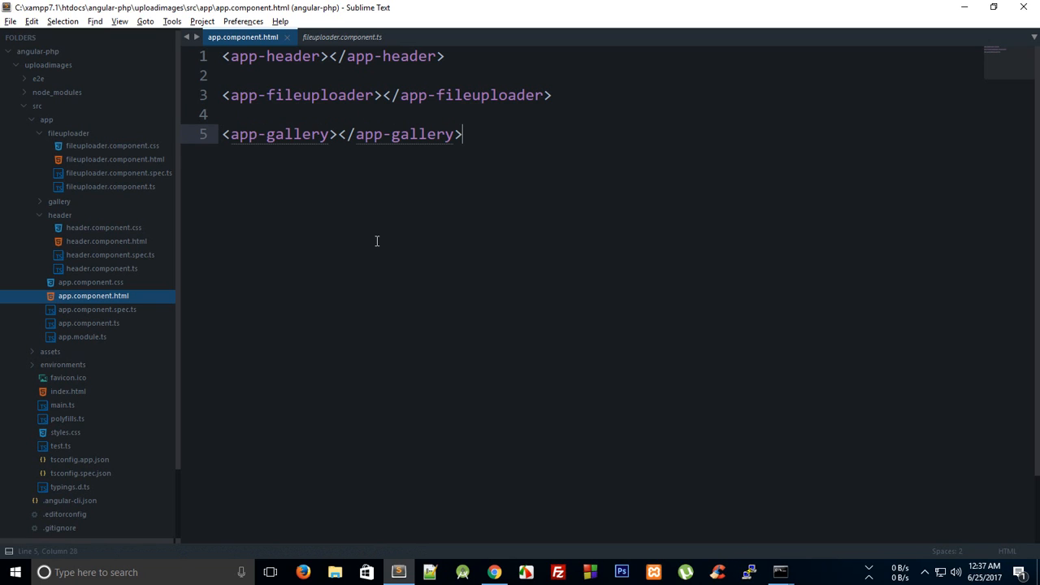
{"action": "left_click", "coordinate": [494, 572]}
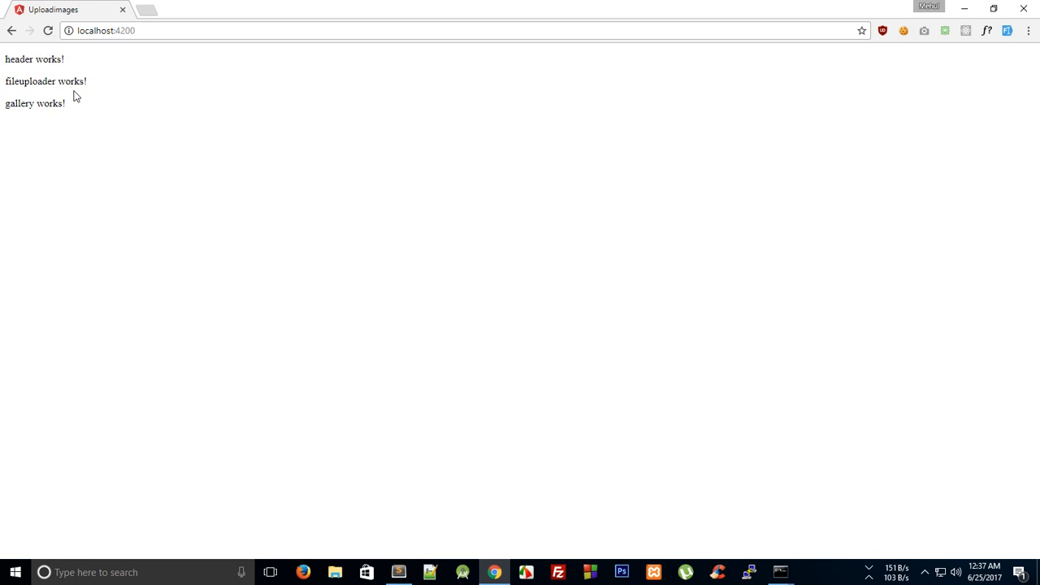
{"action": "mouse_move", "coordinate": [504, 390]}
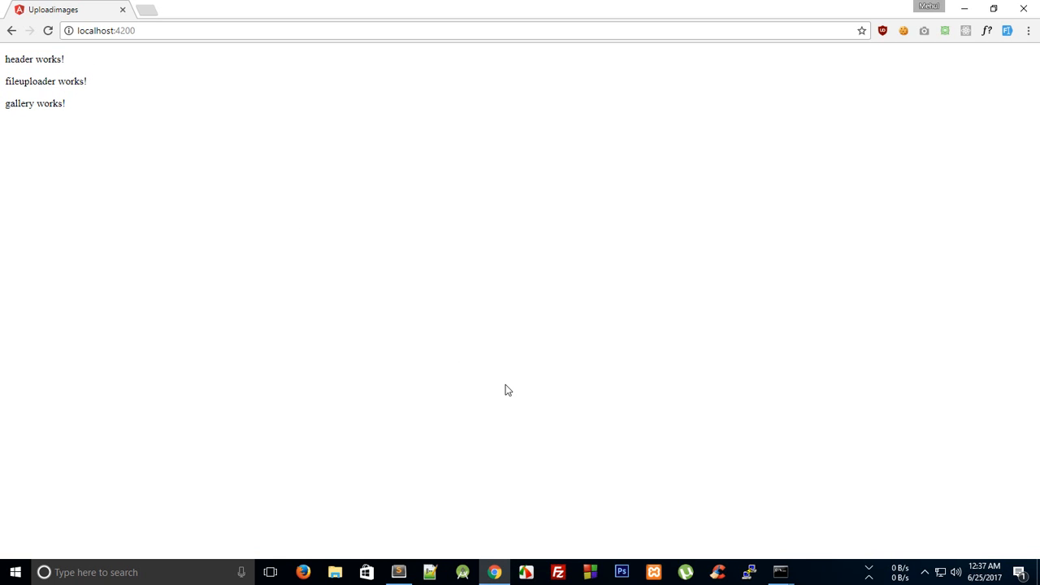
{"action": "left_click", "coordinate": [396, 572]}
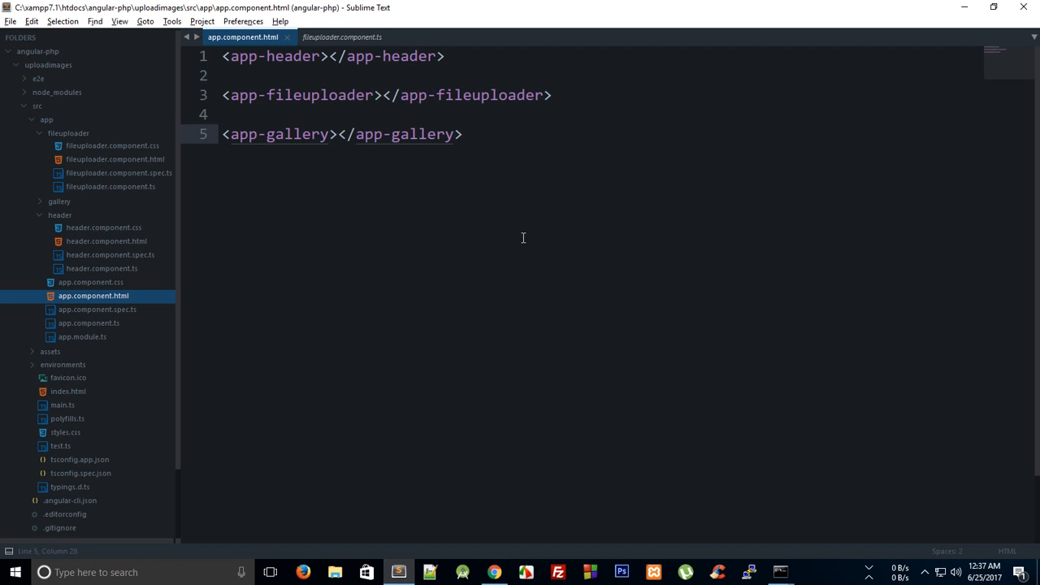
Save the component and copy the Bootstrap 3.3.7 stylesheet link from the getbootstrap.com CDN page.
{"action": "left_click", "coordinate": [341, 35]}
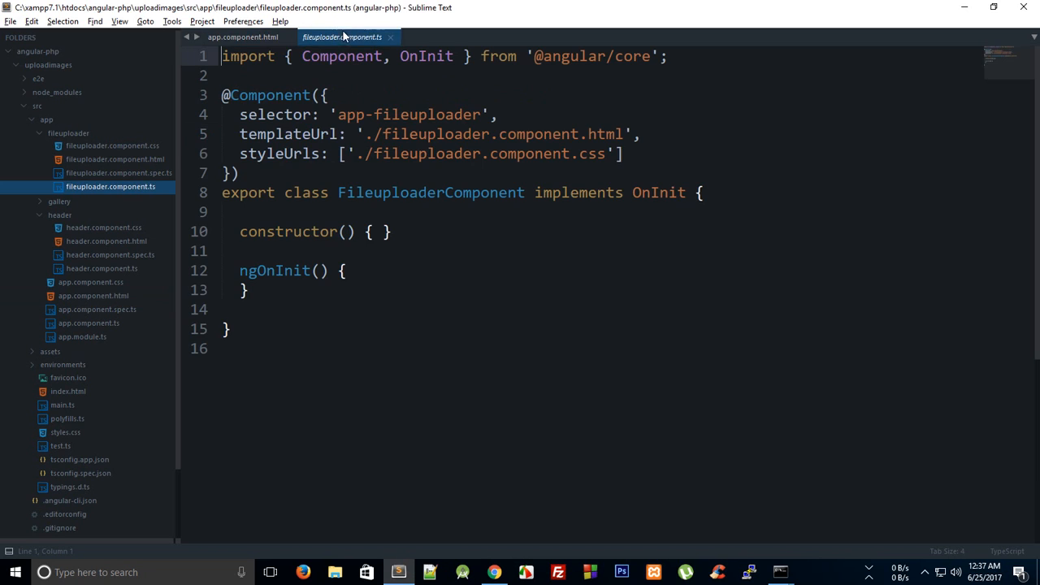
{"action": "key", "text": "ctrl+s"}
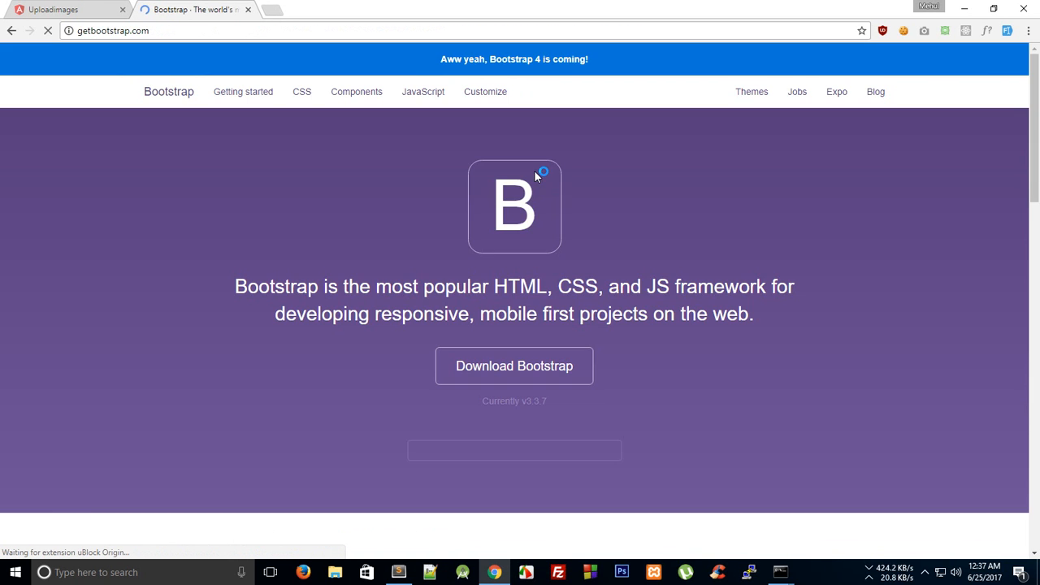
{"action": "scroll", "scroll_direction": "down", "scroll_amount": 3}
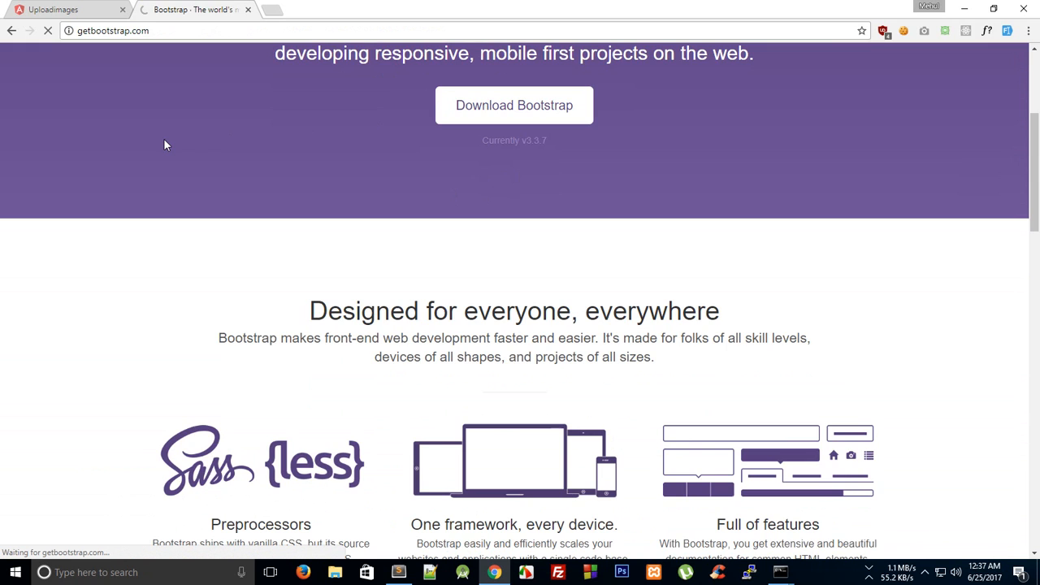
{"action": "left_click", "coordinate": [513, 104]}
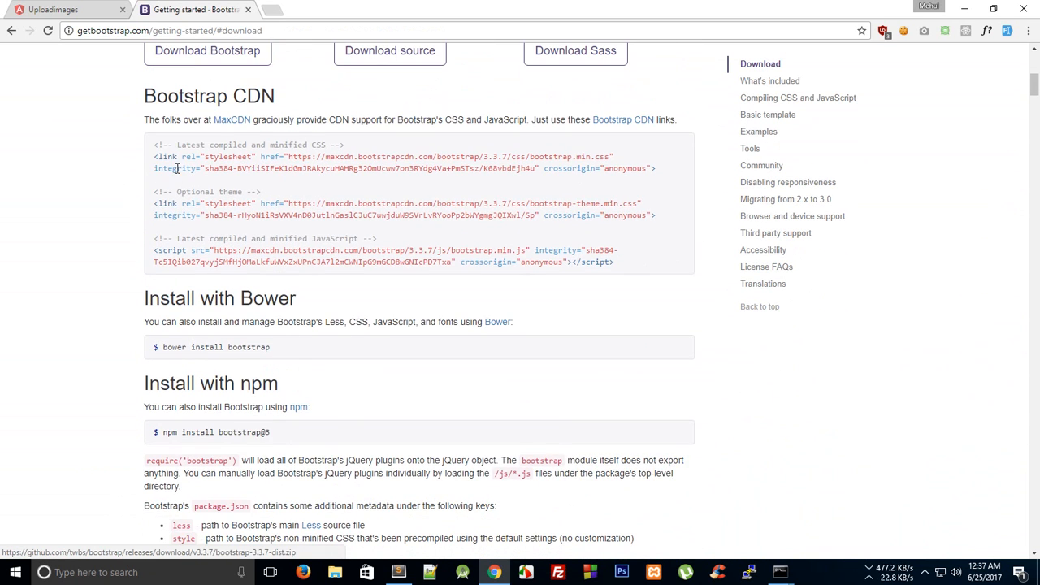
{"action": "mouse_move", "coordinate": [593, 234]}
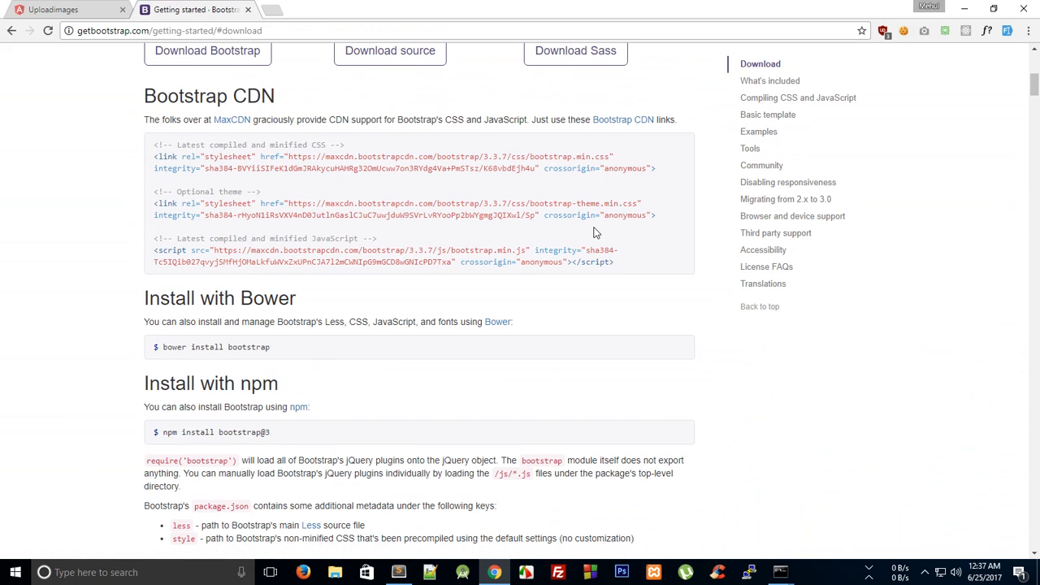
{"action": "left_click_drag", "start_coordinate": [152, 145], "coordinate": [656, 215]}
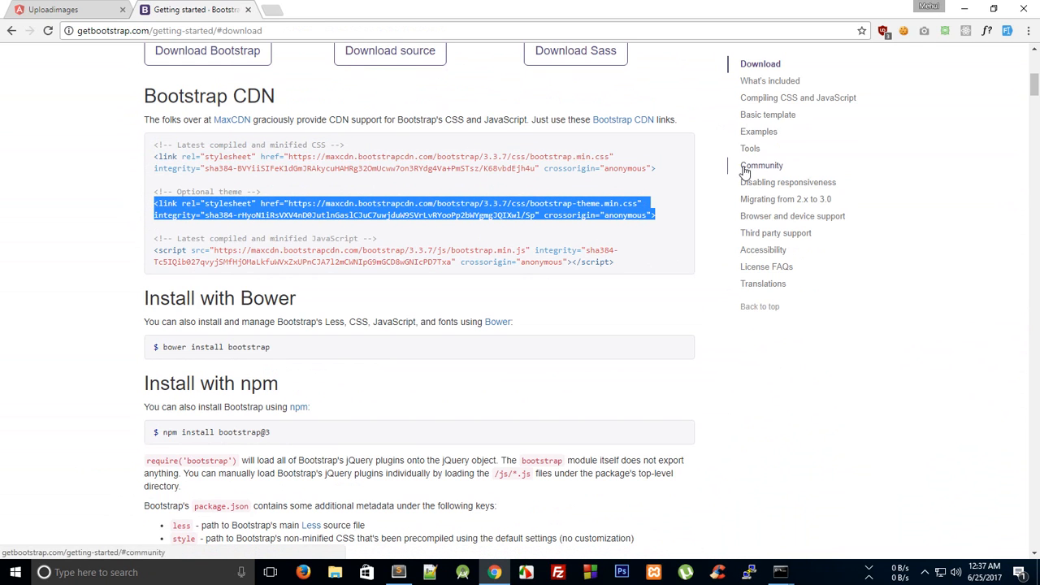
Paste the Bootstrap CDN link into the head of index.html, save and check the local page.
{"action": "left_click", "coordinate": [396, 572]}
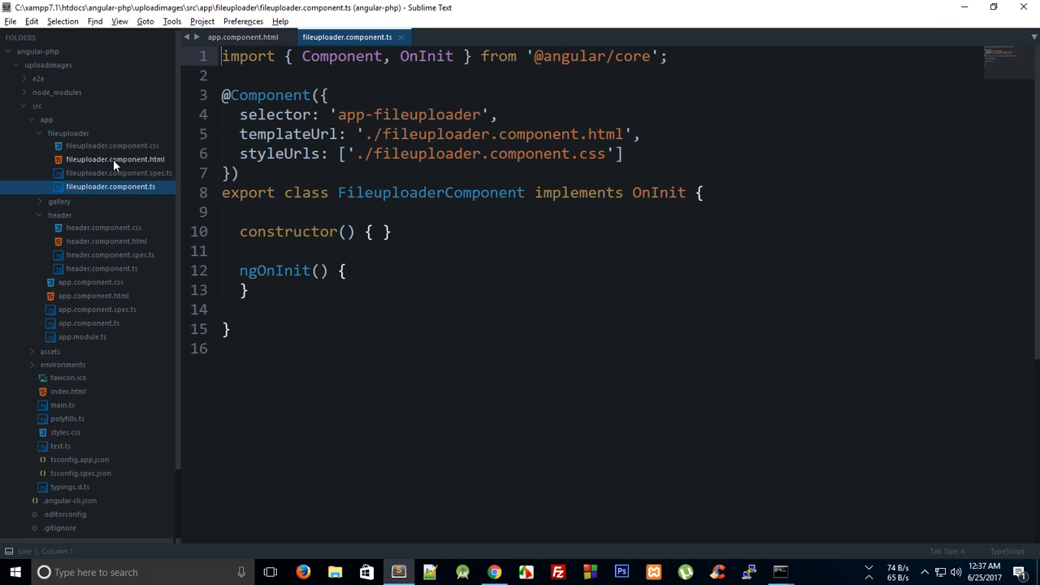
{"action": "left_click", "coordinate": [68, 312]}
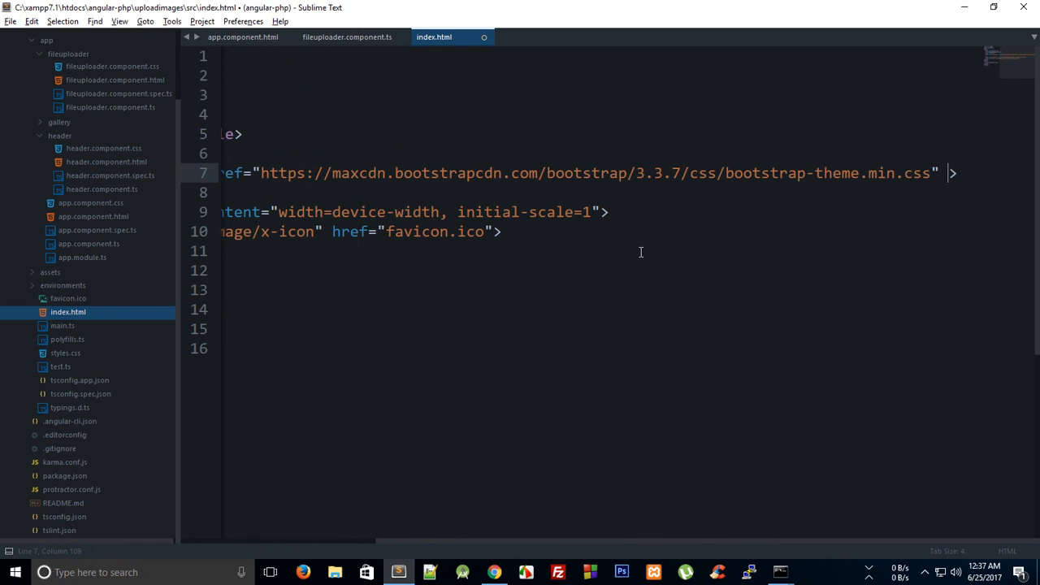
{"action": "key", "text": "ctrl+s"}
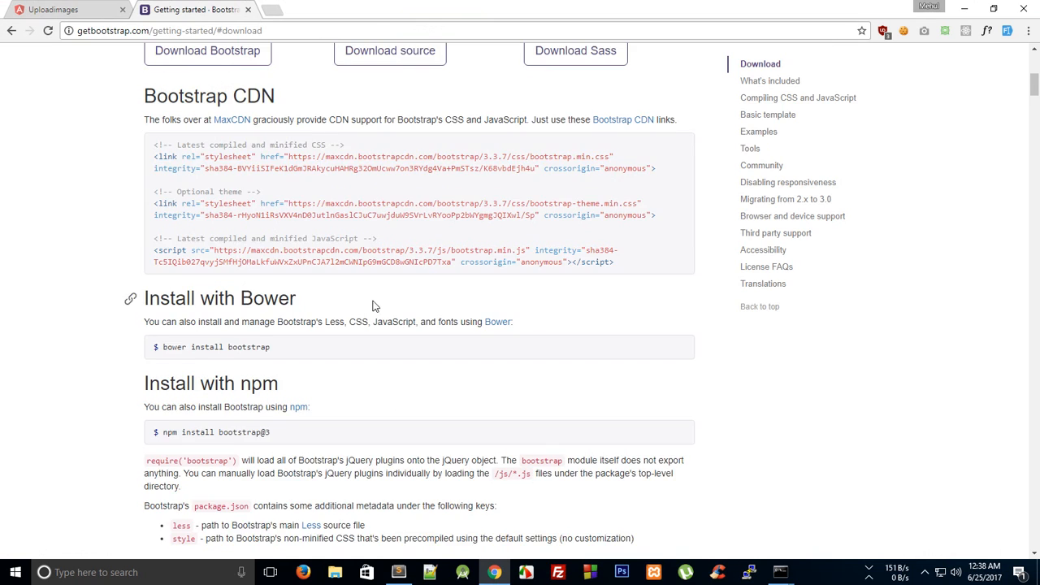
{"action": "left_click", "coordinate": [65, 10]}
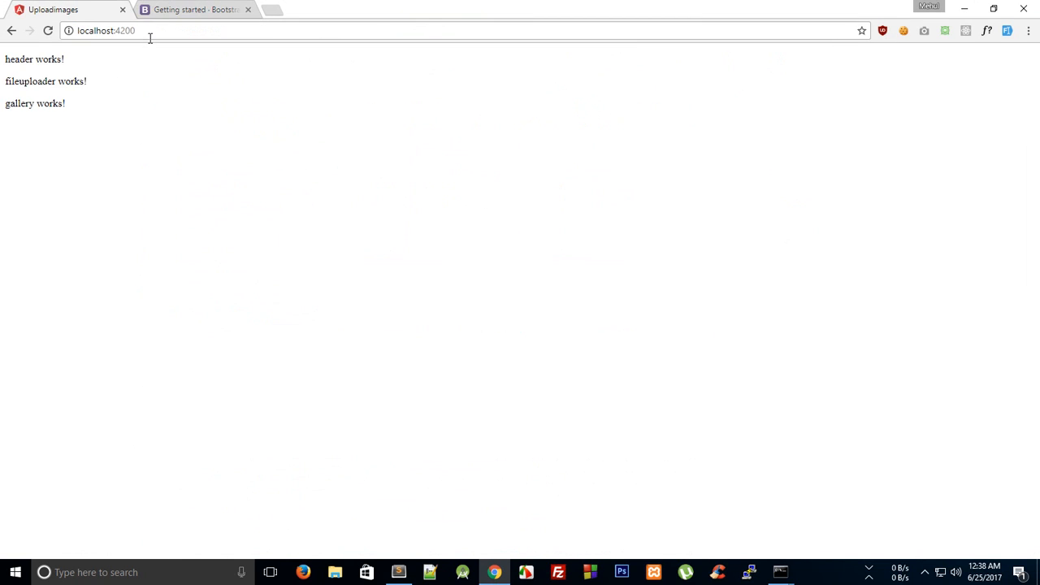
{"action": "left_click", "coordinate": [396, 572]}
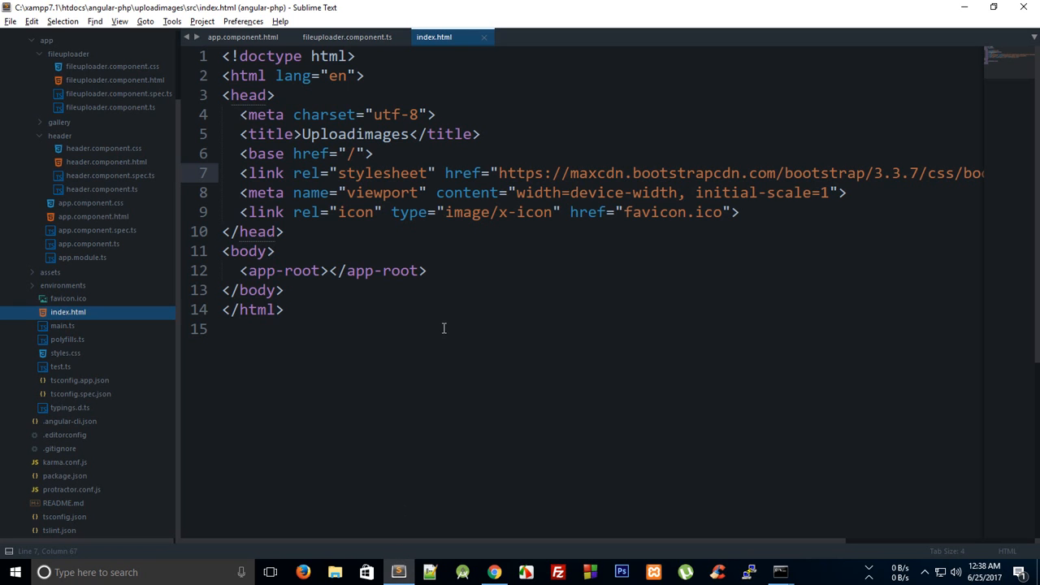
{"action": "scroll", "scroll_direction": "right", "scroll_amount": 3}
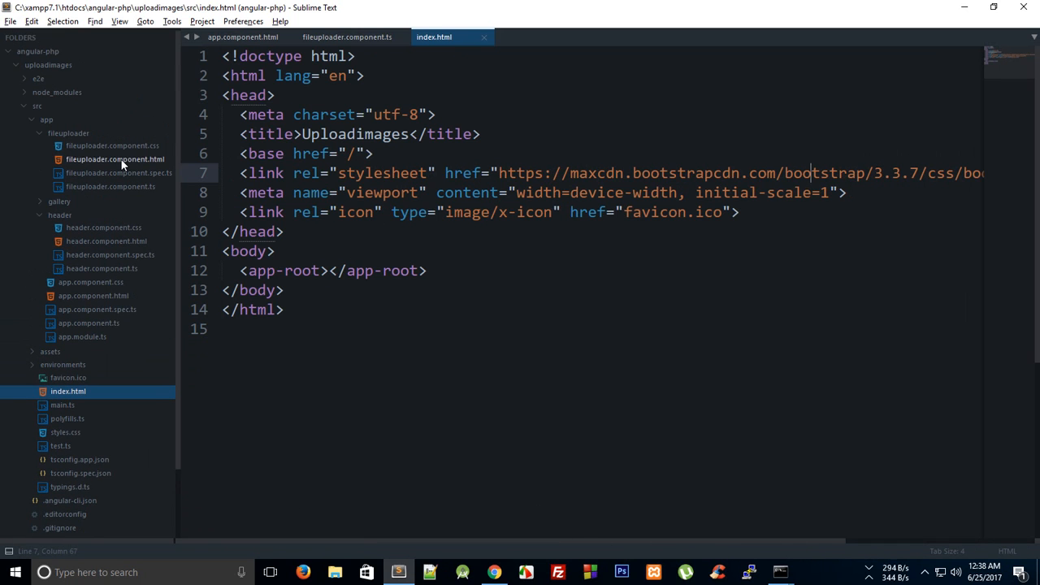
Replace header.component.html's placeholder with a <header><h1>It works</h1> heading and check it in the browser.
{"action": "left_click", "coordinate": [114, 159]}
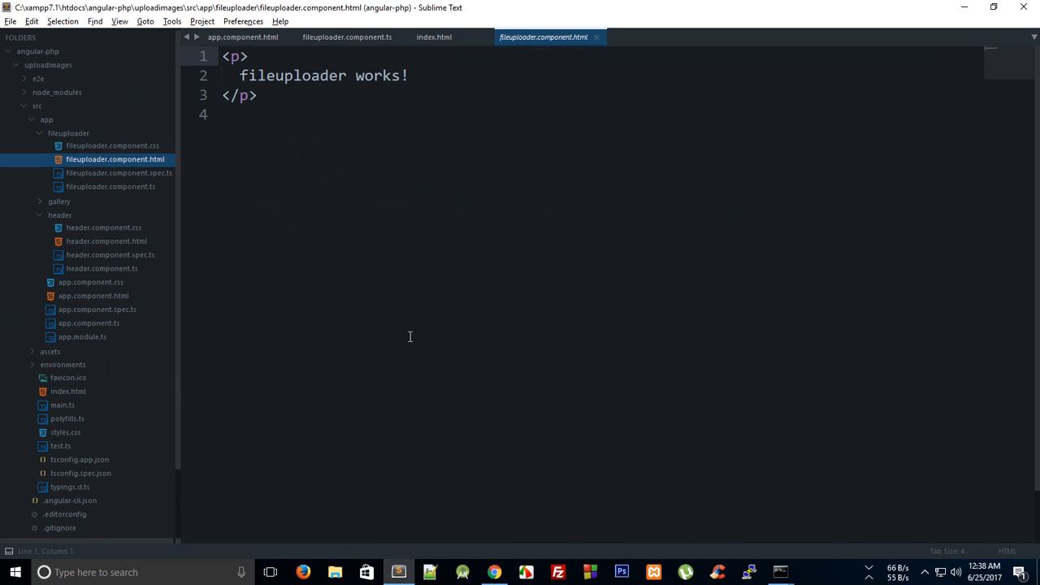
{"action": "left_click", "coordinate": [104, 228]}
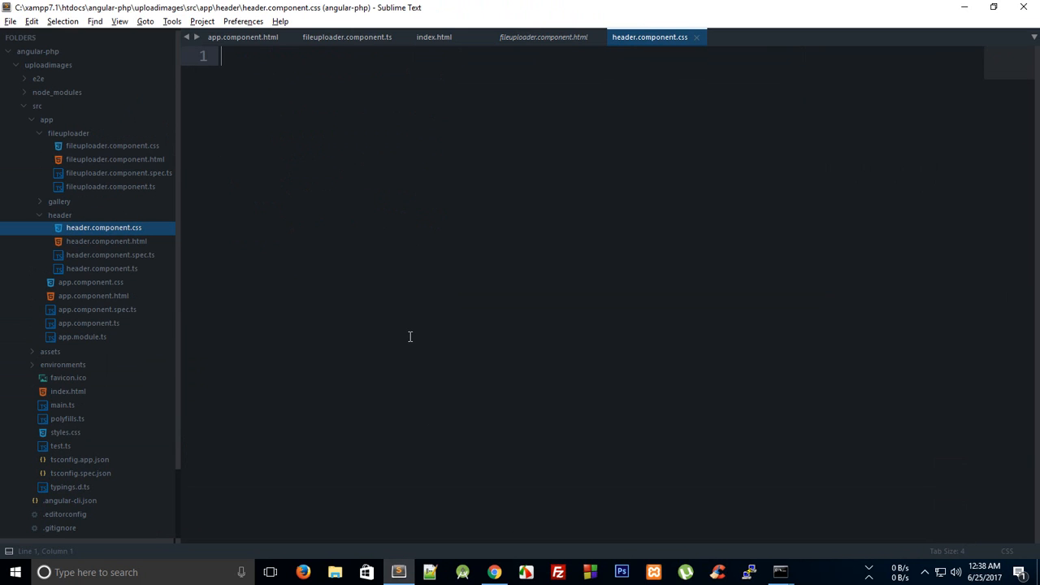
{"action": "left_click", "coordinate": [107, 240]}
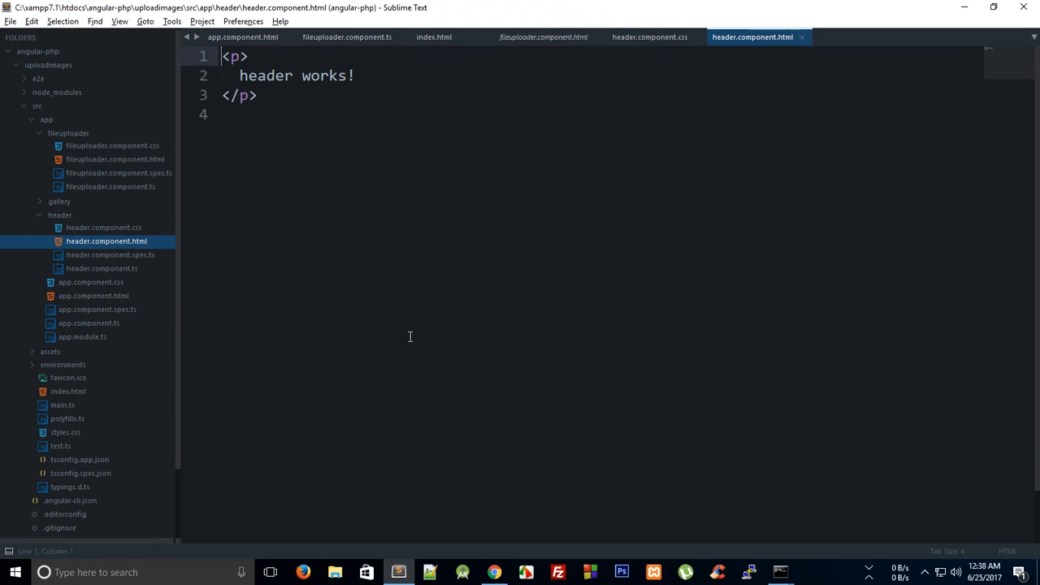
{"action": "key", "text": "ctrl+a"}
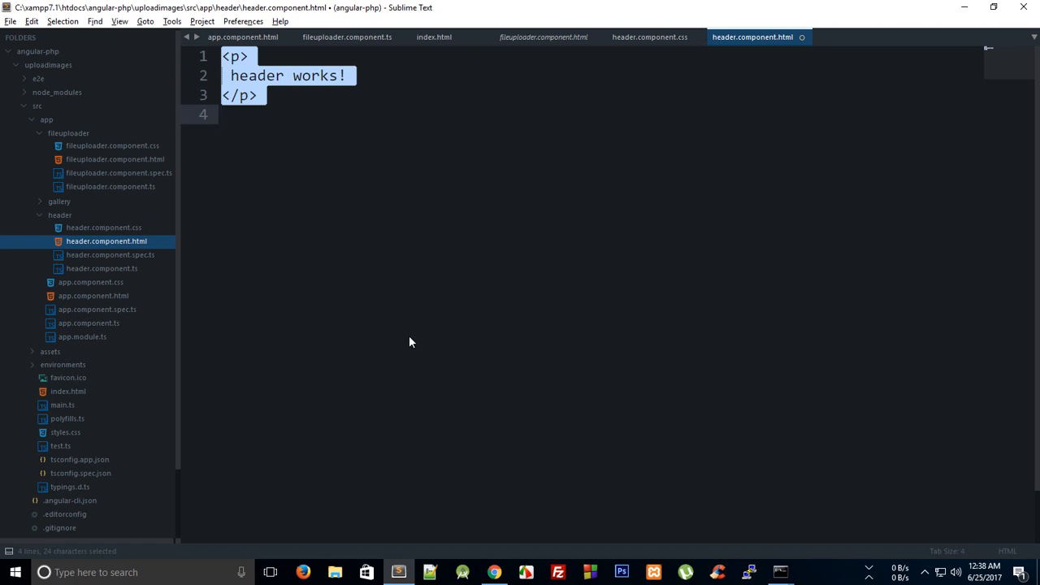
{"action": "type", "text": "<header>"}
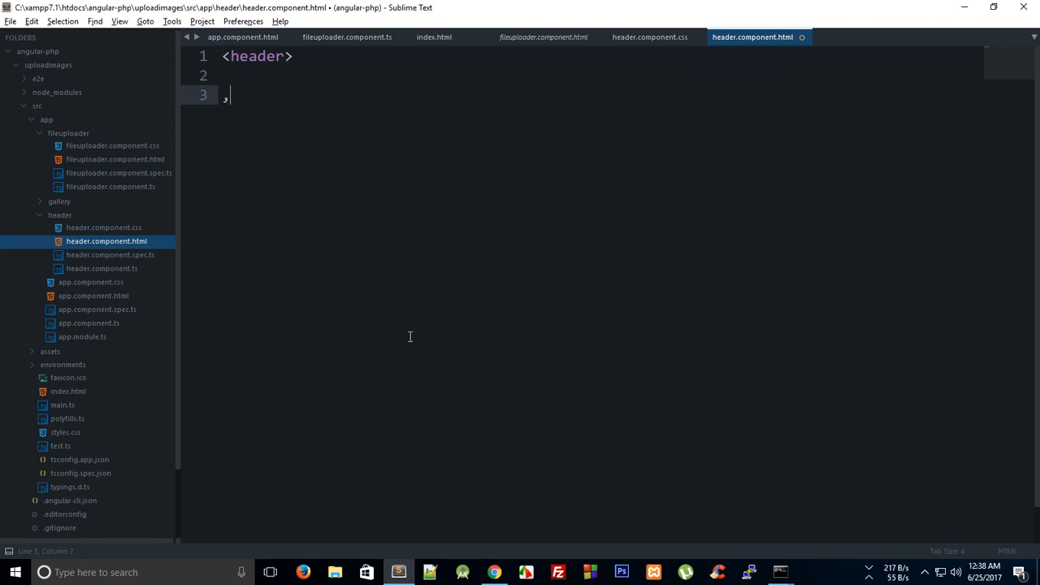
{"action": "type", "text": "<h1>"}
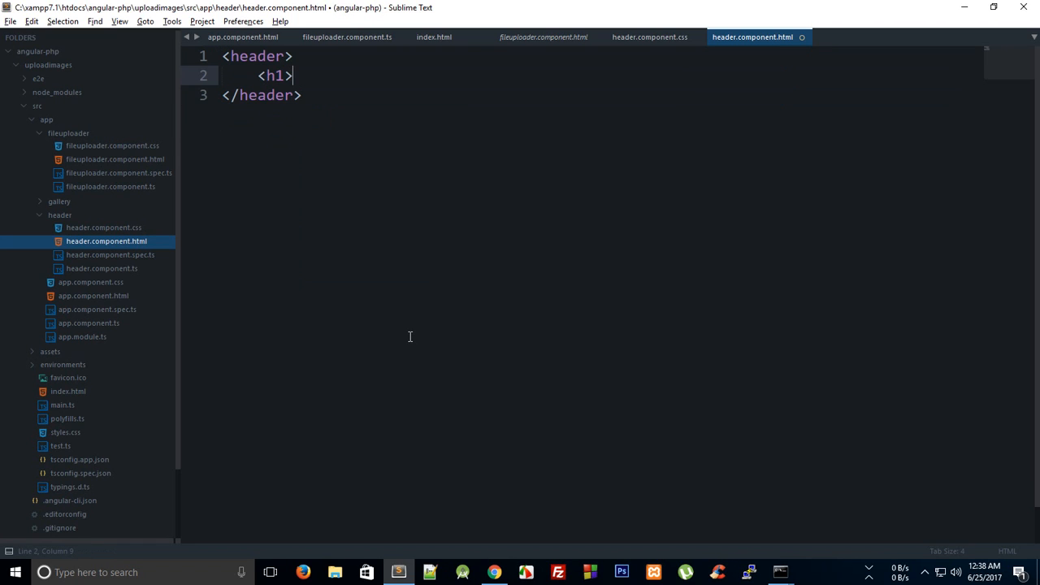
{"action": "type", "text": "It works"}
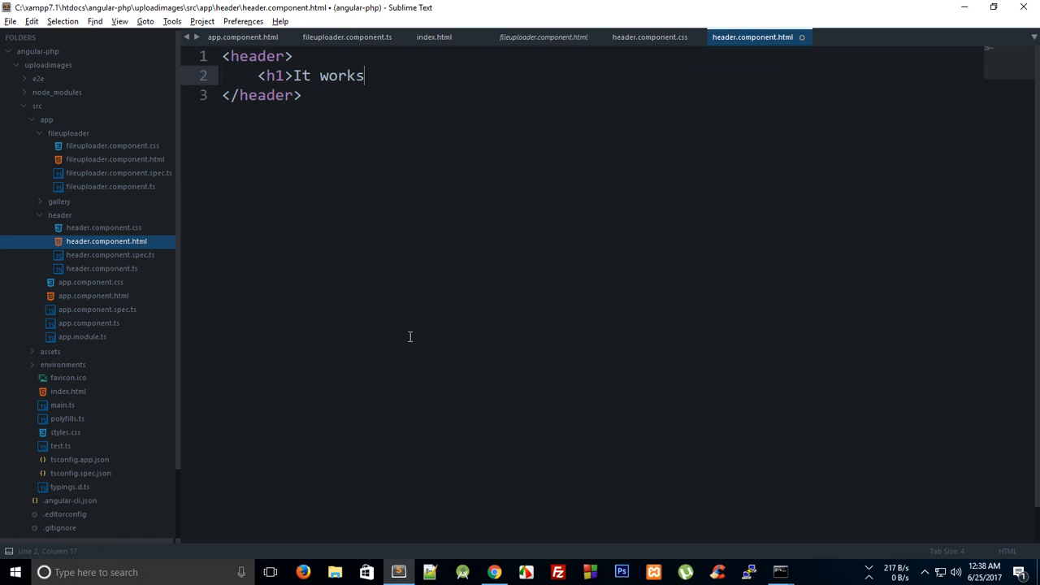
{"action": "left_click", "coordinate": [494, 572]}
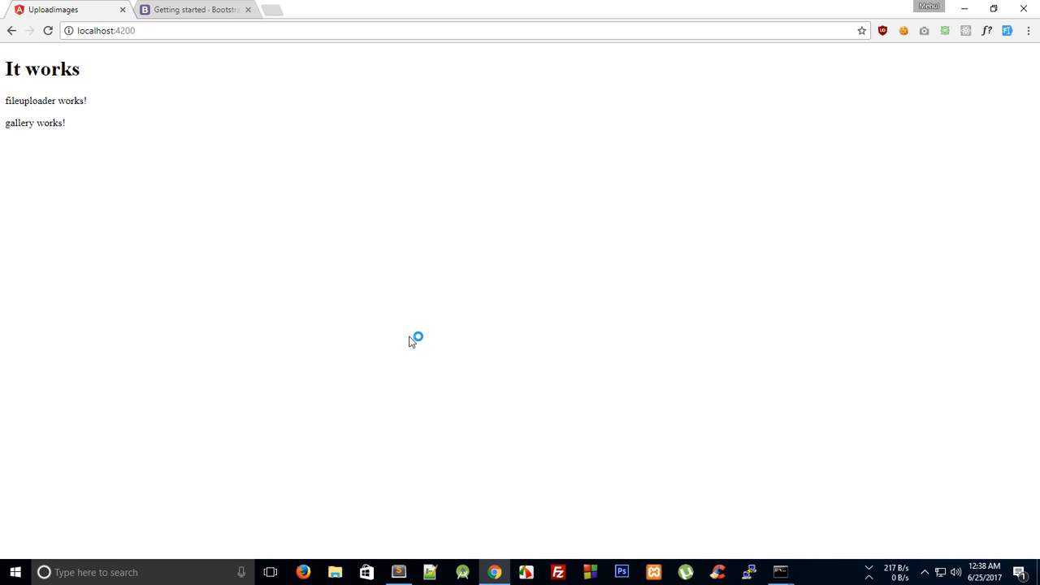
{"action": "left_click", "coordinate": [397, 572]}
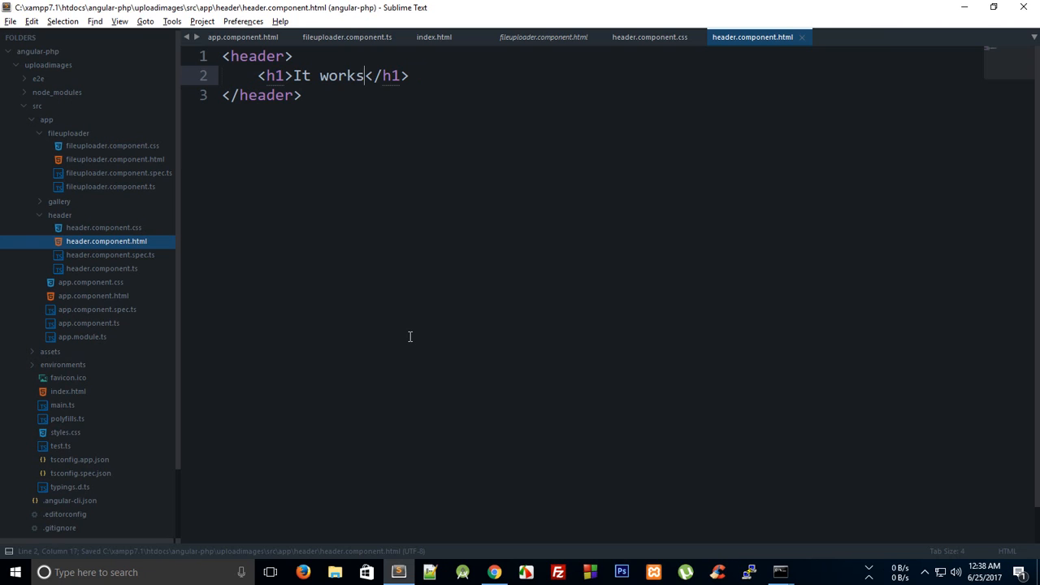
Change the heading text to 'Upload Images And Get Magic Back' and view it on the local page.
{"action": "double_click", "coordinate": [328, 76]}
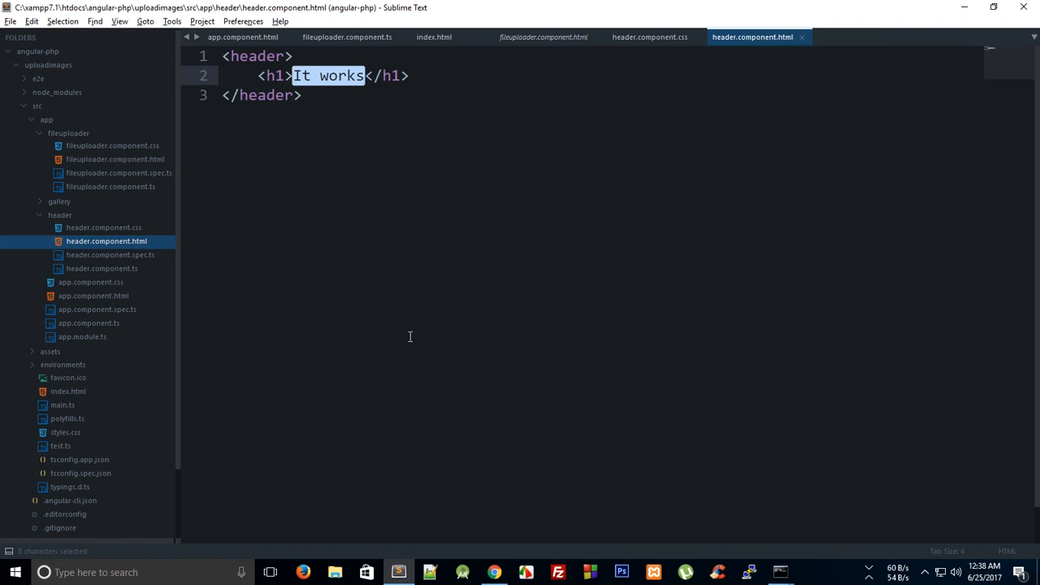
{"action": "type", "text": "Upload Images"}
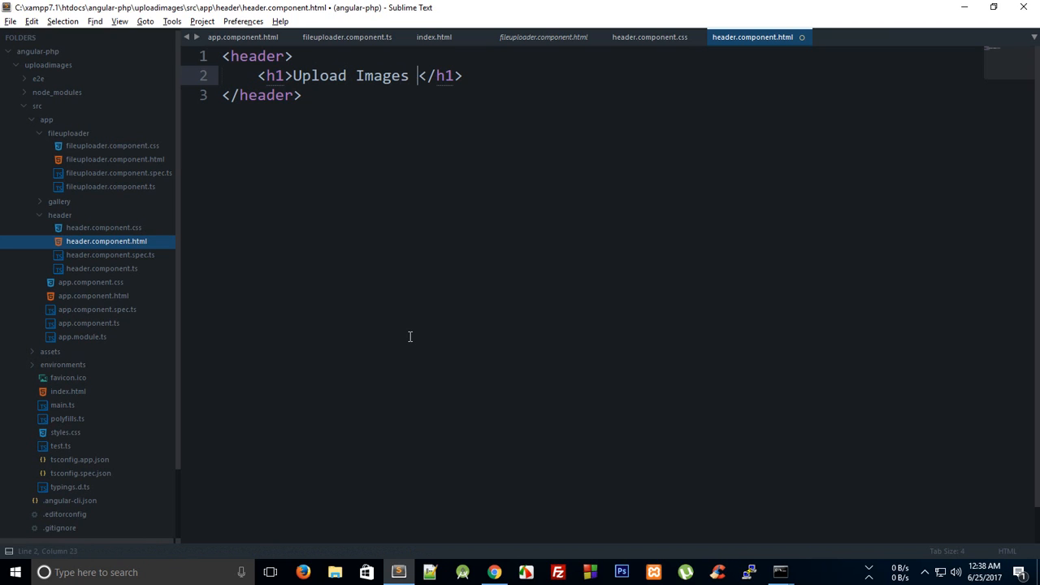
{"action": "type", "text": "And Ge"}
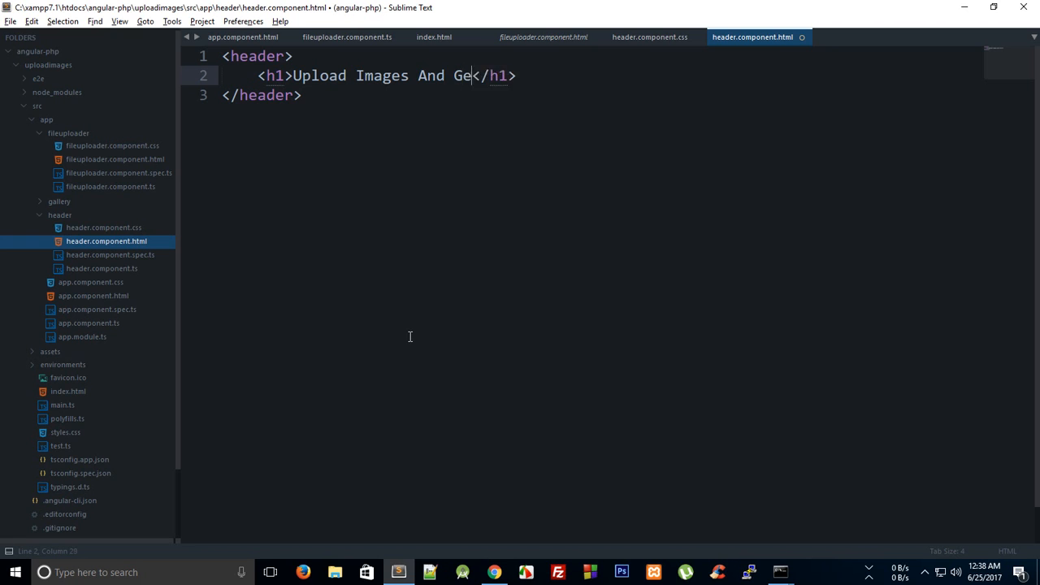
{"action": "type", "text": "t Magic B"}
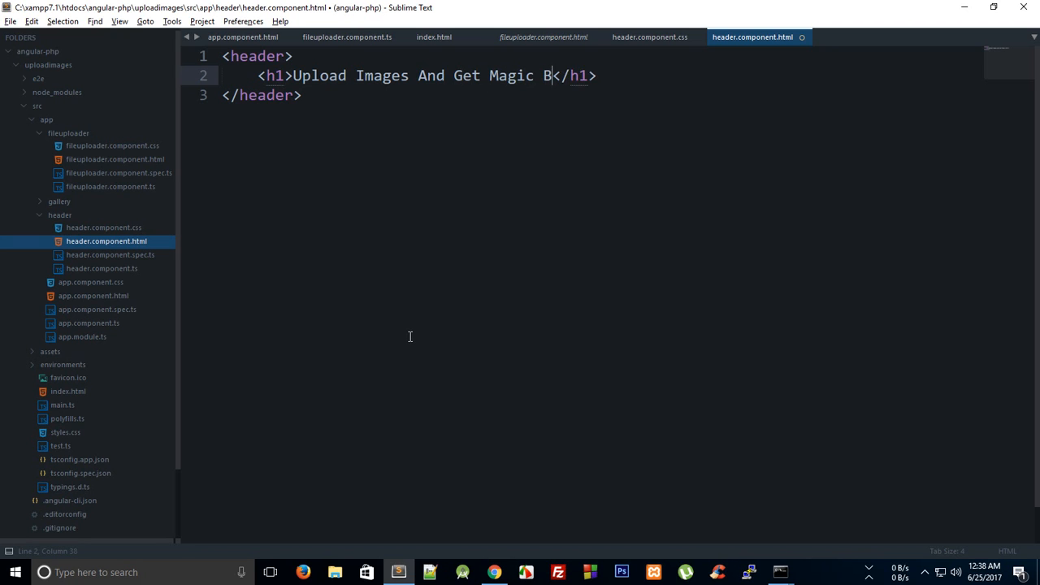
{"action": "left_click", "coordinate": [494, 572]}
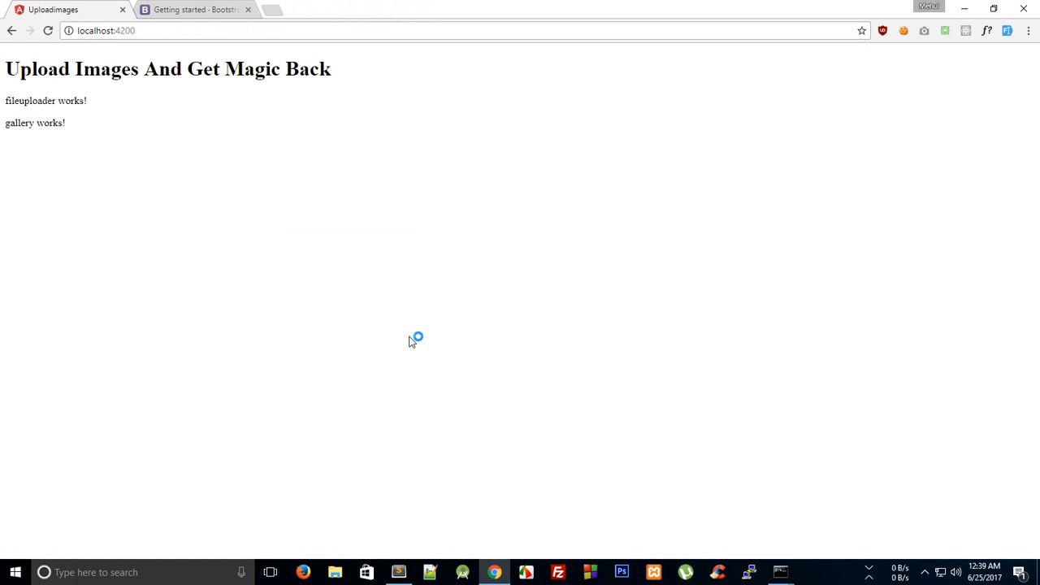
Inspect the page's head element in the browser's developer tools.
{"action": "key", "text": "F12"}
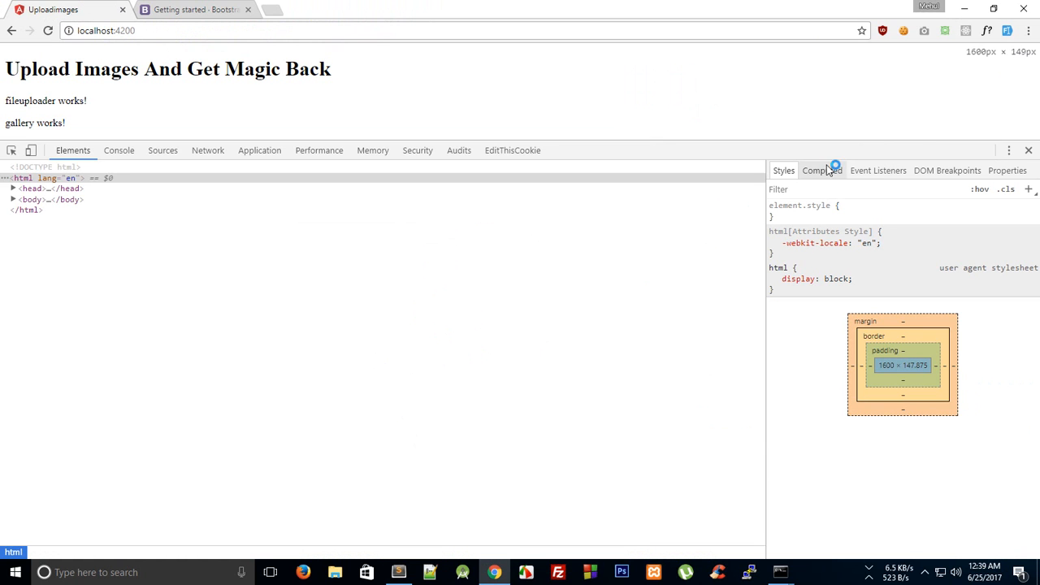
{"action": "left_click", "coordinate": [33, 189]}
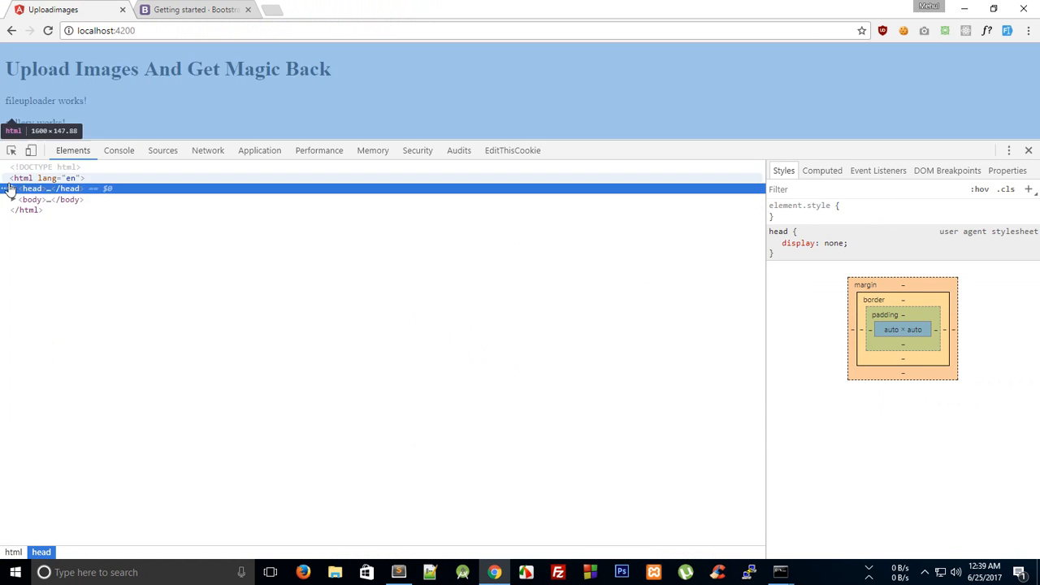
{"action": "left_click", "coordinate": [13, 188]}
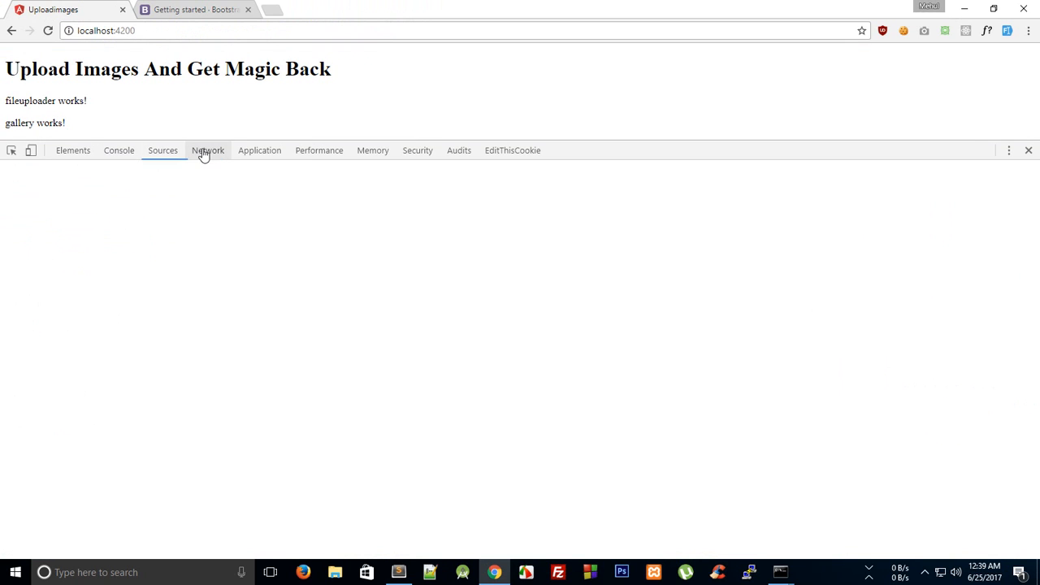
Copy the bootstrap.min.css CDN link and bring it into index.html so the page loads Bootstrap's stylesheet.
{"action": "left_click", "coordinate": [191, 10]}
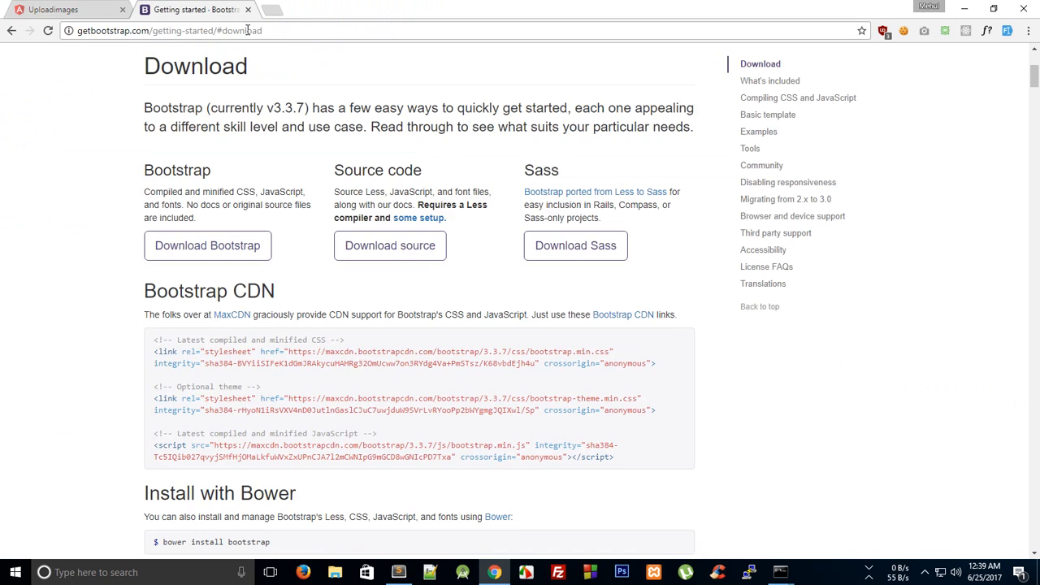
{"action": "left_click", "coordinate": [65, 10]}
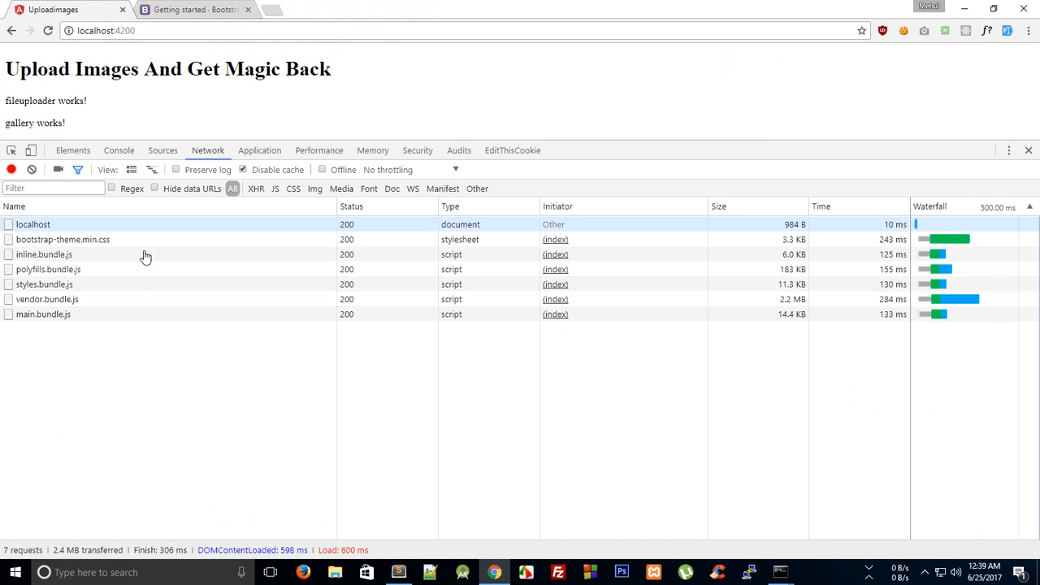
{"action": "left_click", "coordinate": [62, 239]}
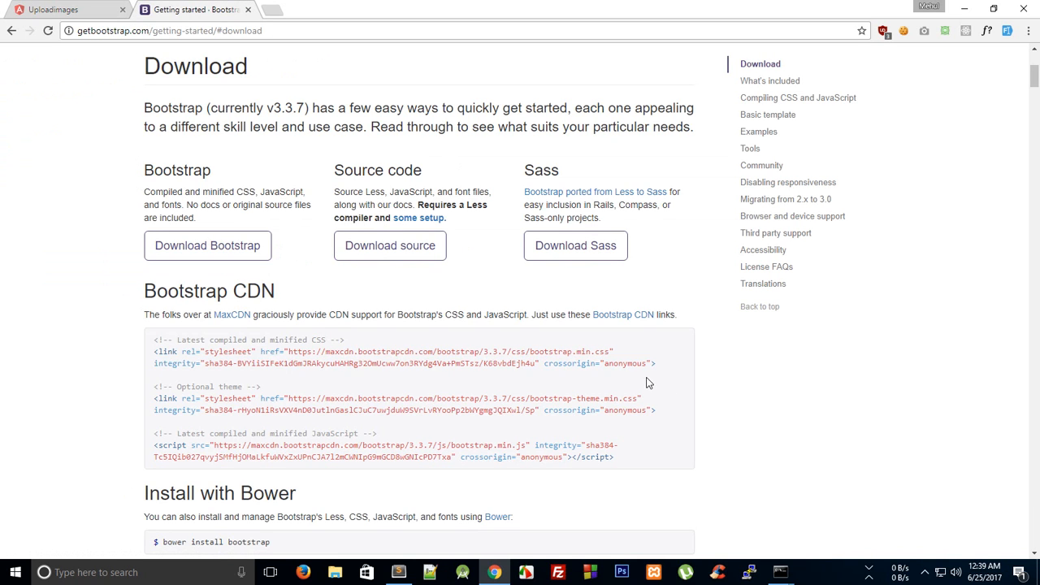
{"action": "left_click_drag", "start_coordinate": [154, 351], "coordinate": [657, 364]}
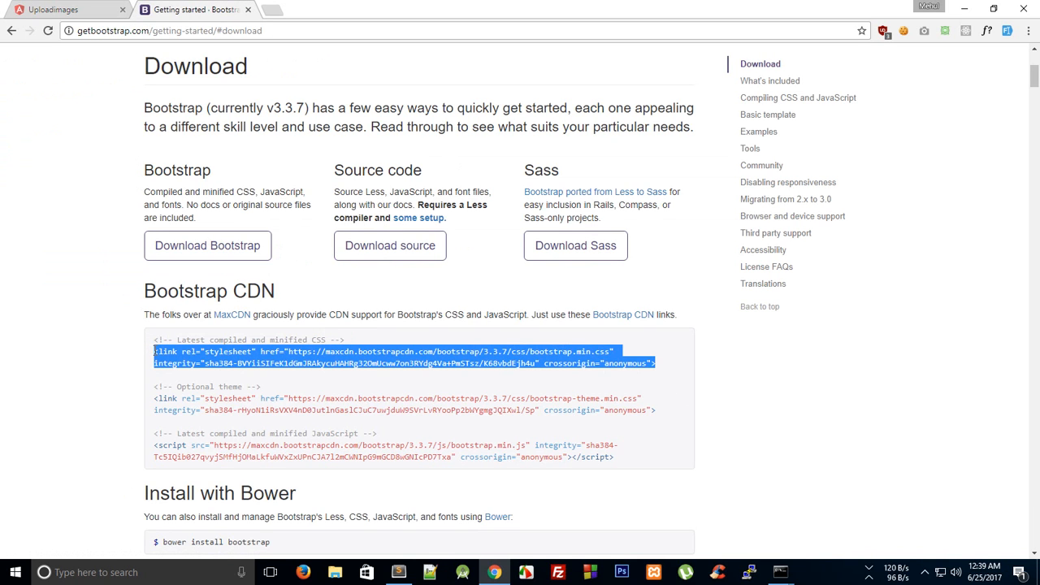
{"action": "left_click", "coordinate": [396, 572]}
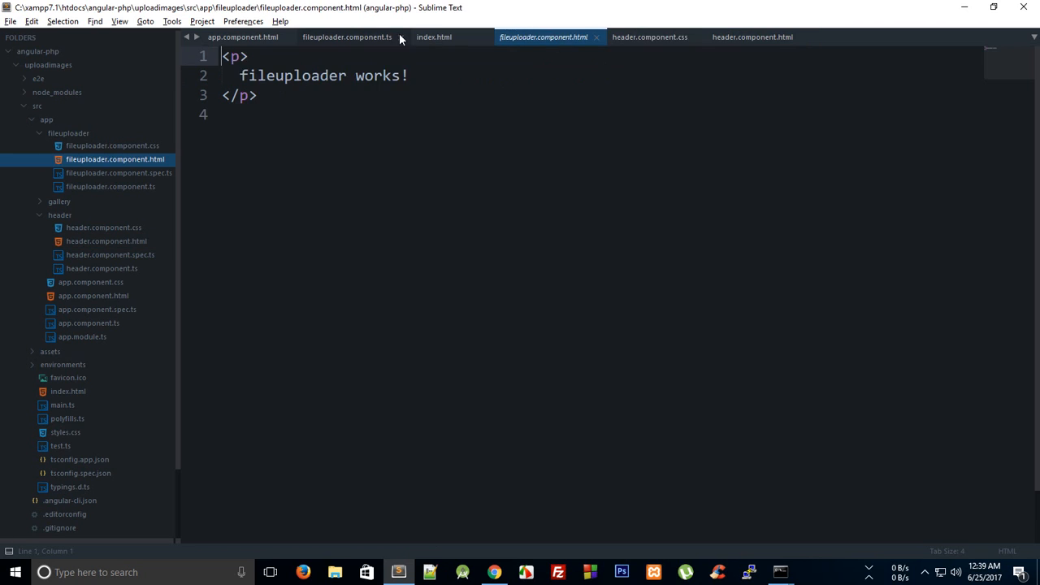
{"action": "left_click", "coordinate": [434, 35]}
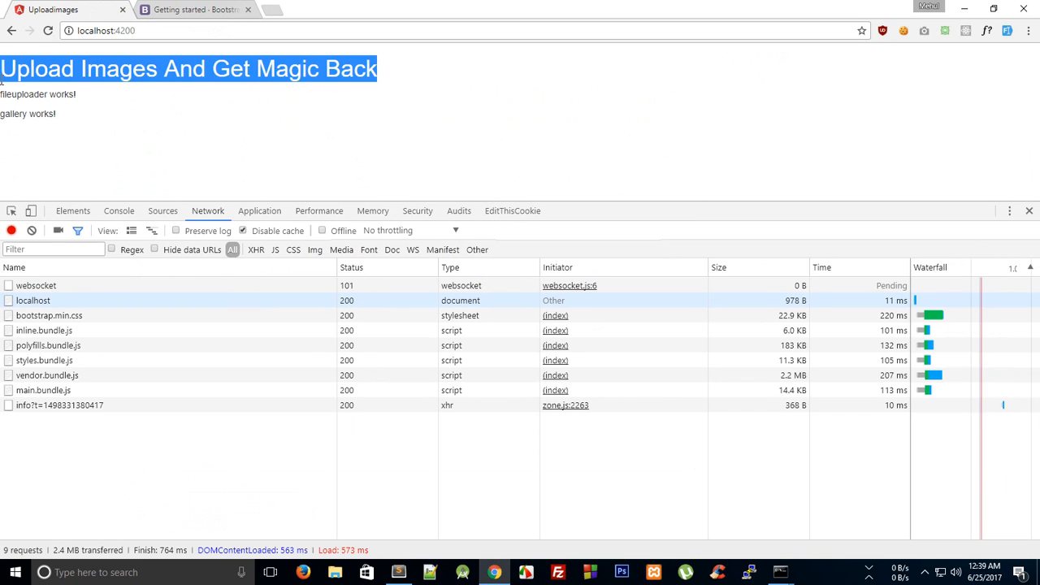
Add class="text-center" to the header heading so 'Upload Images And Get Magic Back' is centred.
{"action": "left_click", "coordinate": [396, 572]}
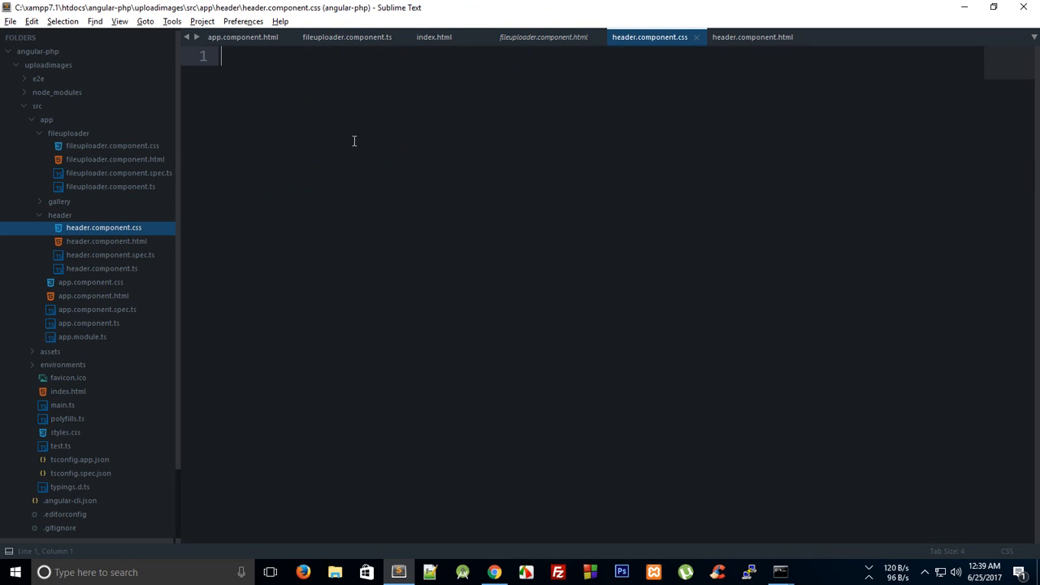
{"action": "left_click", "coordinate": [750, 36]}
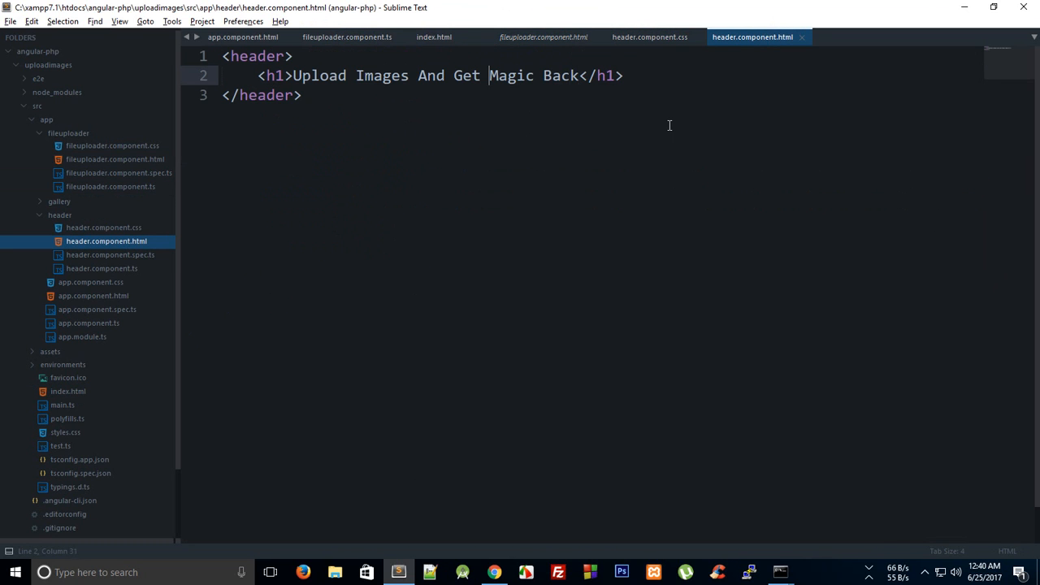
{"action": "type", "text": "class=\"t"}
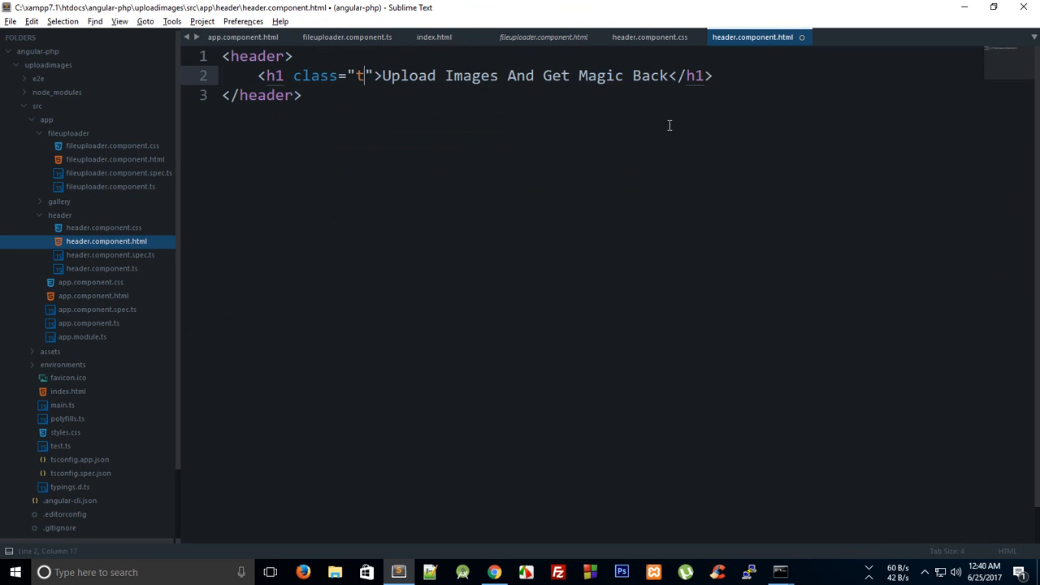
{"action": "type", "text": "ext-center"}
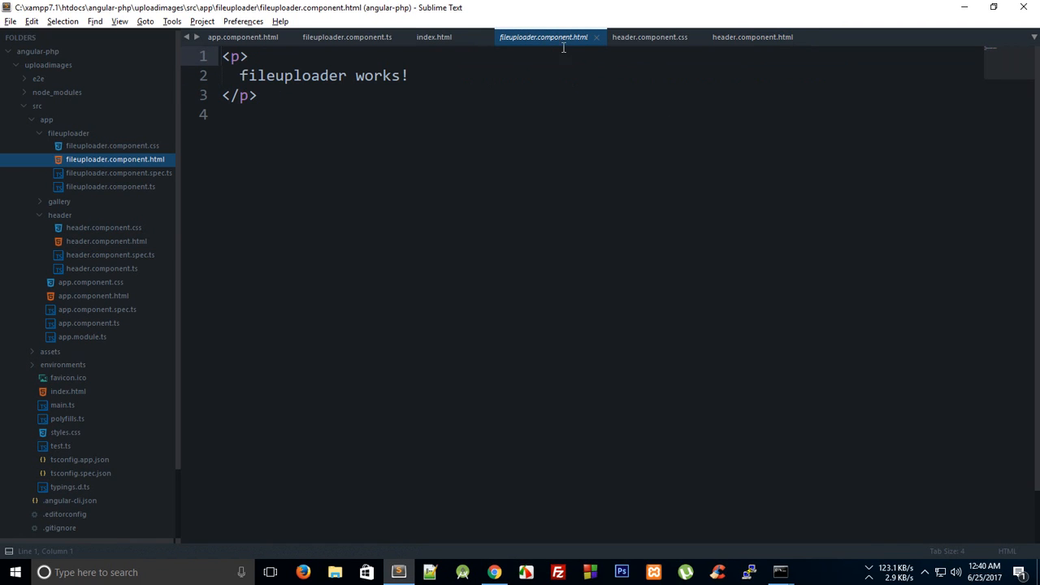
{"action": "key", "text": "ctrl+a"}
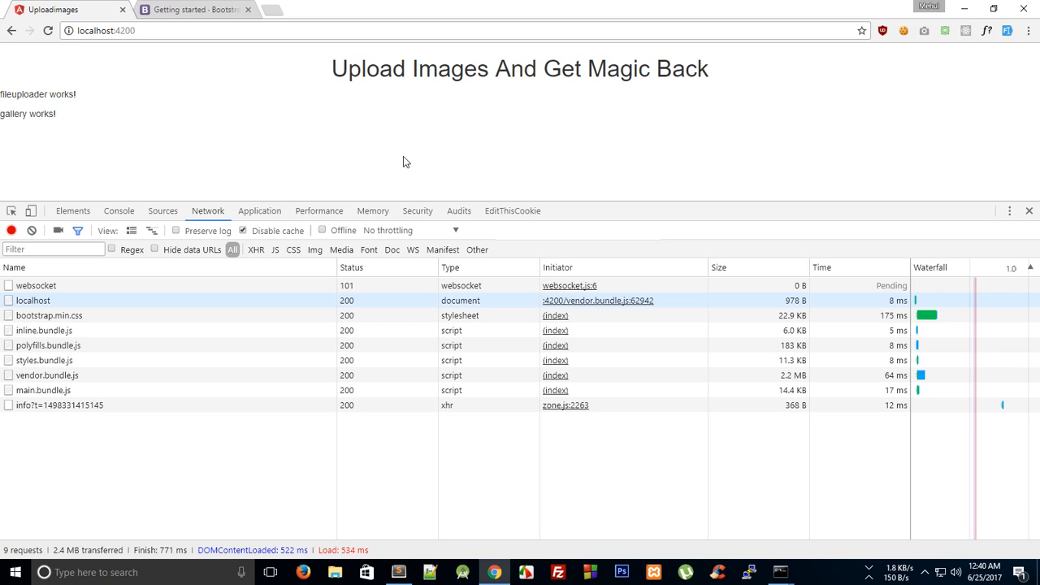
Write <span class="btn btn-default">Upload Images</span> in the uploader template and save it.
{"action": "left_click", "coordinate": [396, 572]}
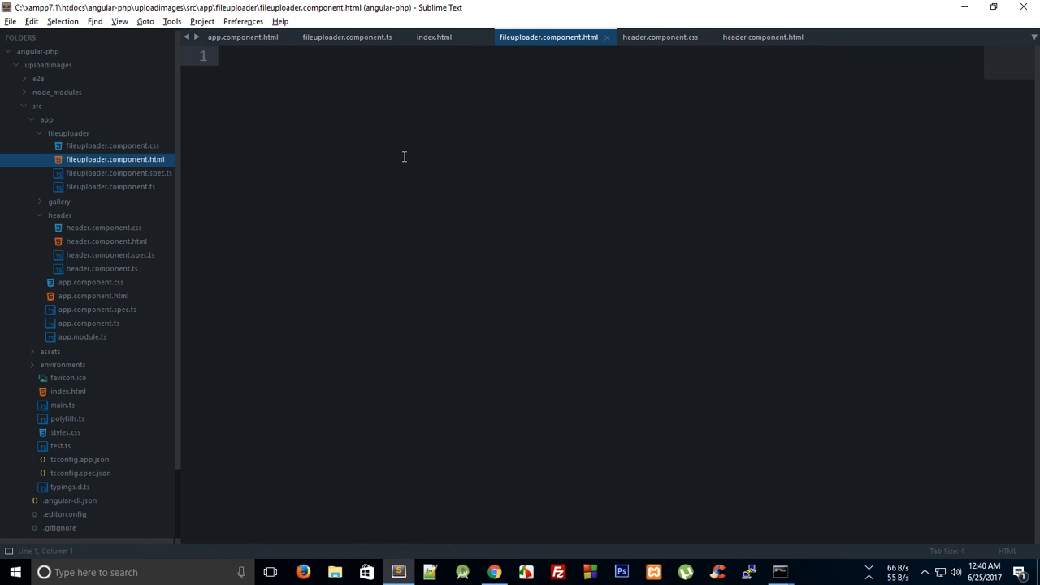
{"action": "type", "text": "<"}
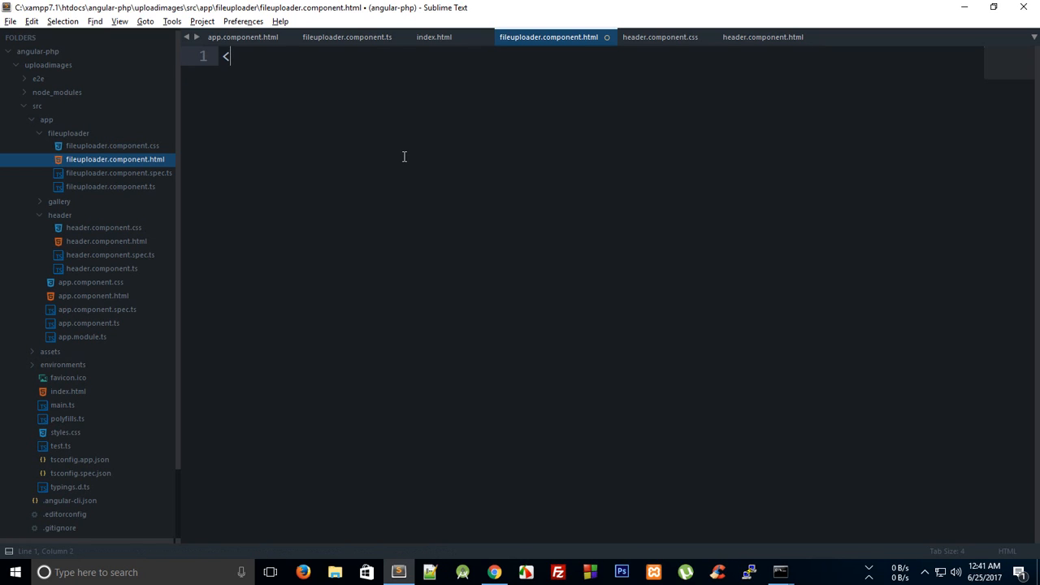
{"action": "type", "text": "span clas"}
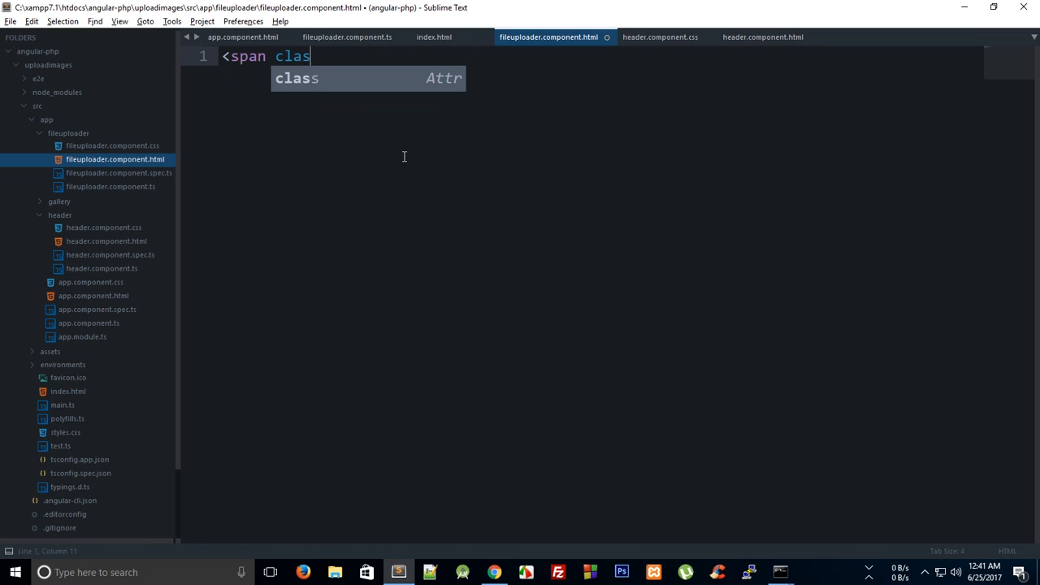
{"action": "type", "text": "s=\"btn btn\""}
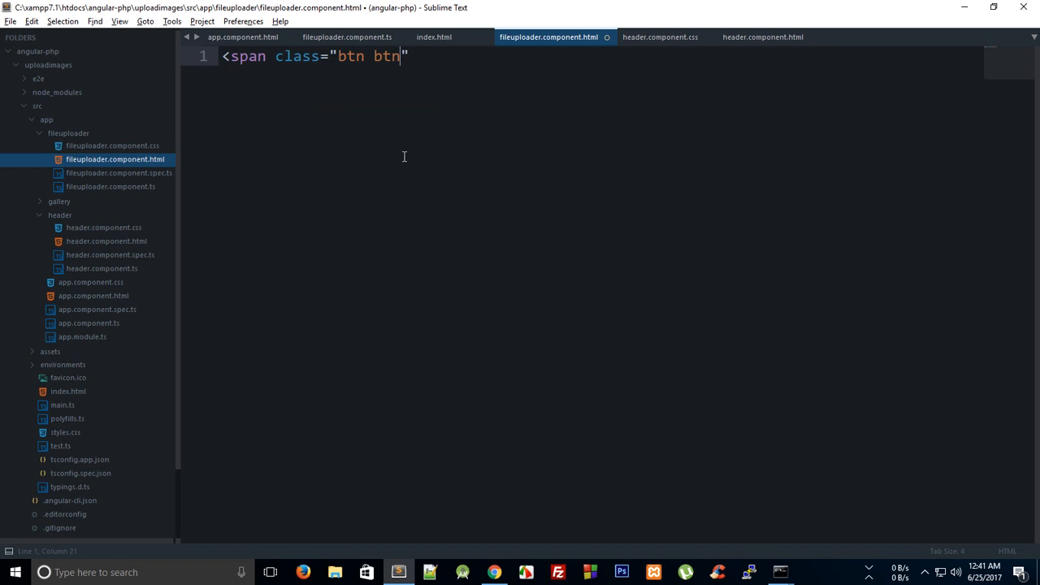
{"action": "type", "text": "-default\">"}
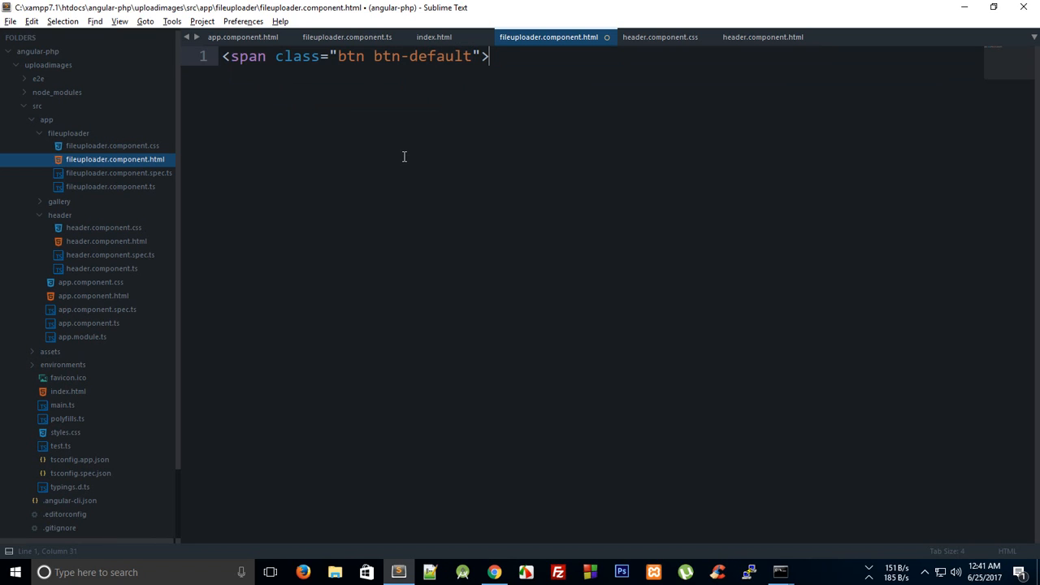
{"action": "type", "text": "Upload Images"}
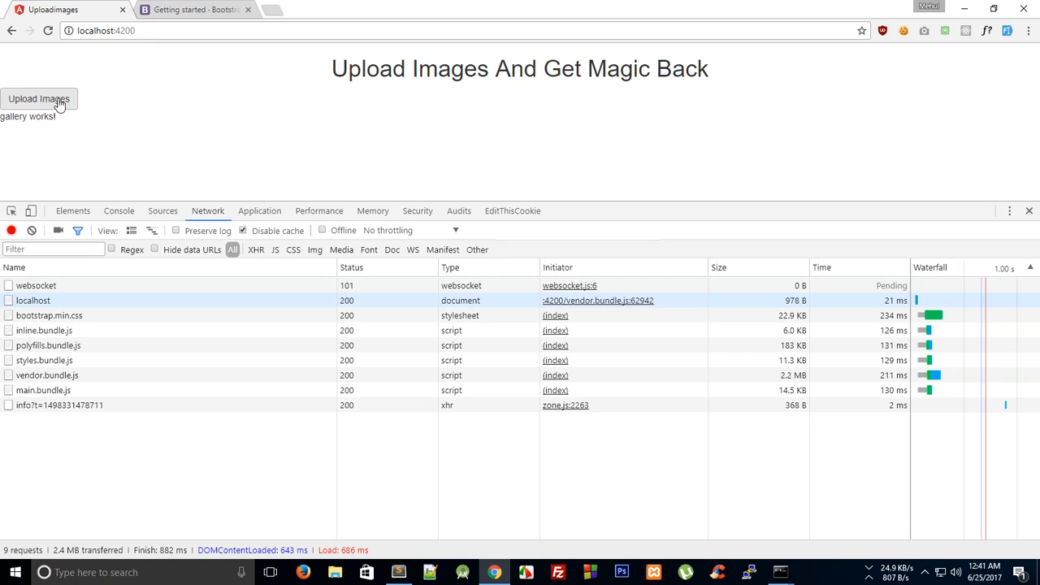
{"action": "left_click", "coordinate": [396, 572]}
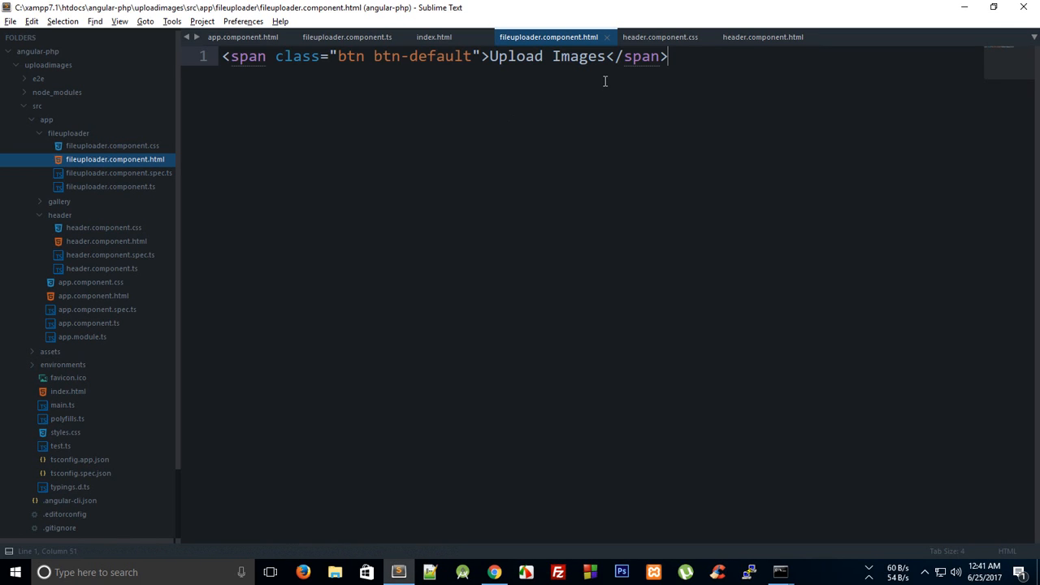
{"action": "key", "text": "Enter"}
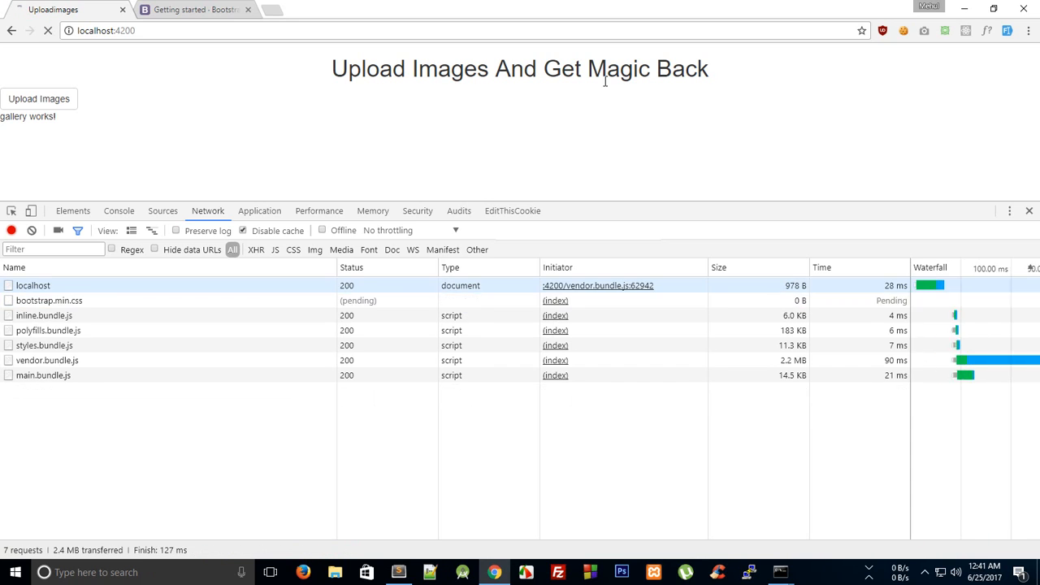
Nest <input type="file"> inside the centred Upload Images label so the page shows a file chooser.
{"action": "left_click", "coordinate": [397, 572]}
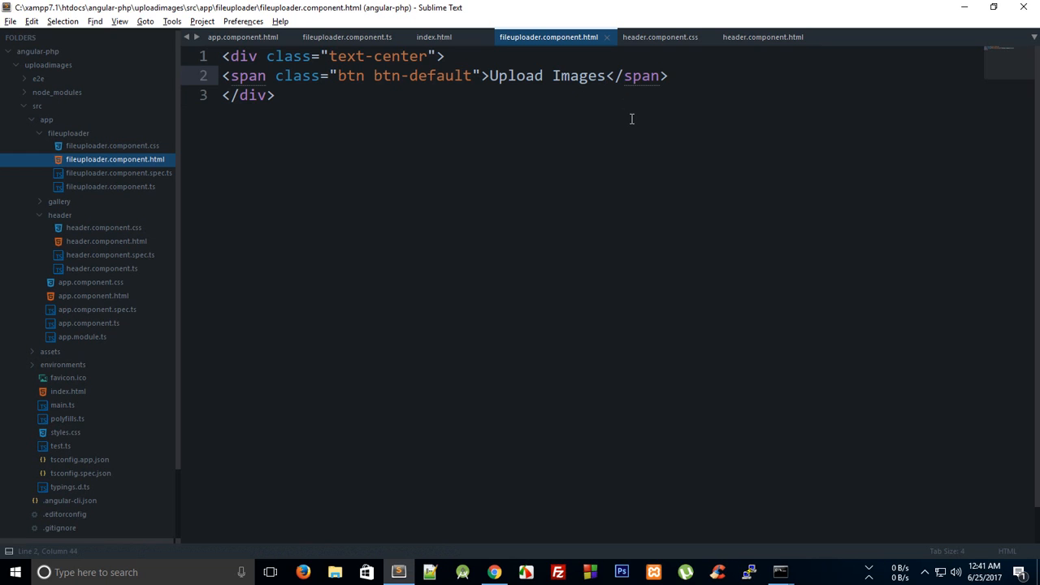
{"action": "type", "text": "<input t<"}
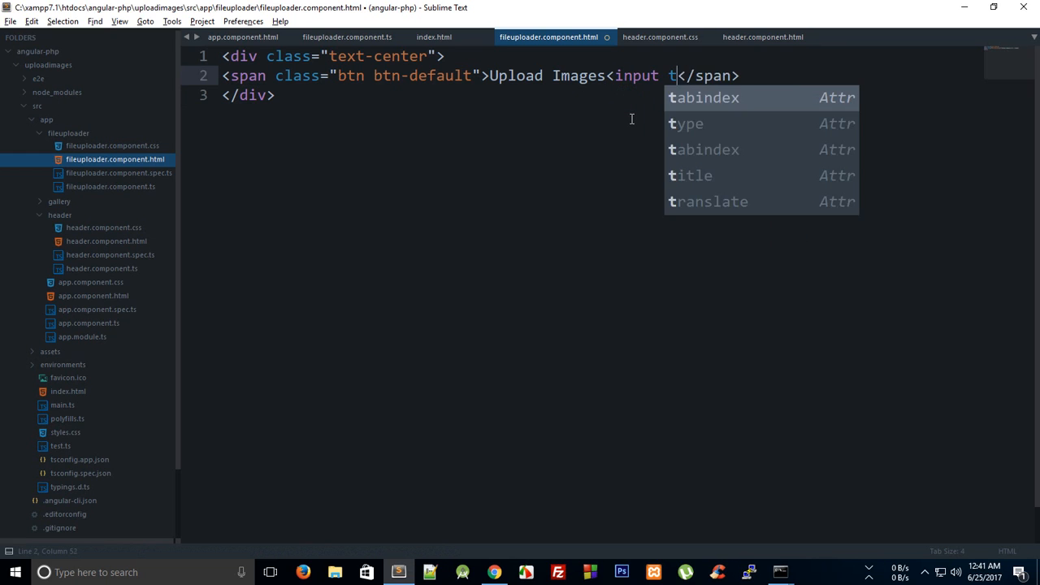
{"action": "type", "text": "ype=\"file\""}
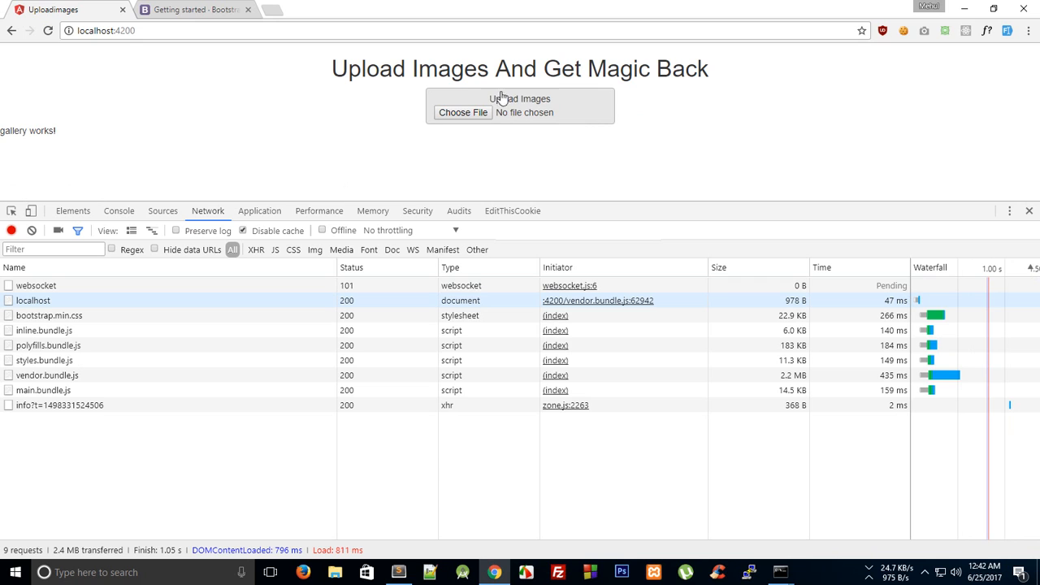
{"action": "left_click", "coordinate": [396, 571]}
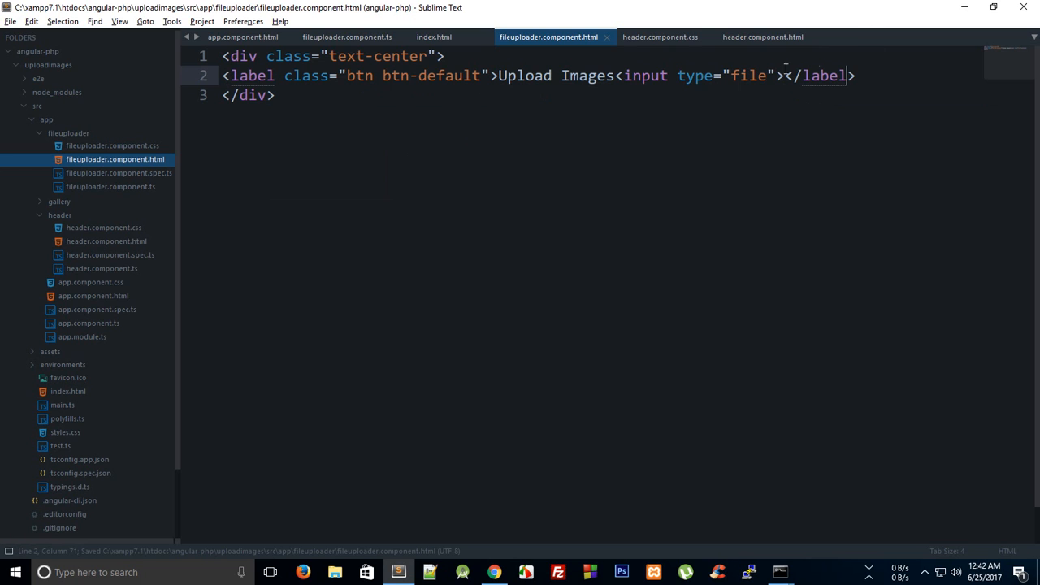
{"action": "type", "text": "hidee"}
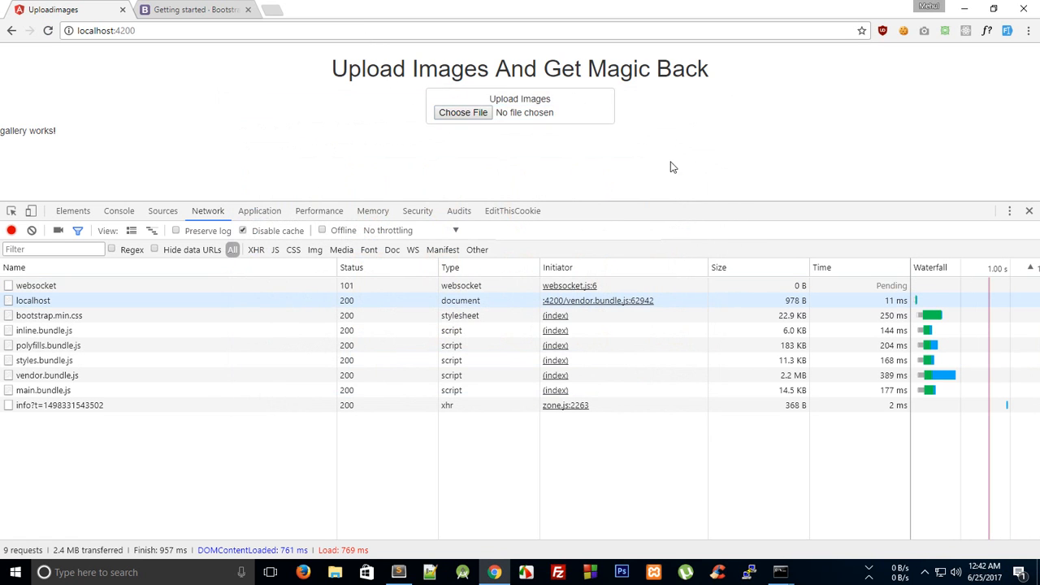
Confirm the label opens the file picker, then start an input rule in fileuploader.component.css.
{"action": "left_click", "coordinate": [396, 572]}
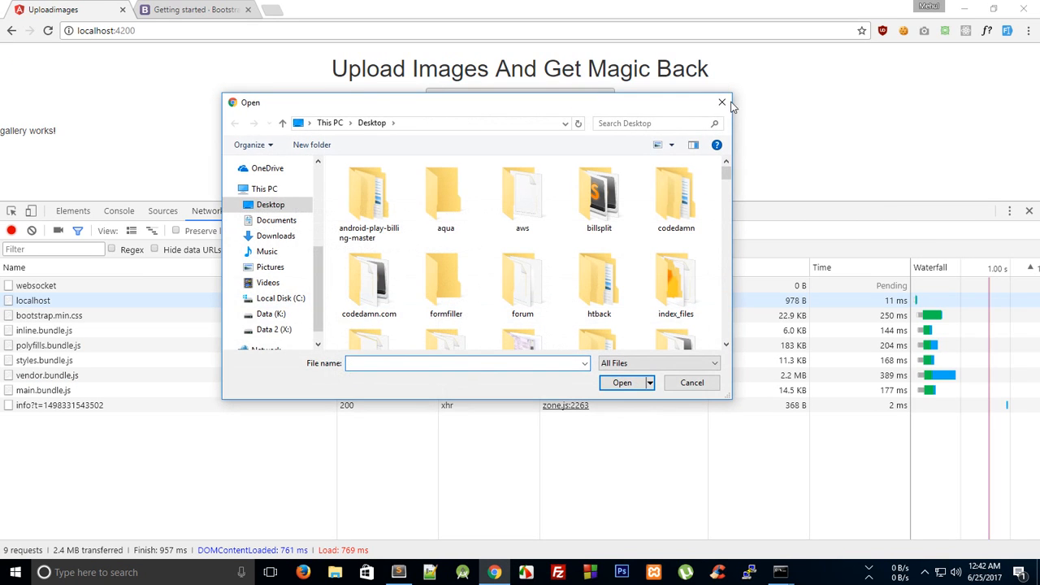
{"action": "left_click", "coordinate": [721, 102]}
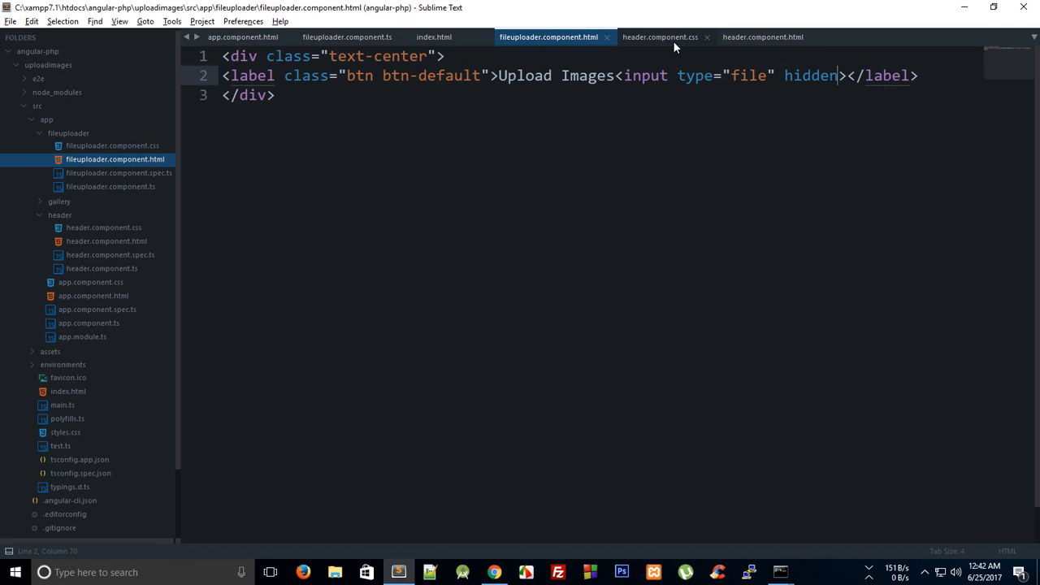
{"action": "left_click", "coordinate": [113, 146]}
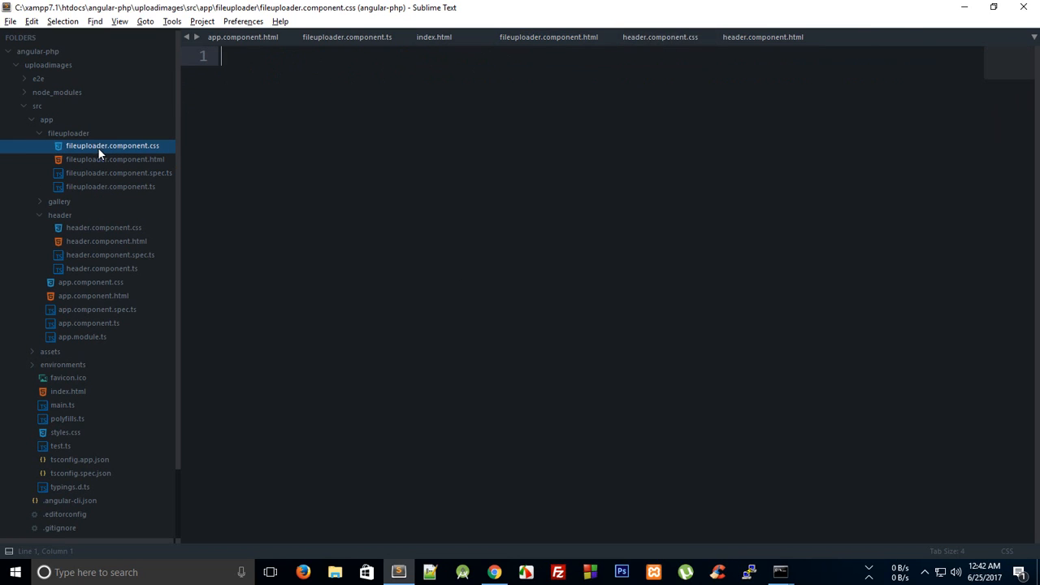
{"action": "type", "text": "input"}
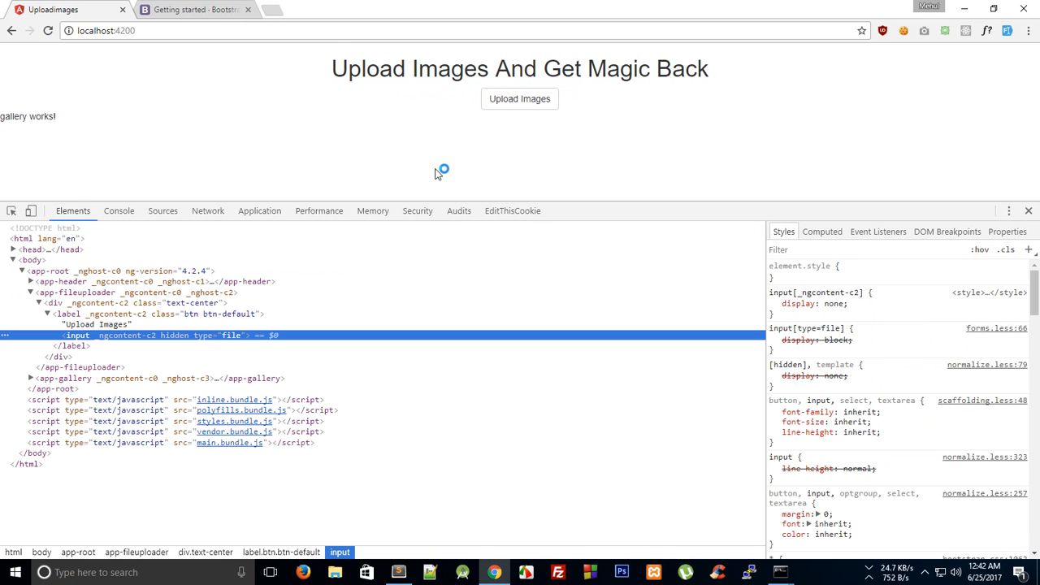
Hide the file input with display: none so only the Upload Images button shows and still opens the picker.
{"action": "left_click", "coordinate": [397, 571]}
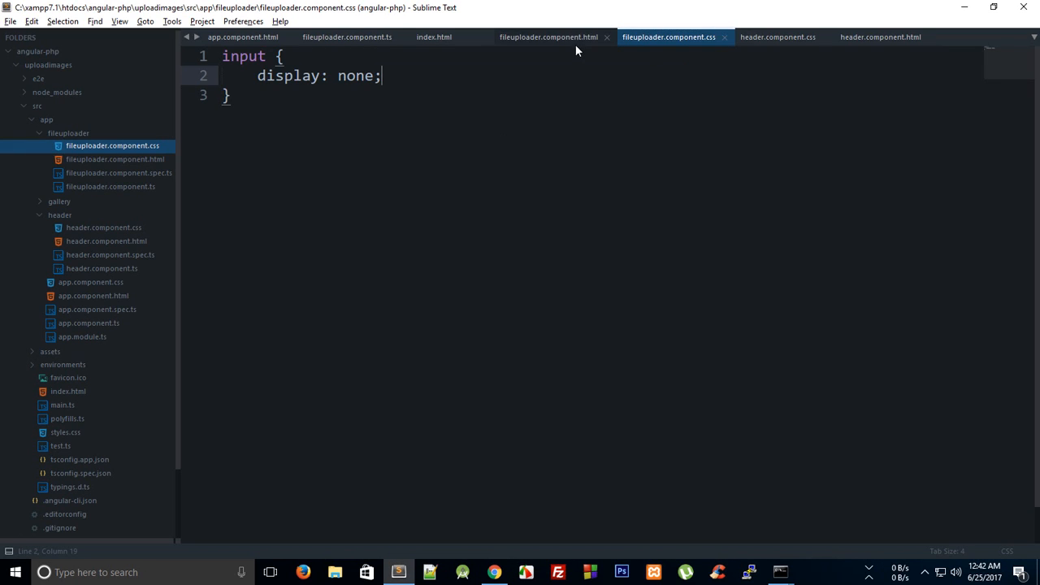
{"action": "left_click", "coordinate": [548, 36]}
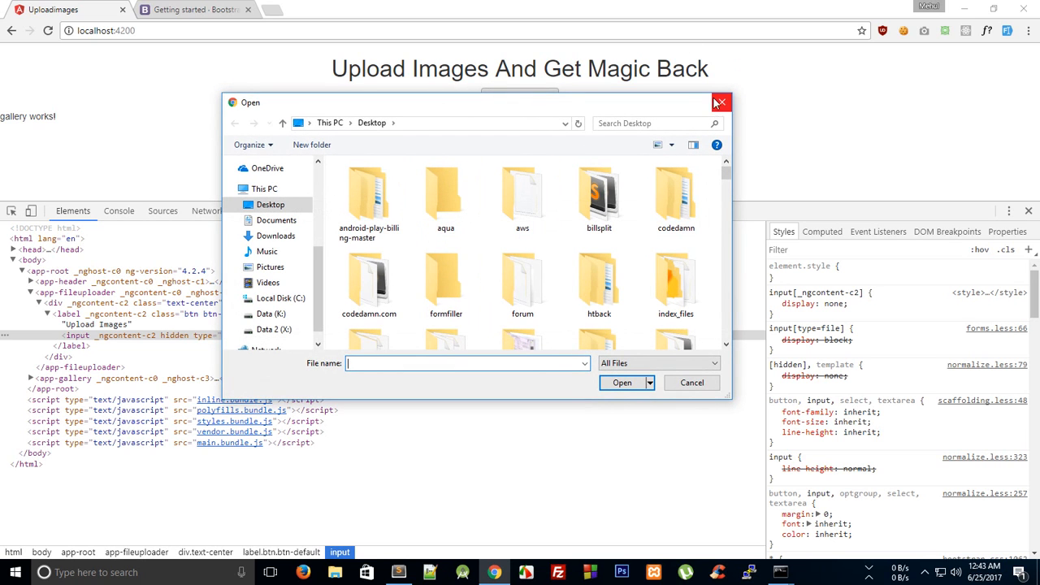
{"action": "mouse_move", "coordinate": [721, 104]}
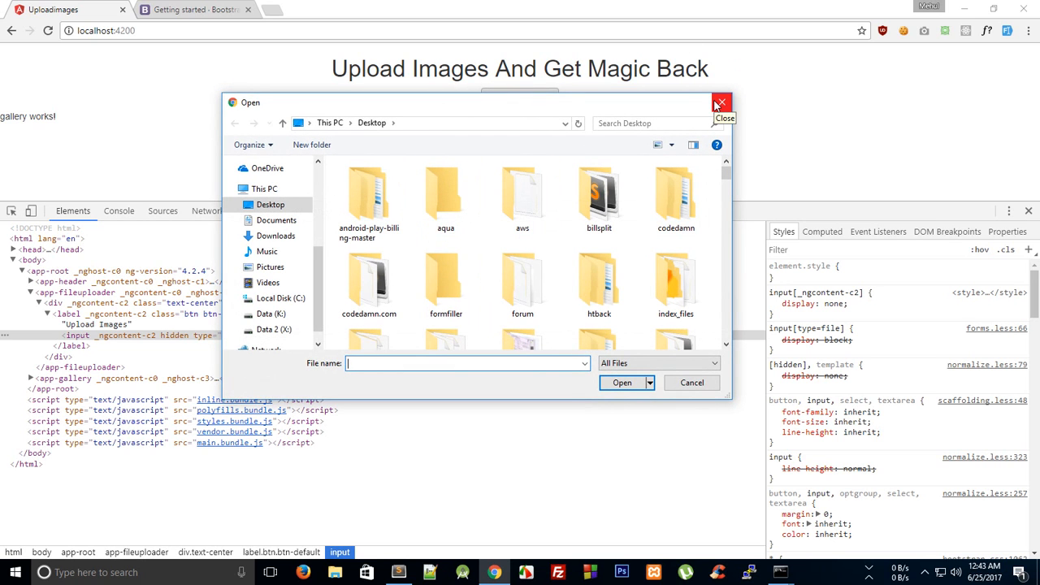
{"action": "left_click", "coordinate": [719, 103]}
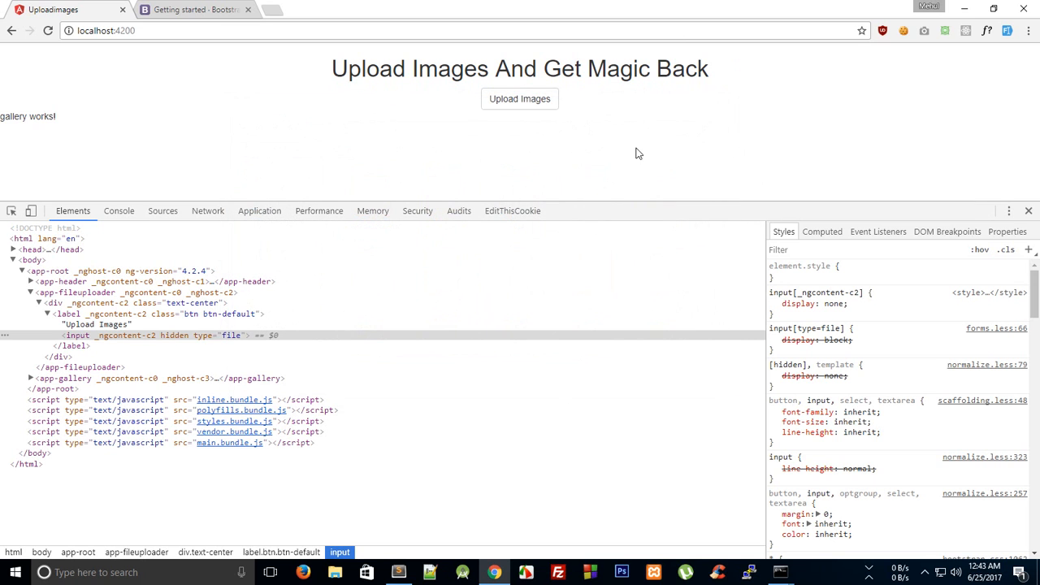
Add *ngIf="1==2" to the app-gallery tag in app.component.html so 'gallery works!' disappears from the page.
{"action": "left_click", "coordinate": [397, 572]}
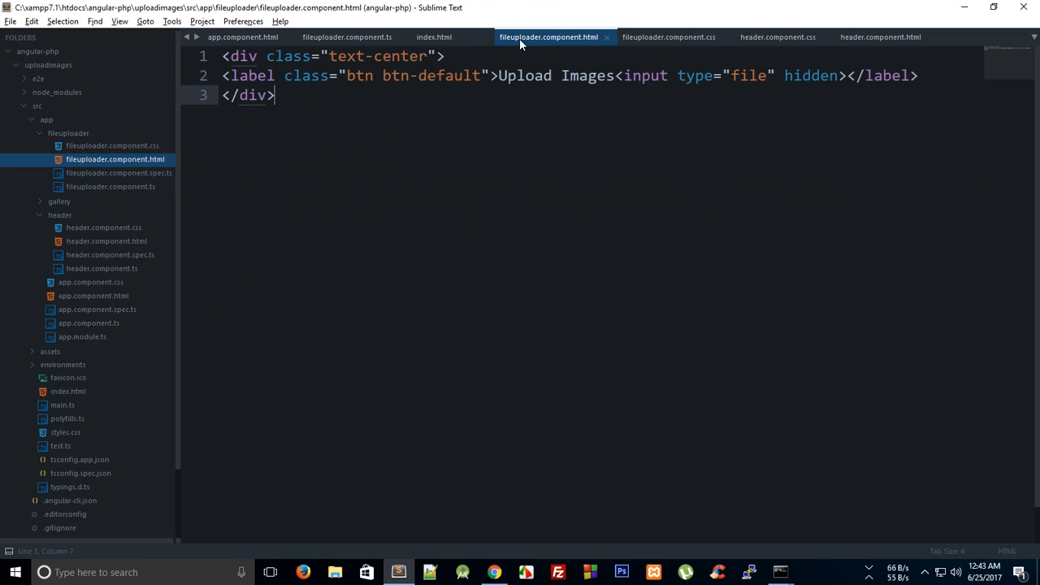
{"action": "left_click", "coordinate": [242, 36]}
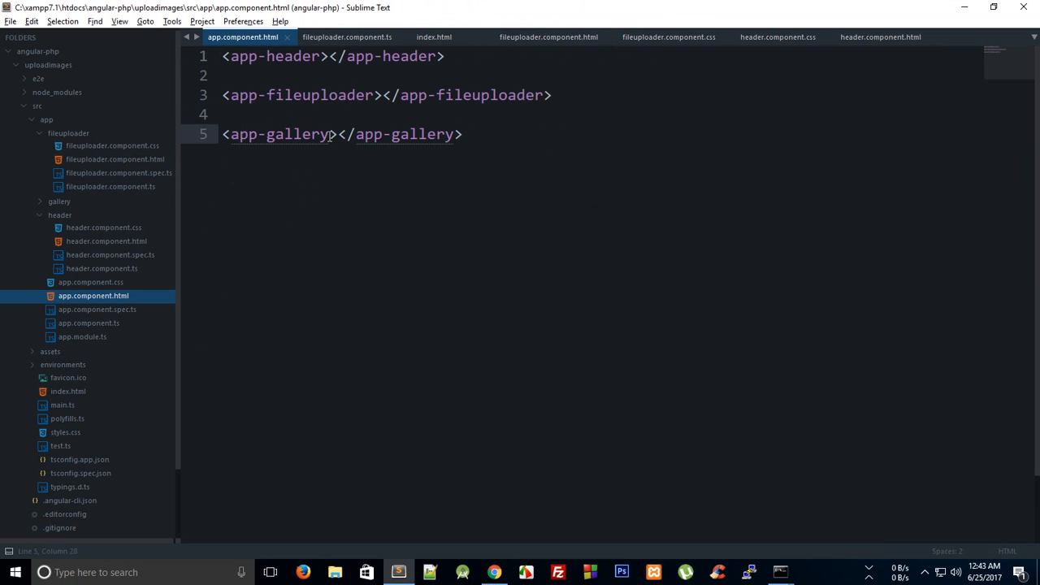
{"action": "type", "text": "*ng"}
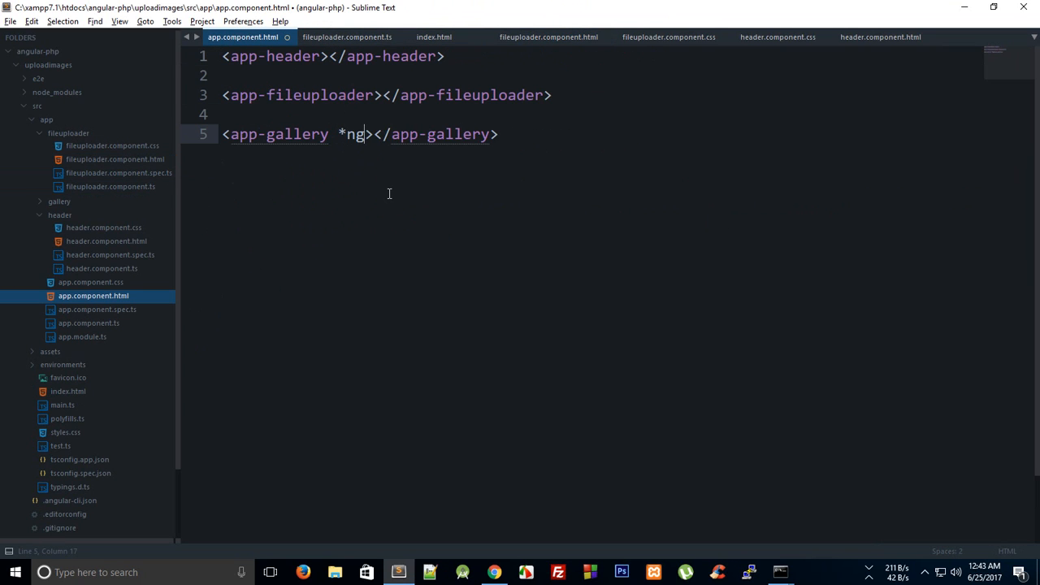
{"action": "type", "text": "If=\""}
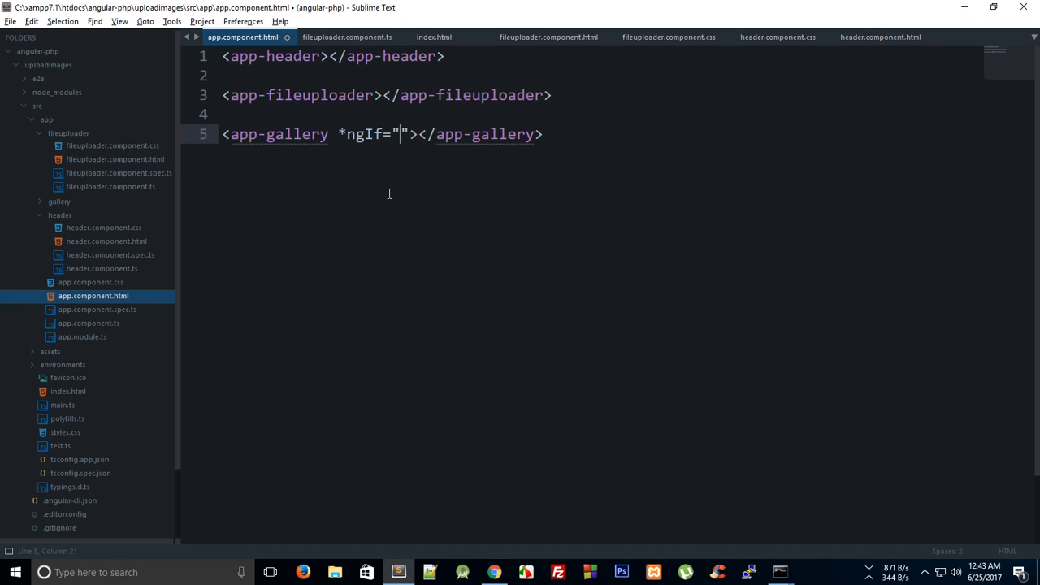
{"action": "type", "text": "1="}
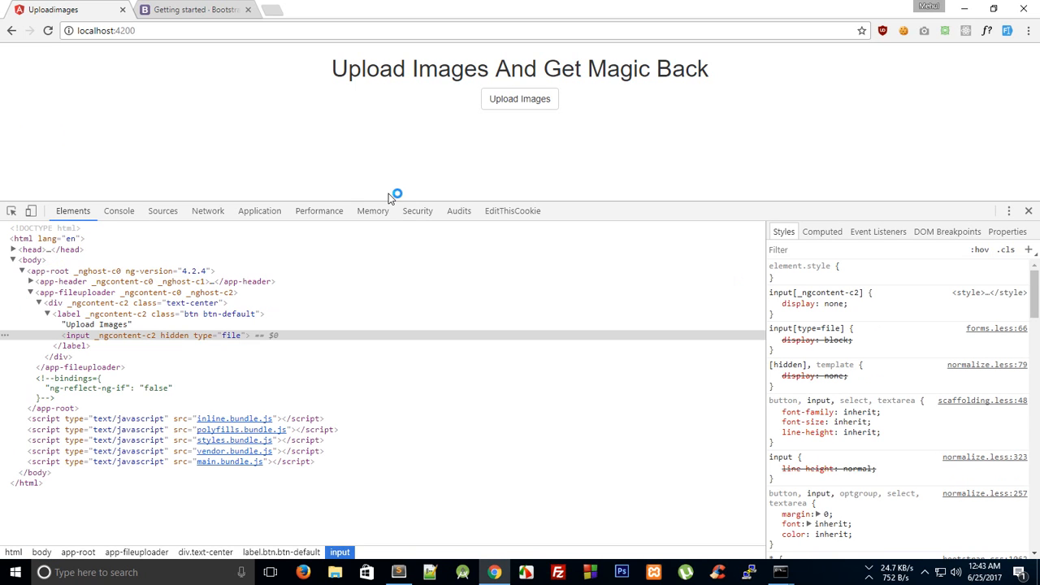
{"action": "left_click", "coordinate": [397, 571]}
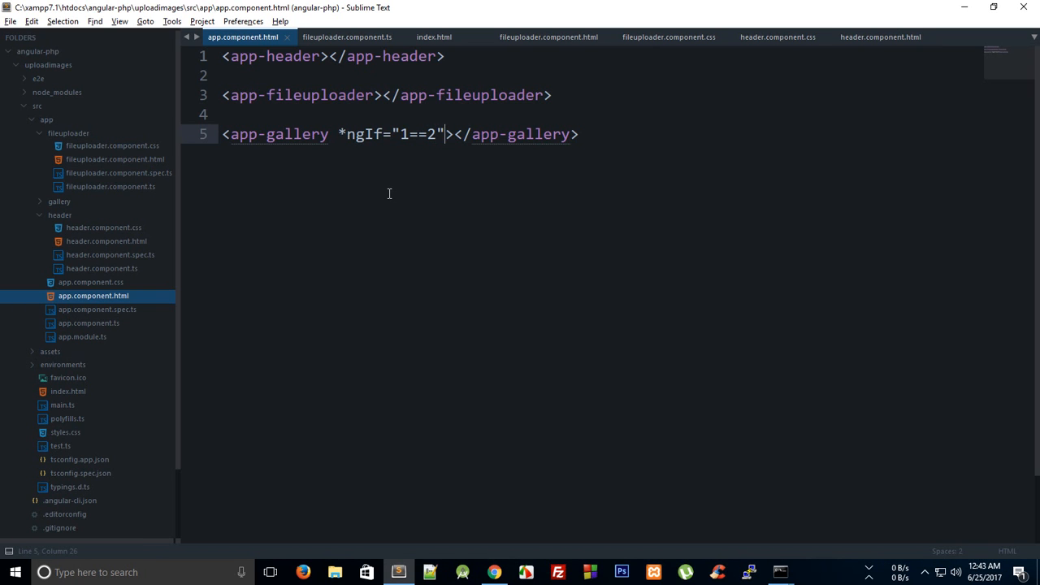
{"action": "double_click", "coordinate": [416, 133]}
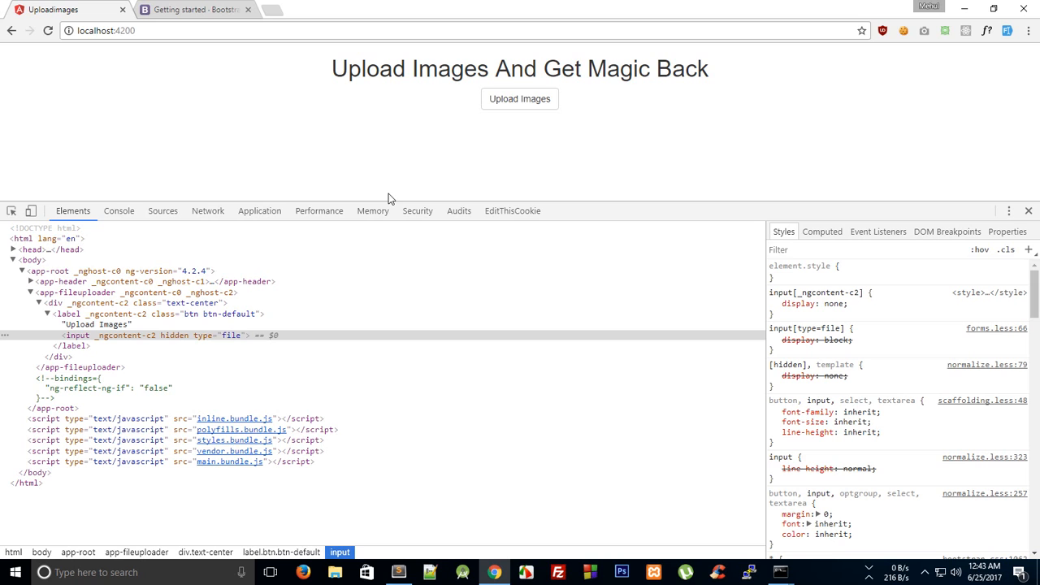
{"action": "left_click", "coordinate": [396, 572]}
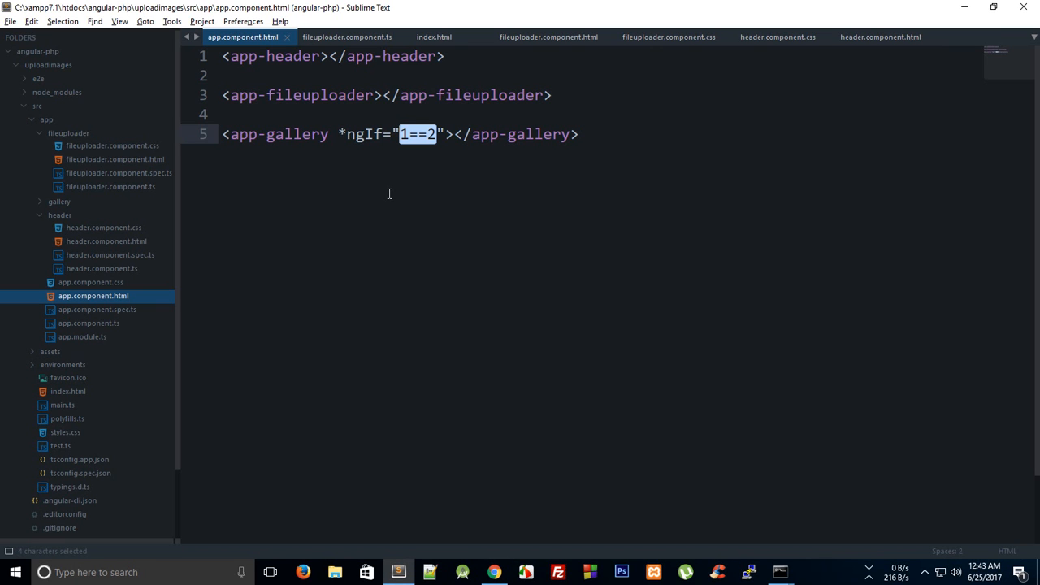